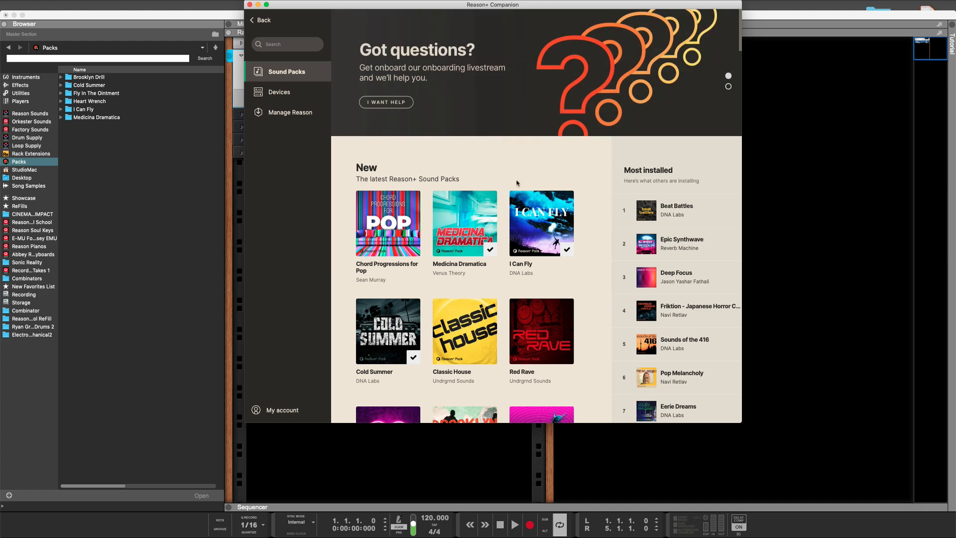
pyautogui.moveTo(518, 174)
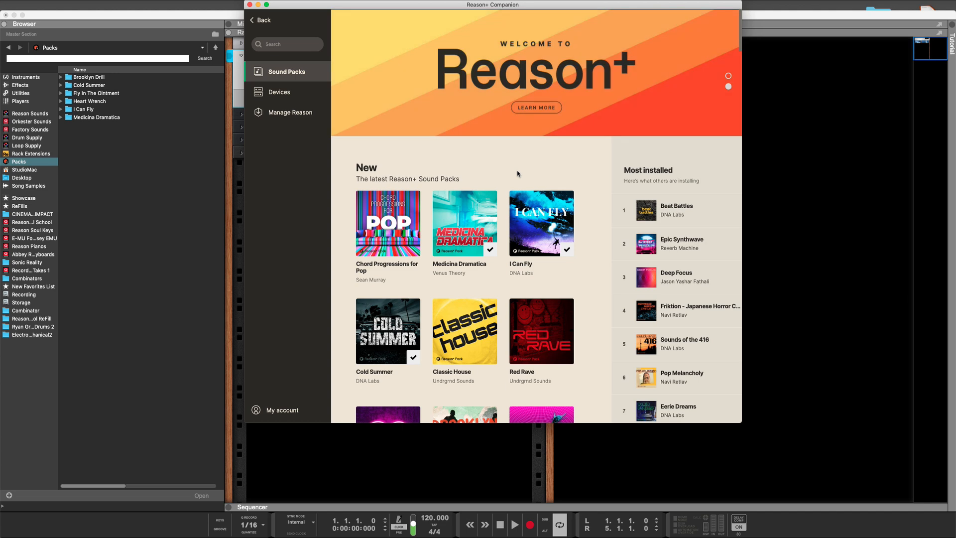
pyautogui.moveTo(370, 102)
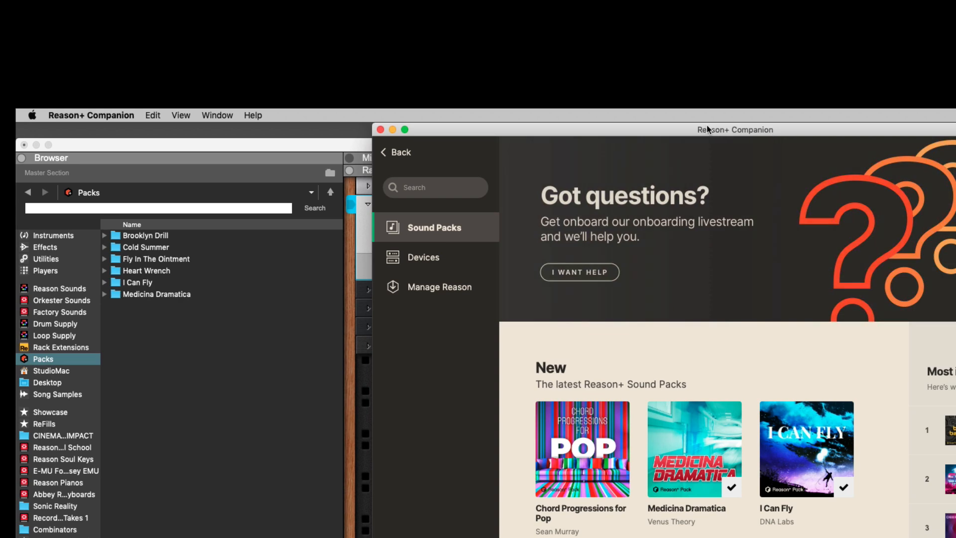
pyautogui.moveTo(749, 130)
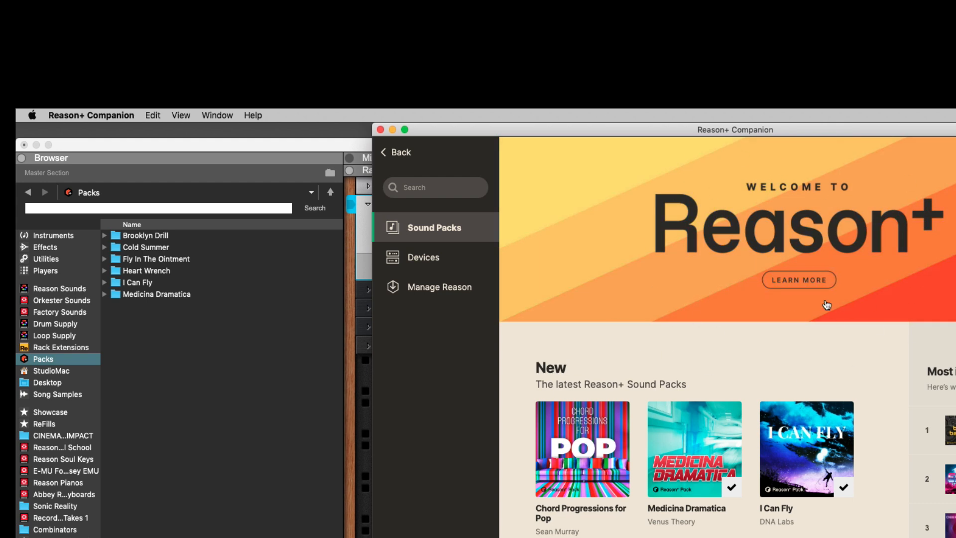
pyautogui.moveTo(833, 422)
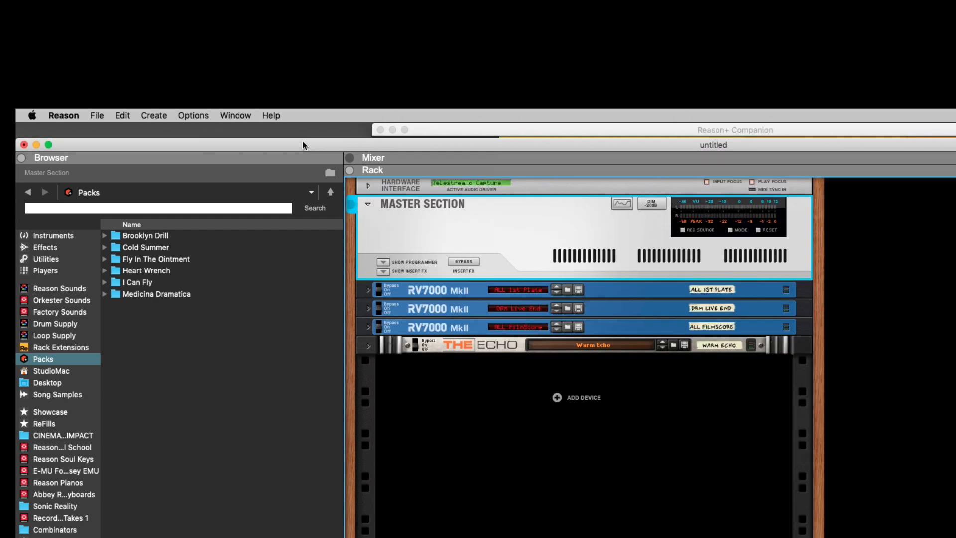
pyautogui.moveTo(249, 116)
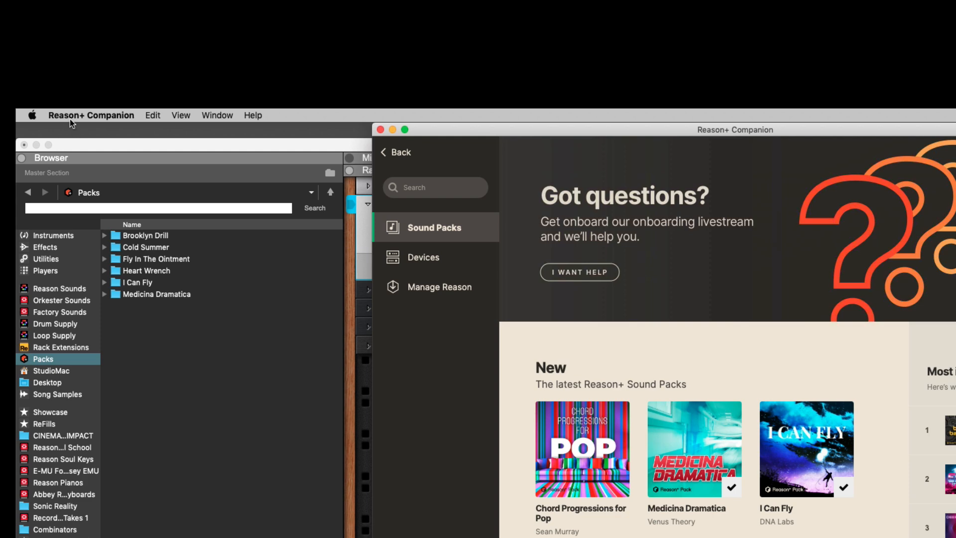
pyautogui.moveTo(345, 134)
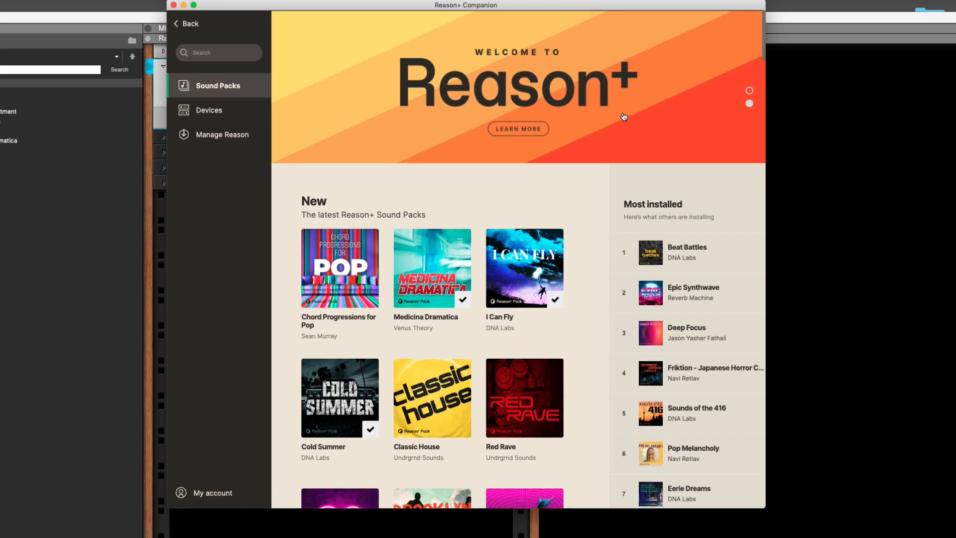
# Open the Classic House pack's ten-item page and play its demo briefly, then pause.
pyautogui.click(748, 103)
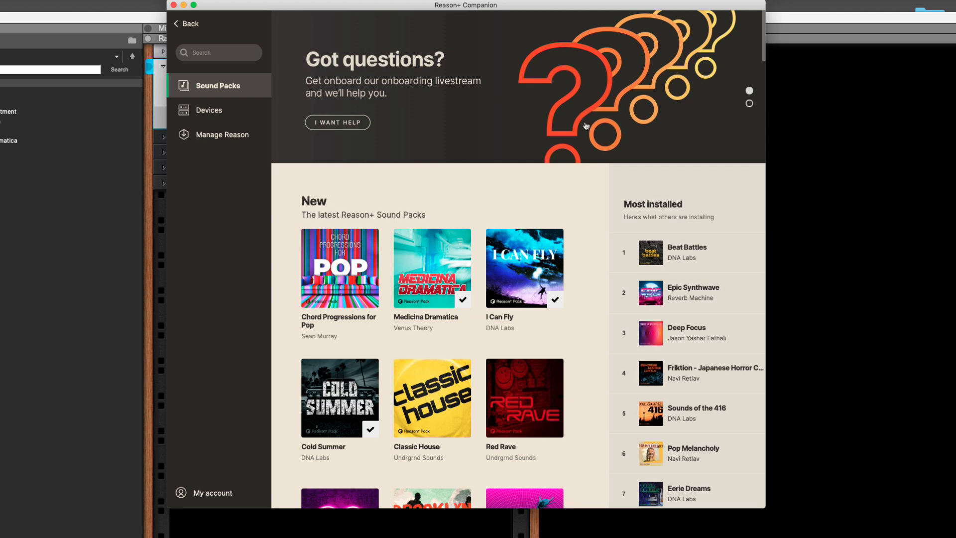
pyautogui.moveTo(360, 198)
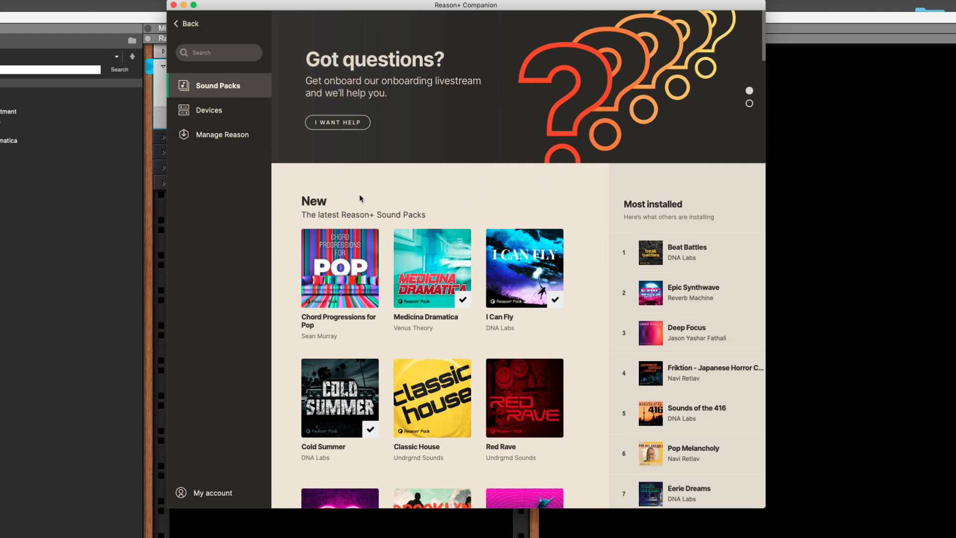
pyautogui.scroll(-3)
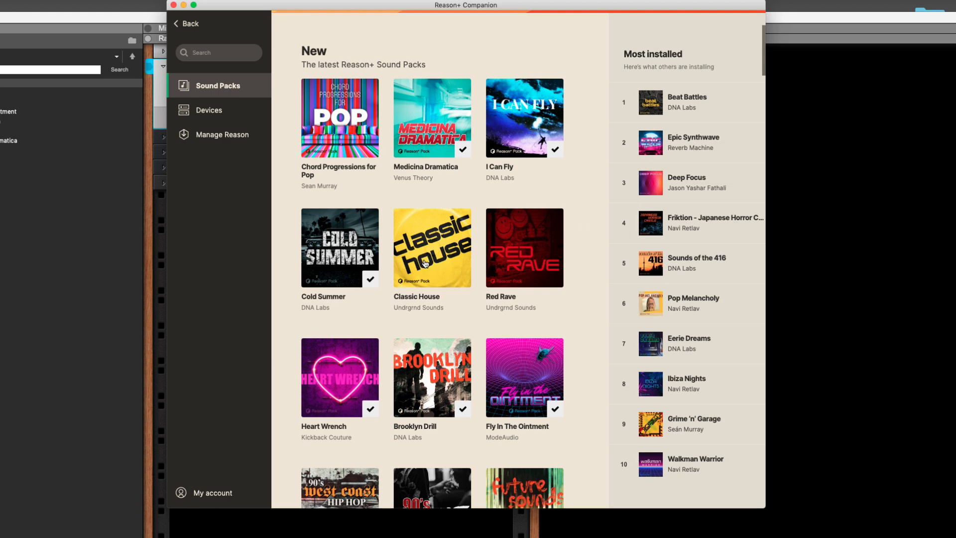
pyautogui.click(431, 247)
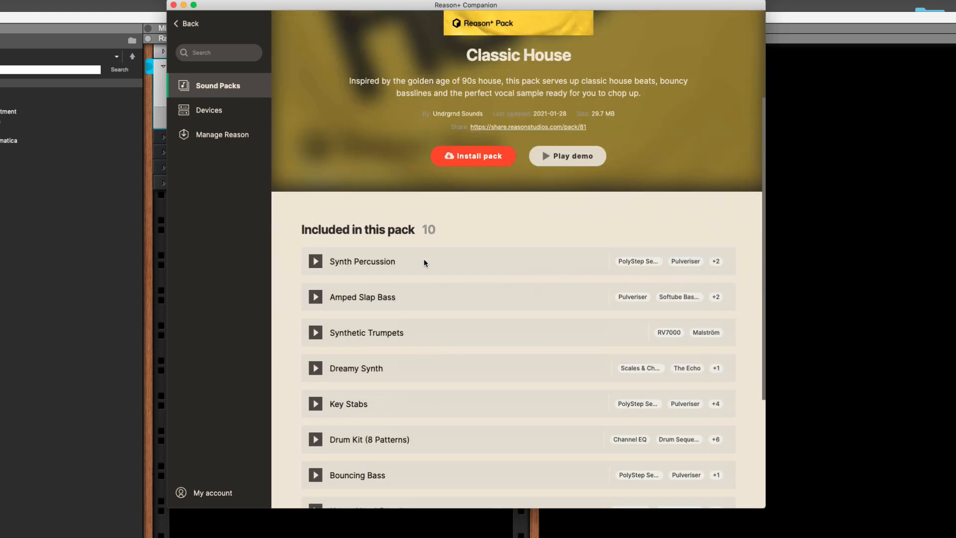
pyautogui.scroll(-3)
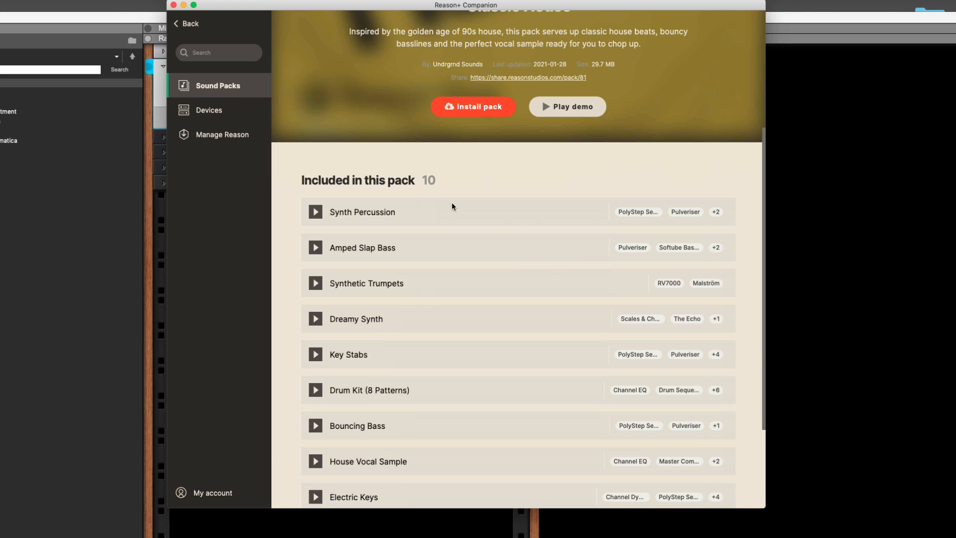
pyautogui.moveTo(445, 214)
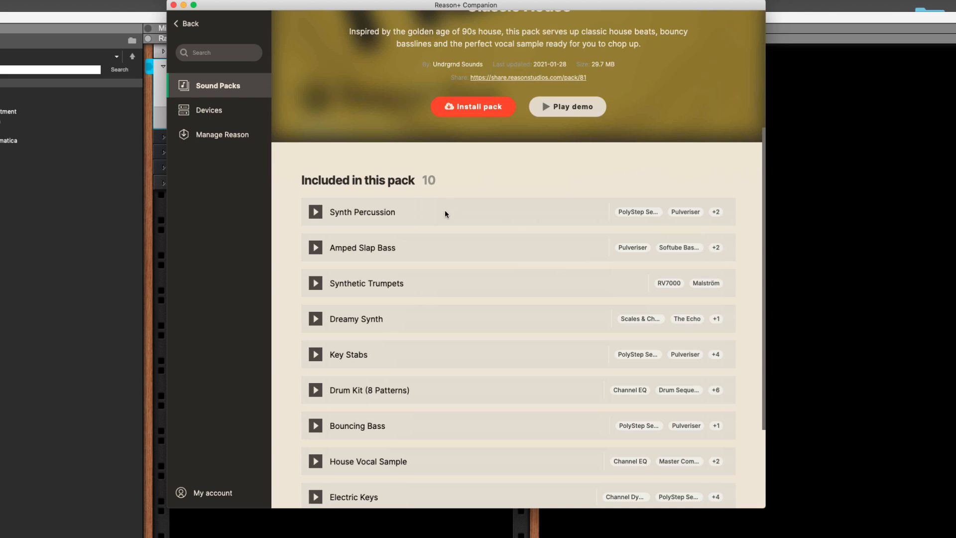
pyautogui.moveTo(493, 215)
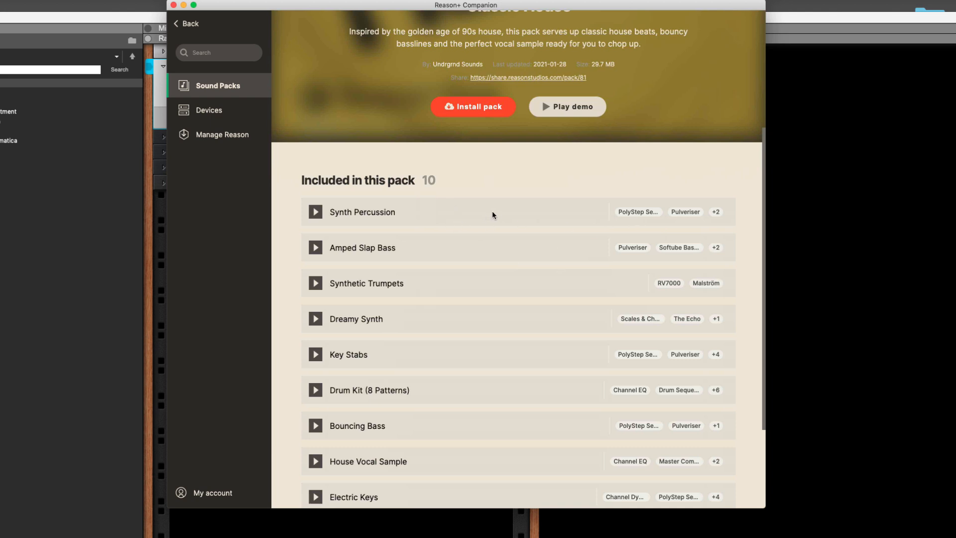
pyautogui.moveTo(519, 365)
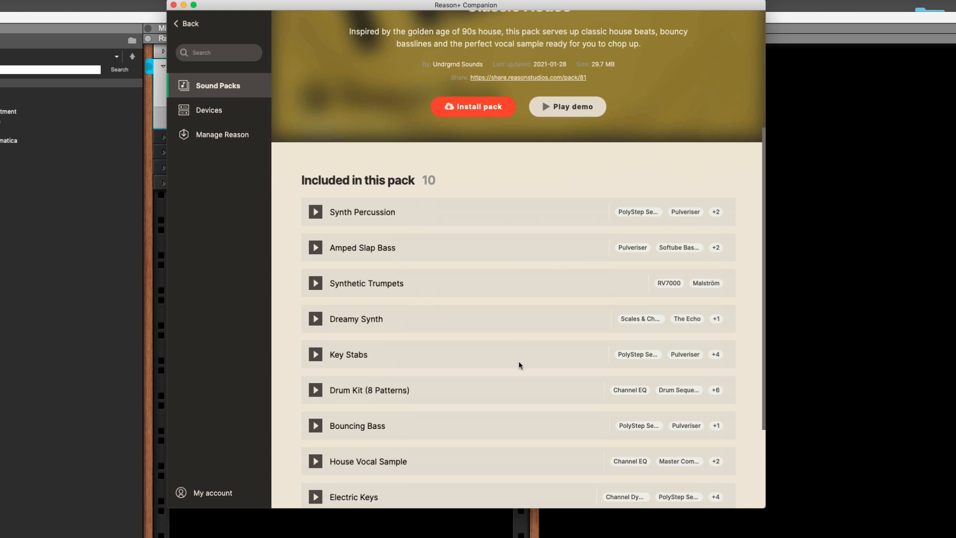
pyautogui.moveTo(528, 284)
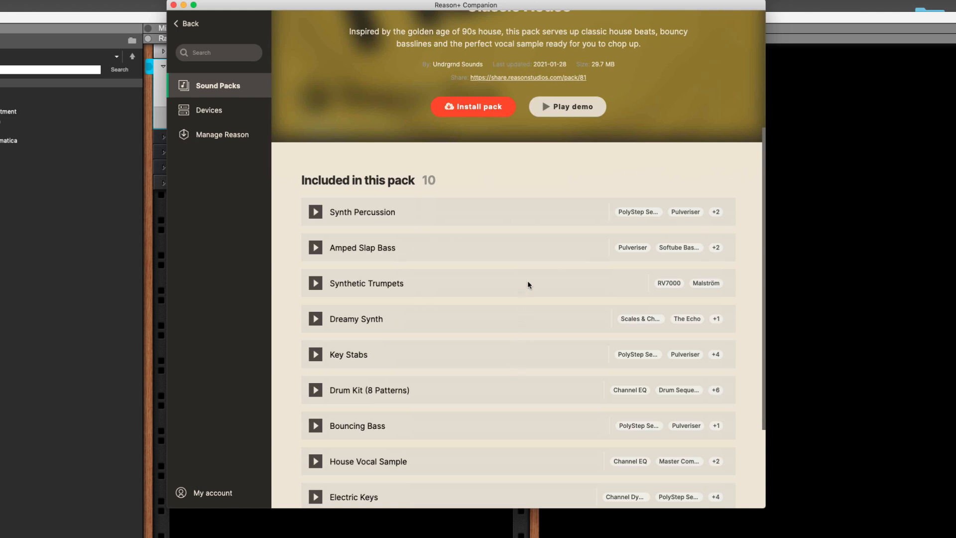
pyautogui.moveTo(536, 219)
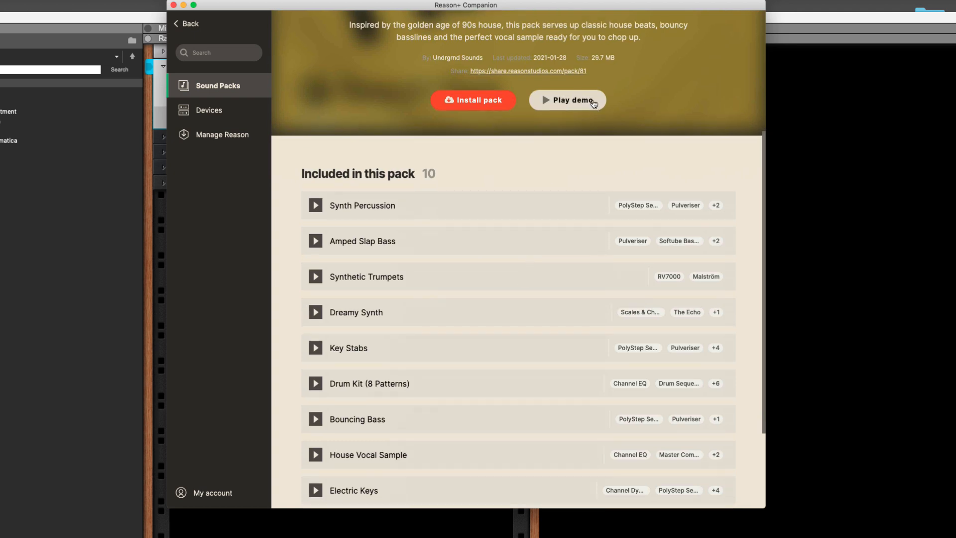
pyautogui.click(566, 100)
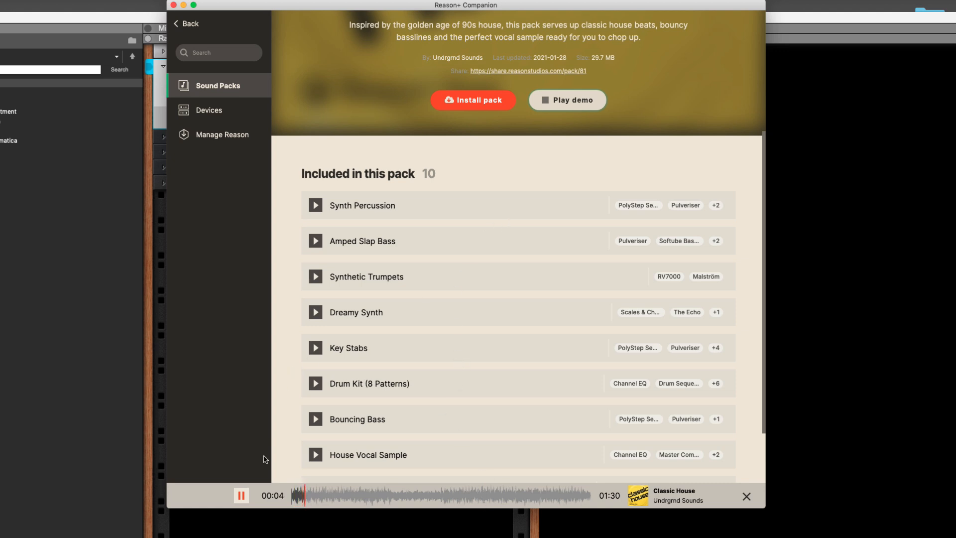
pyautogui.click(240, 495)
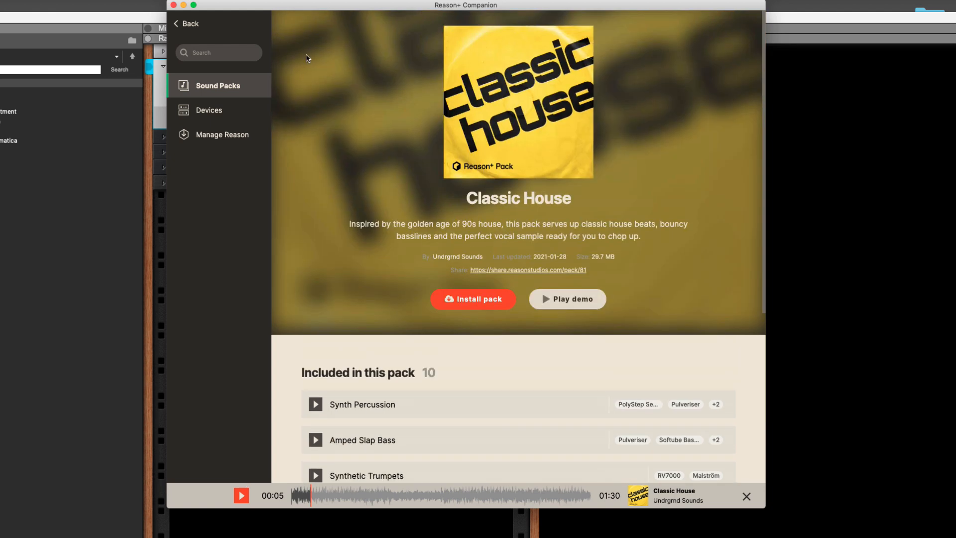
# Go back to Sound Packs and browse the New and Most installed listings.
pyautogui.click(187, 24)
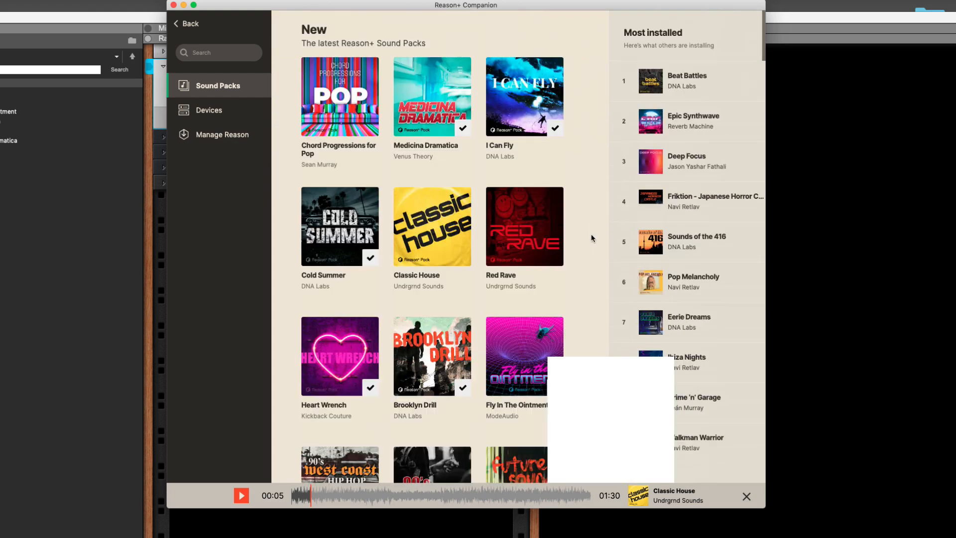
pyautogui.scroll(-3)
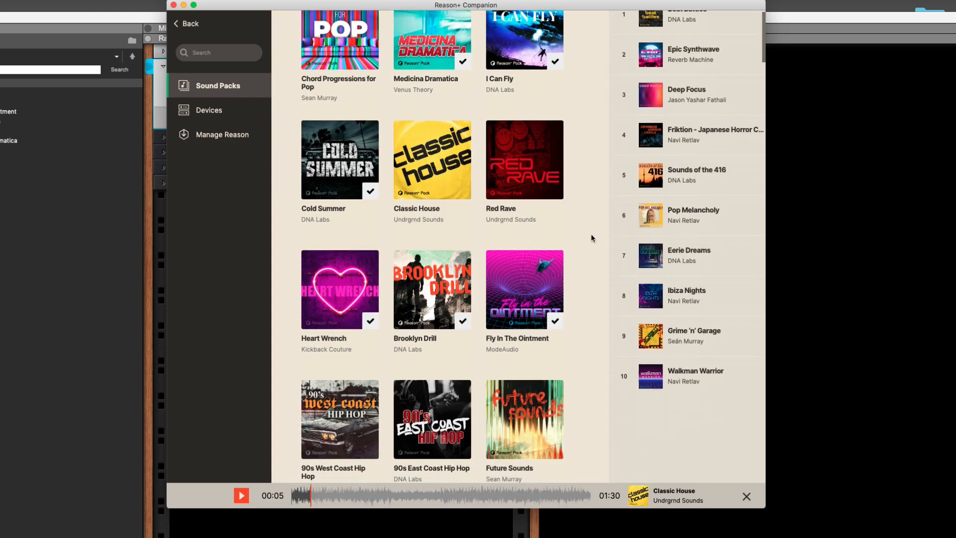
pyautogui.scroll(-3)
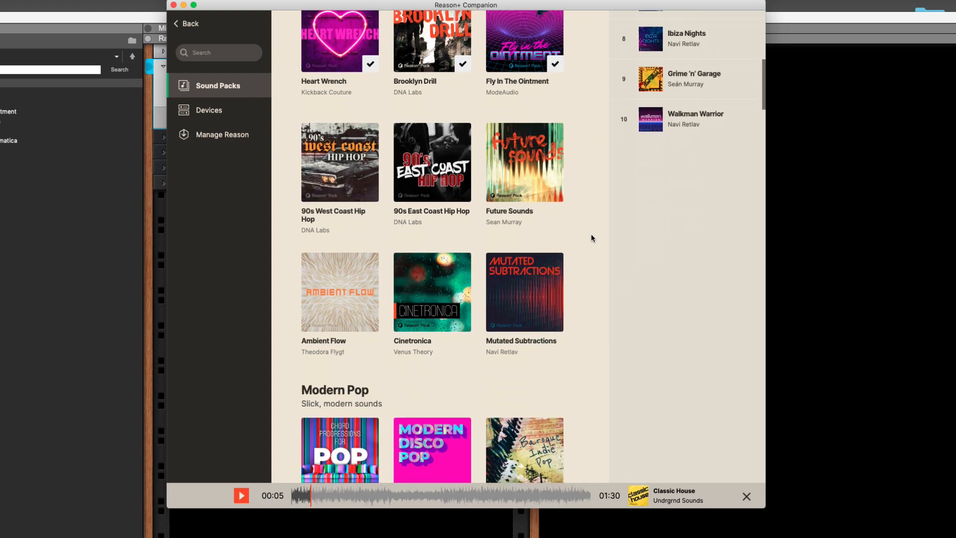
pyautogui.scroll(3)
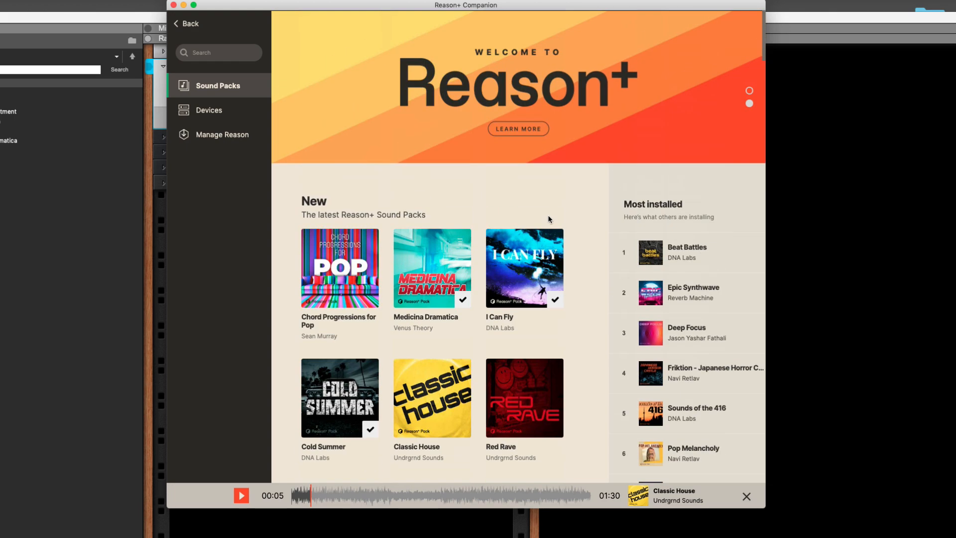
pyautogui.scroll(-3)
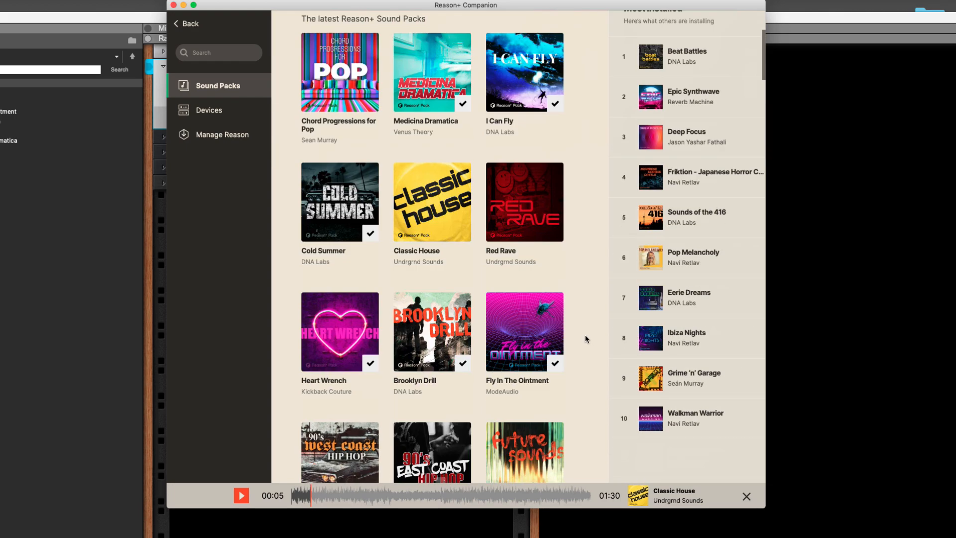
pyautogui.scroll(3)
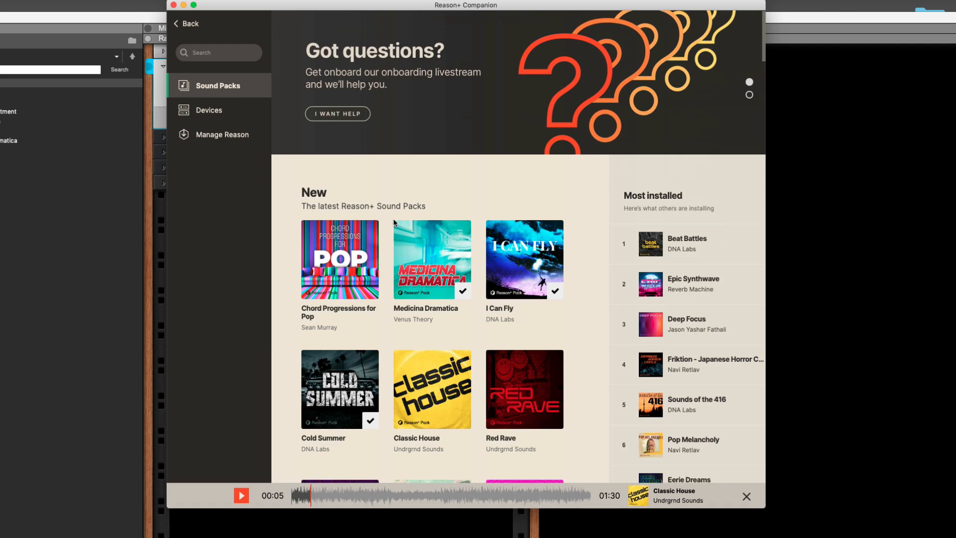
pyautogui.scroll(-3)
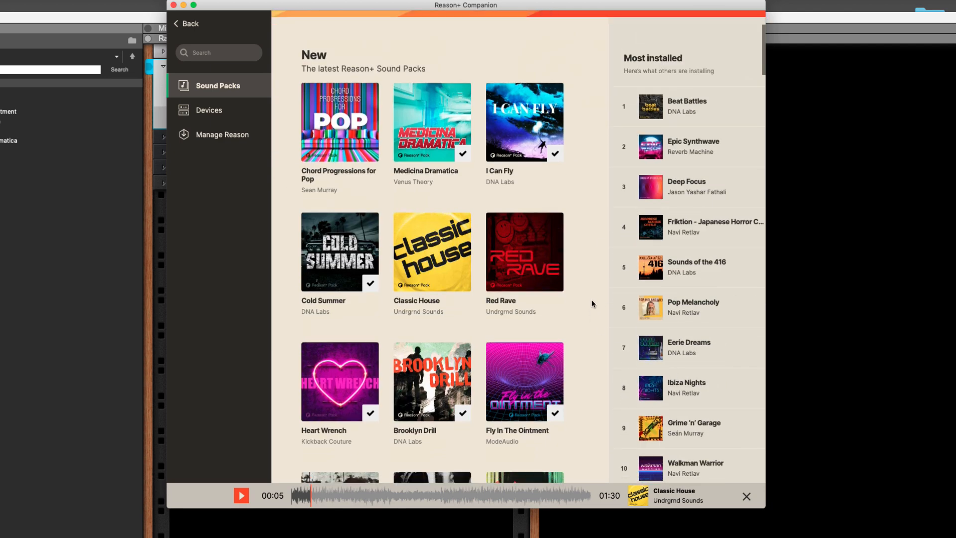
pyautogui.moveTo(519, 165)
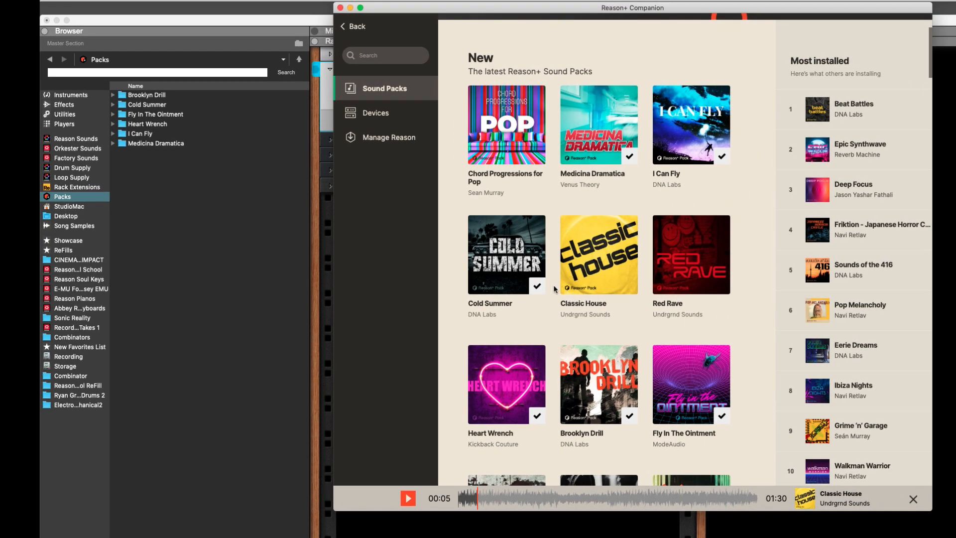
# Switch to Reason and list the six installed packs, including Brooklyn Drill, in its browser.
pyautogui.click(62, 197)
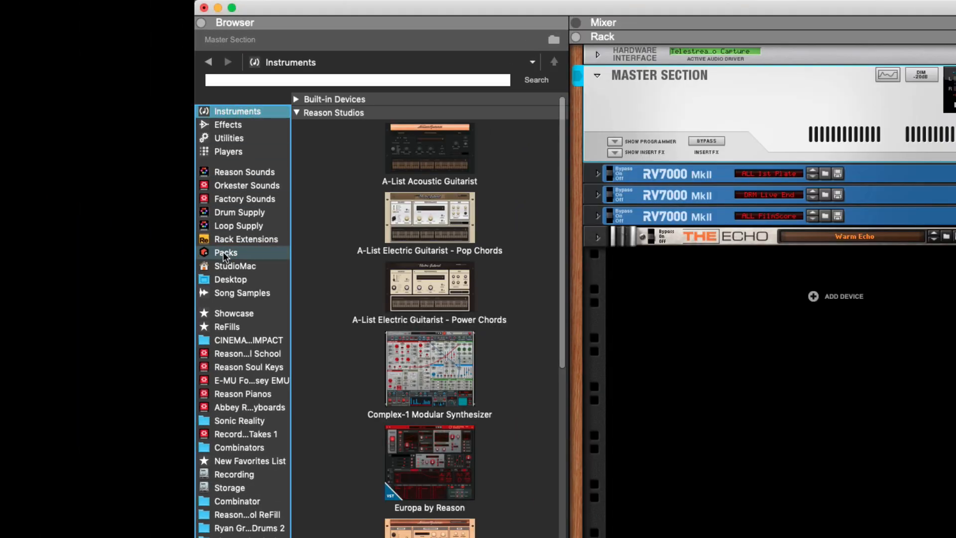
pyautogui.click(225, 253)
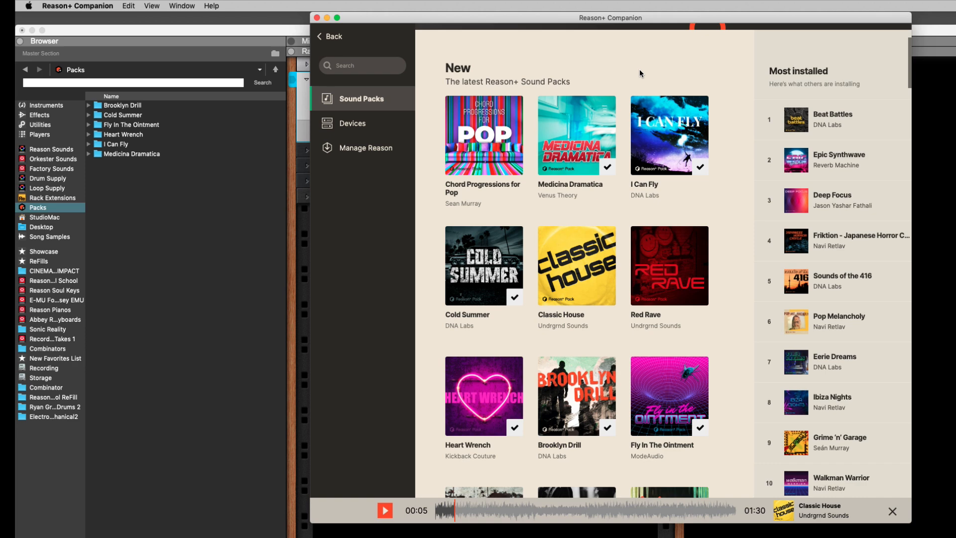
pyautogui.moveTo(248, 331)
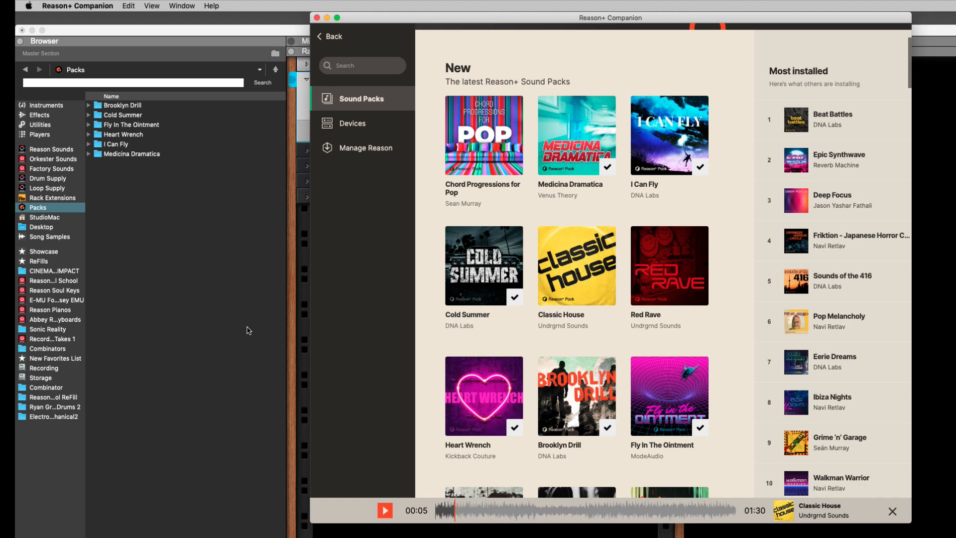
pyautogui.moveTo(197, 209)
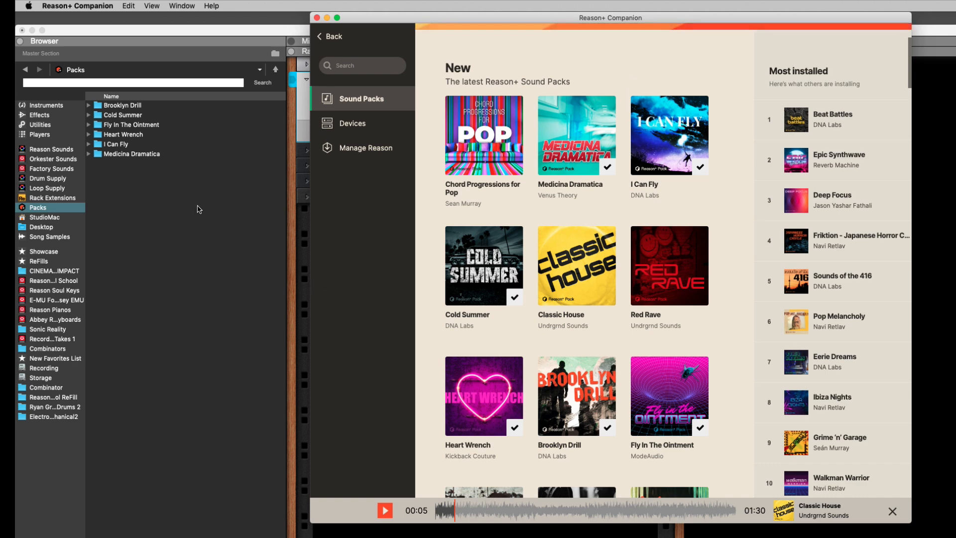
pyautogui.moveTo(210, 247)
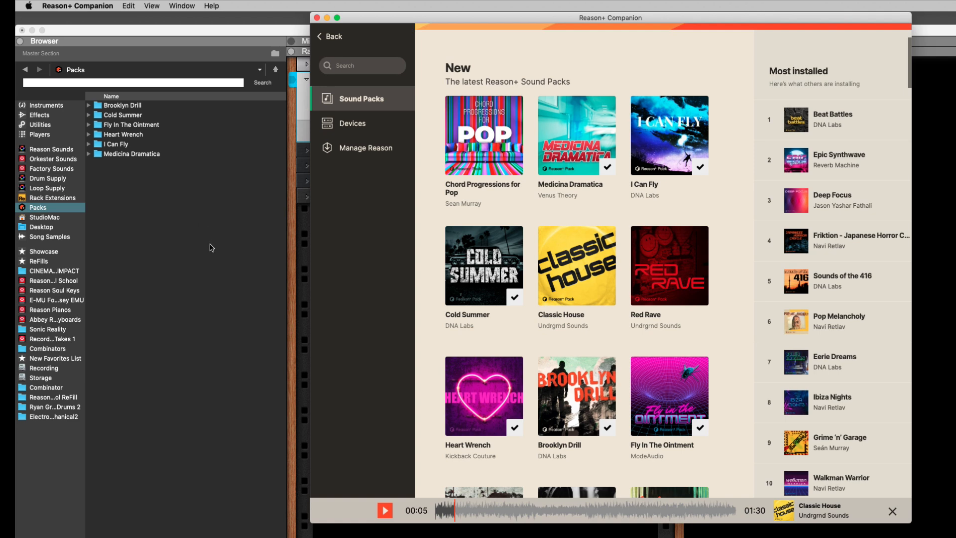
pyautogui.moveTo(358, 331)
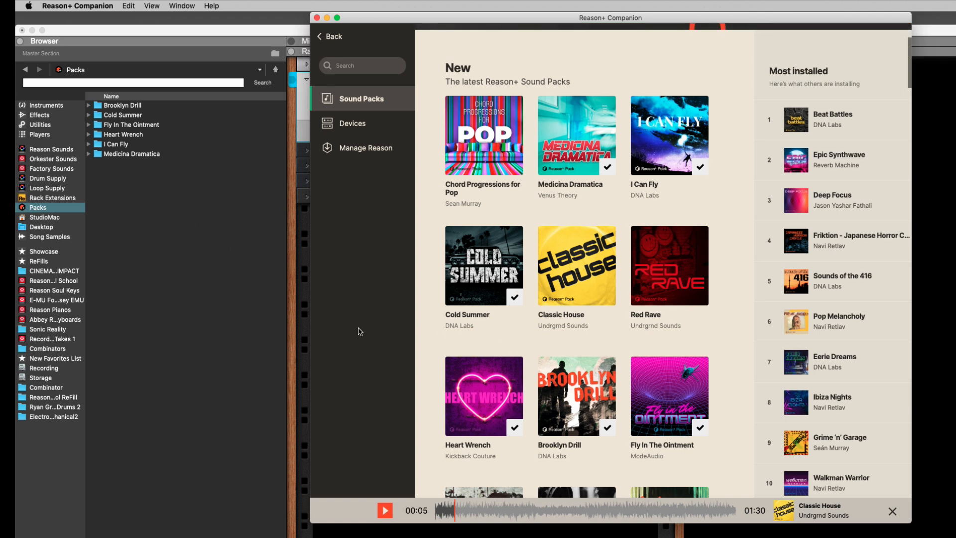
pyautogui.moveTo(669, 211)
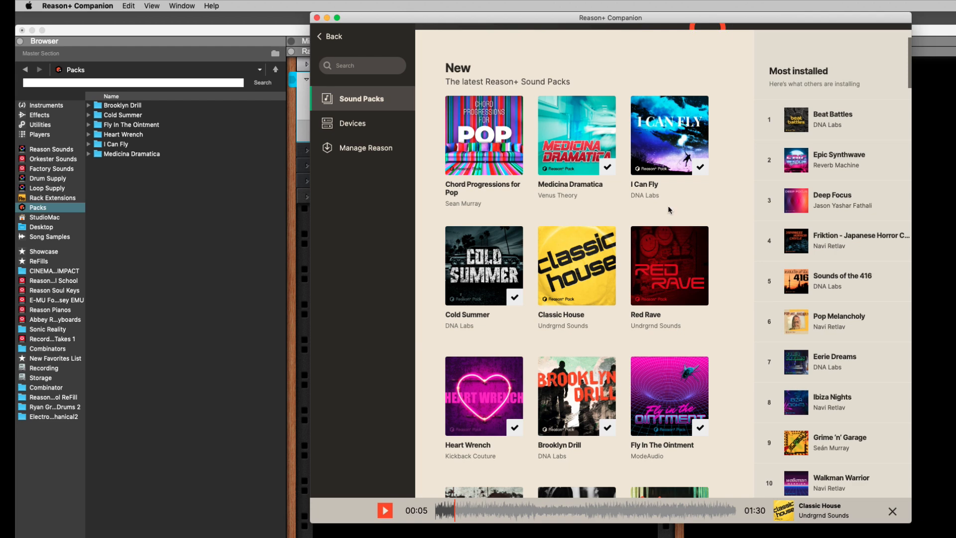
pyautogui.moveTo(655, 43)
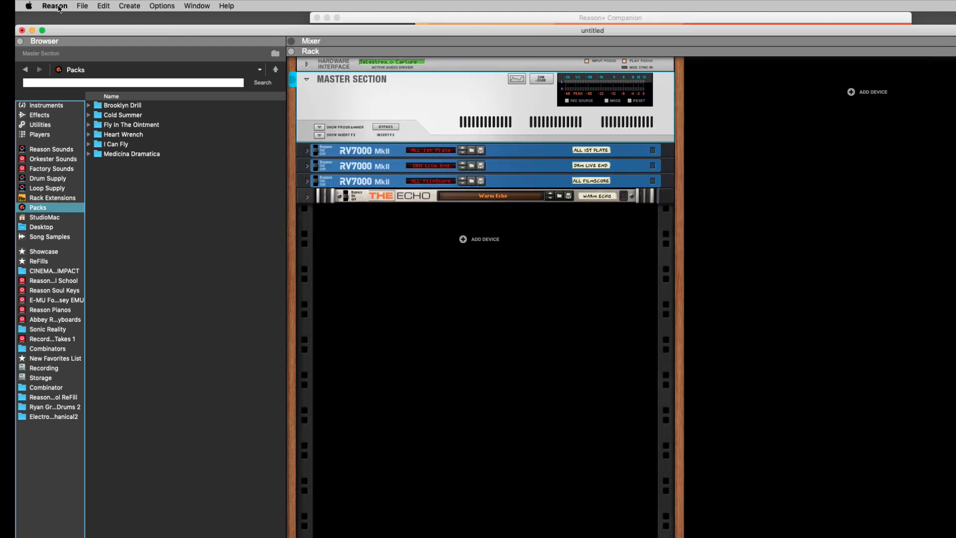
# Bring Reason+ Companion's Sound Packs overview in front of Reason's browser.
pyautogui.click(54, 5)
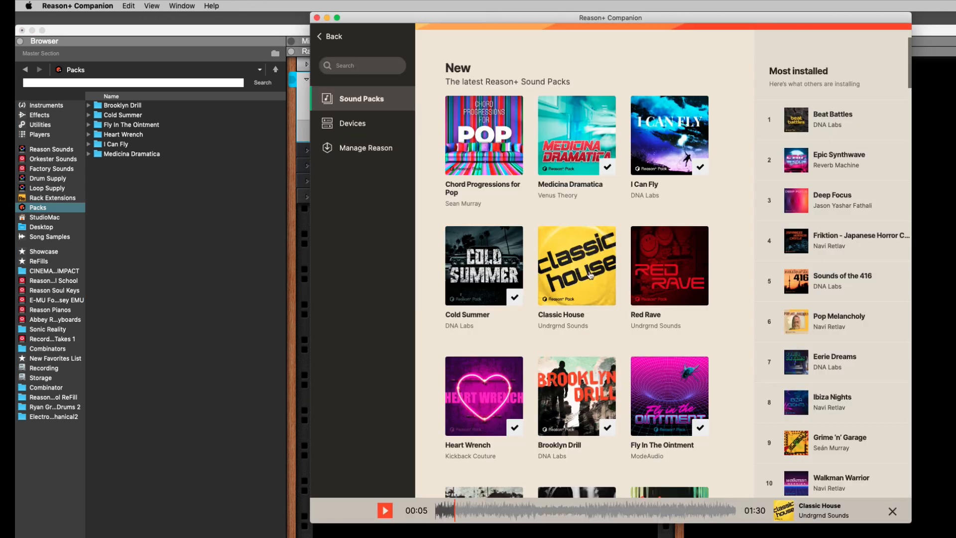
pyautogui.moveTo(615, 196)
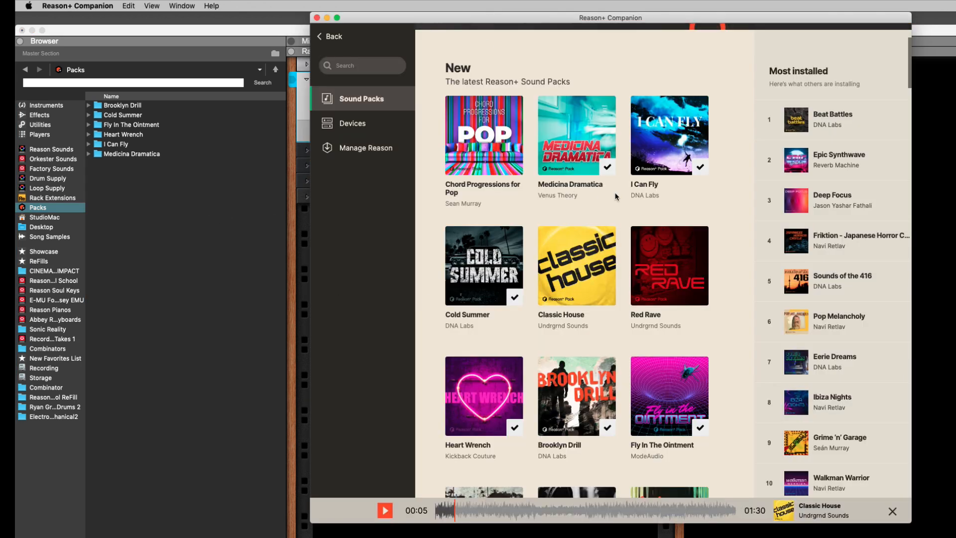
pyautogui.moveTo(657, 282)
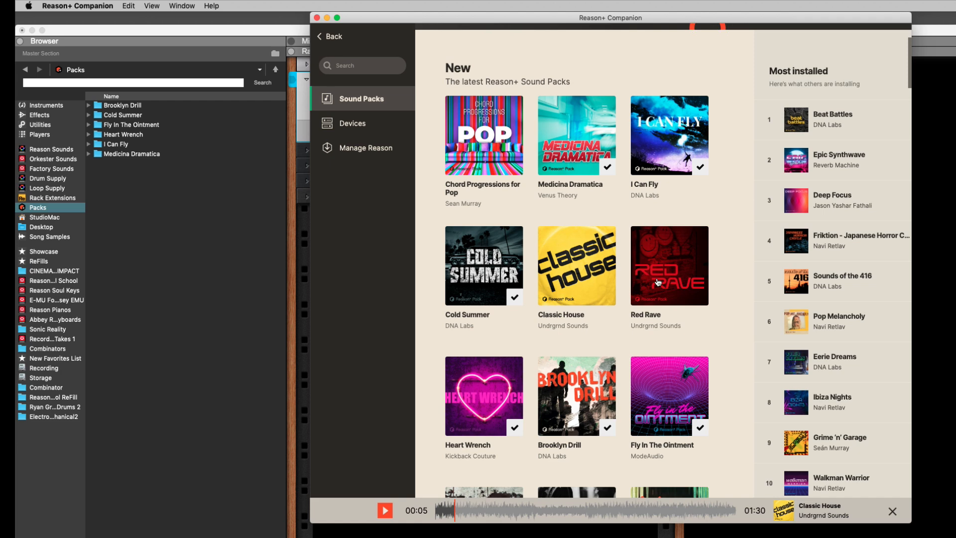
pyautogui.moveTo(22, 207)
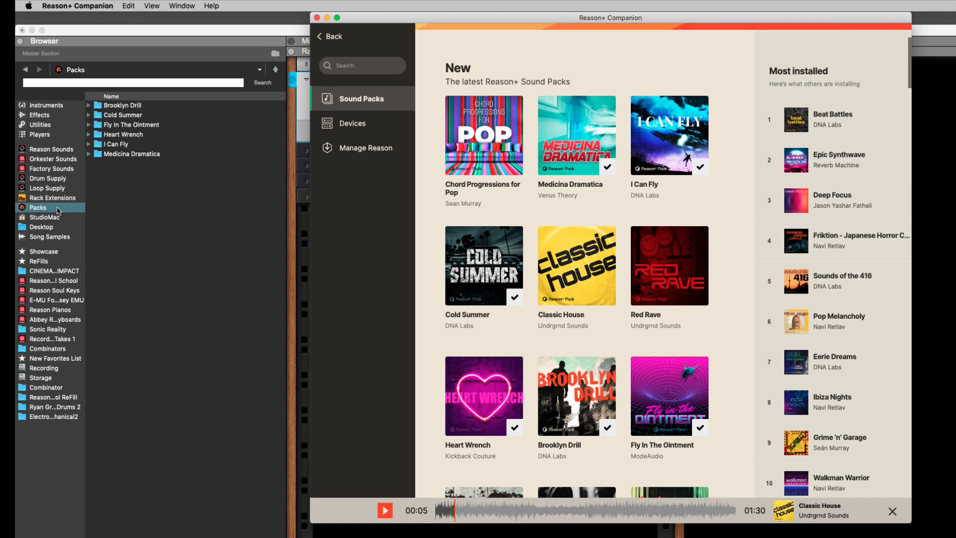
pyautogui.moveTo(113, 201)
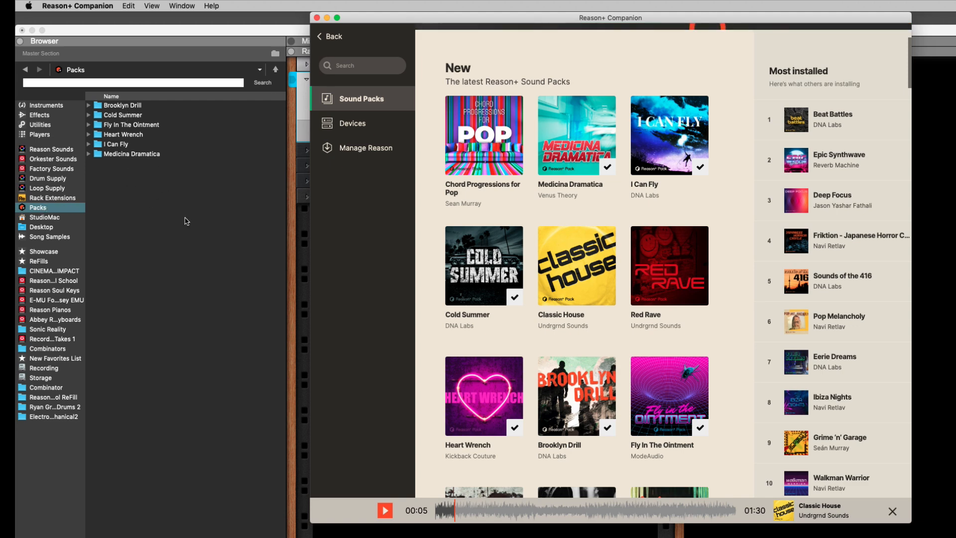
pyautogui.moveTo(40, 210)
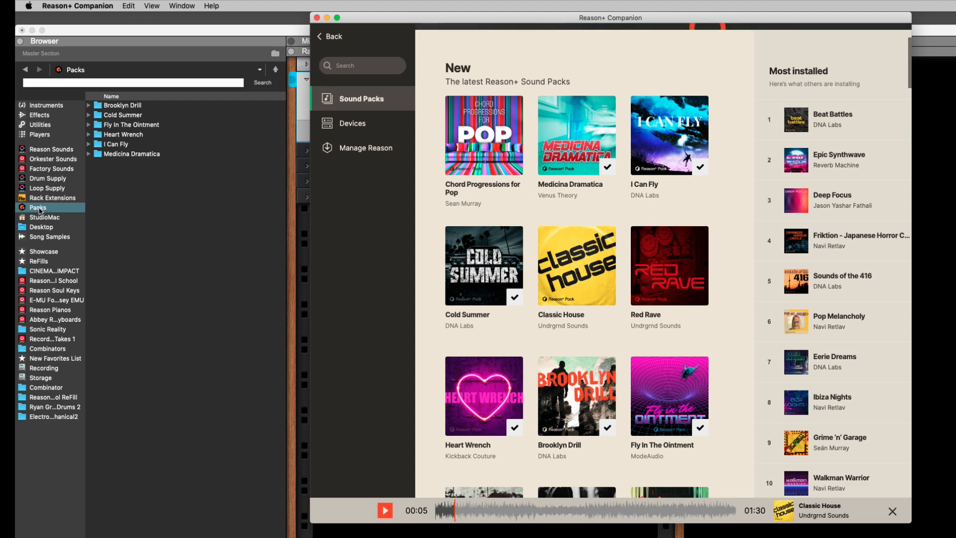
pyautogui.moveTo(611, 345)
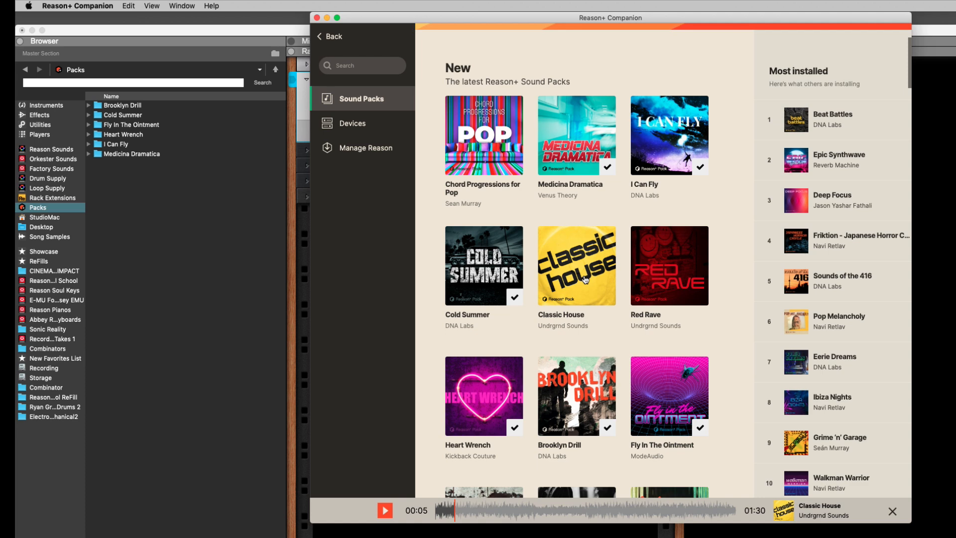
pyautogui.moveTo(609, 290)
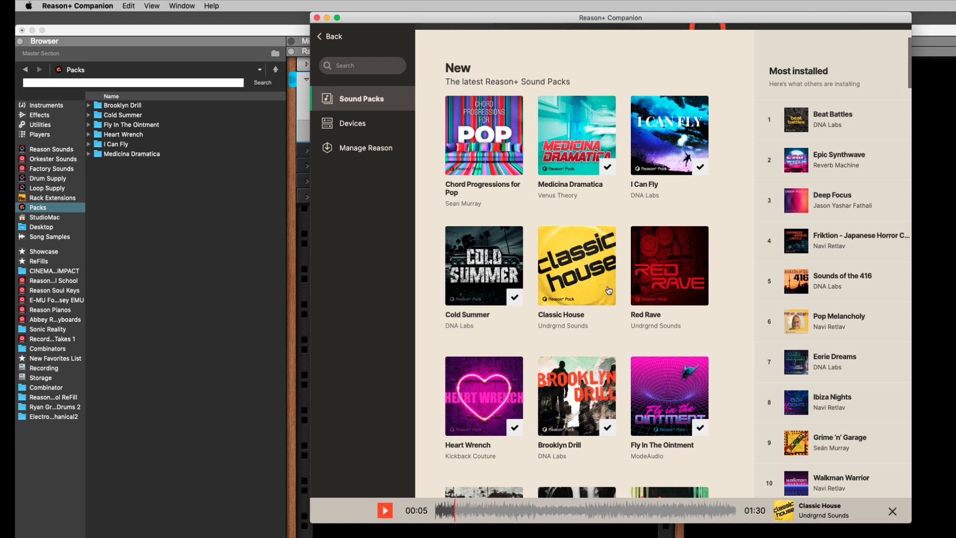
pyautogui.moveTo(353, 126)
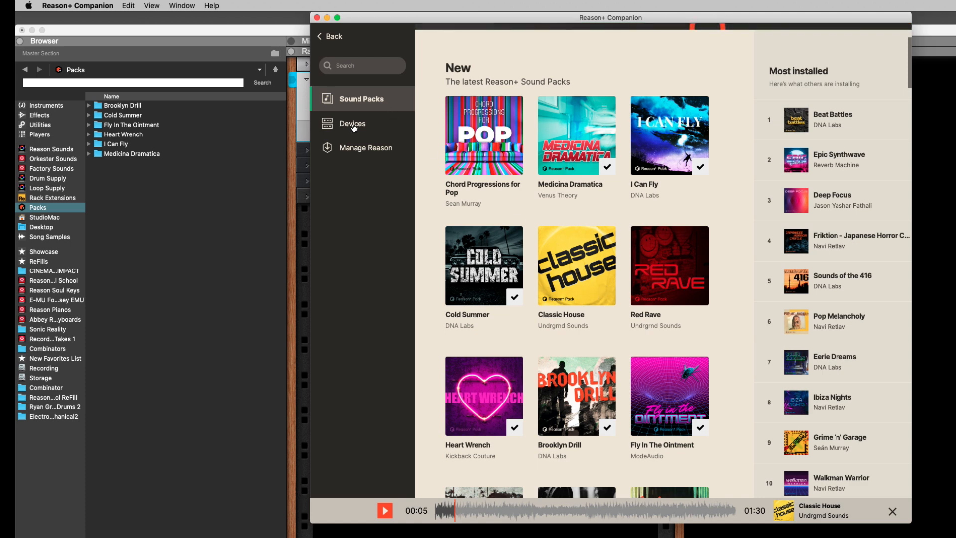
# Open Devices and scroll the Rack Extensions list from Complex-1 to Umpf Club Drums.
pyautogui.click(353, 123)
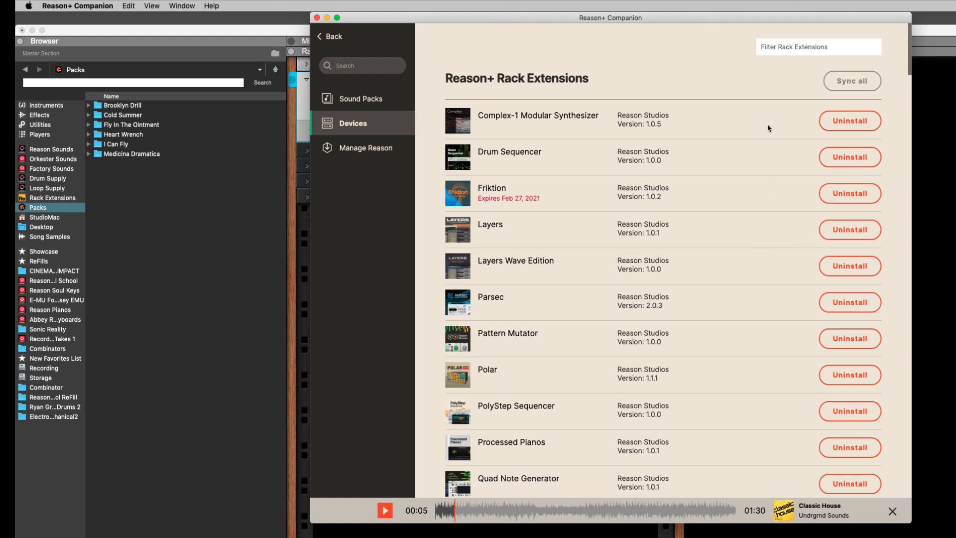
pyautogui.moveTo(728, 127)
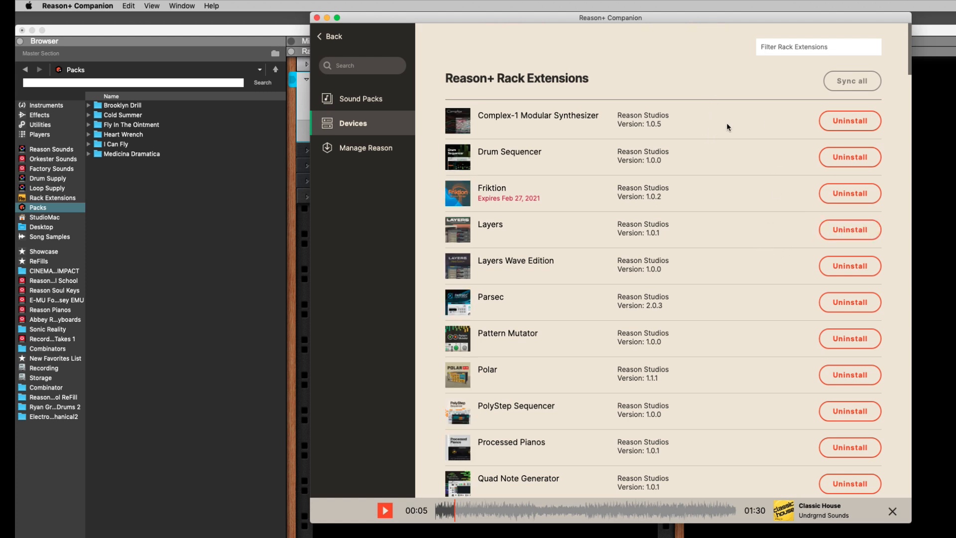
pyautogui.scroll(-3)
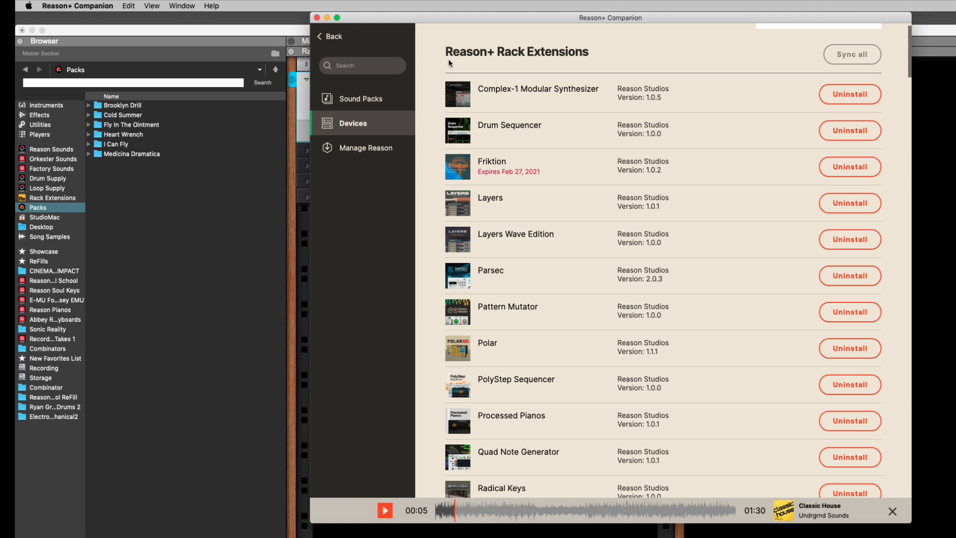
pyautogui.moveTo(587, 56)
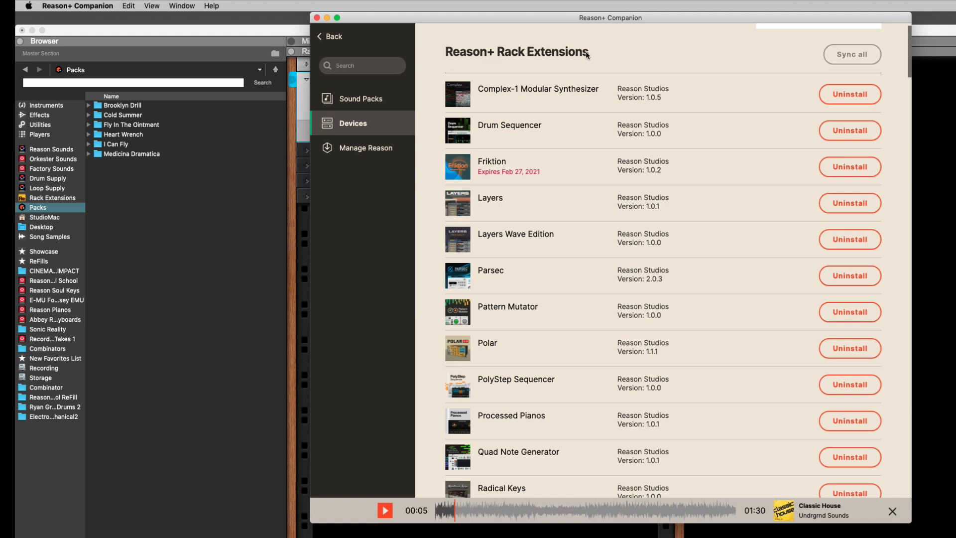
pyautogui.moveTo(718, 89)
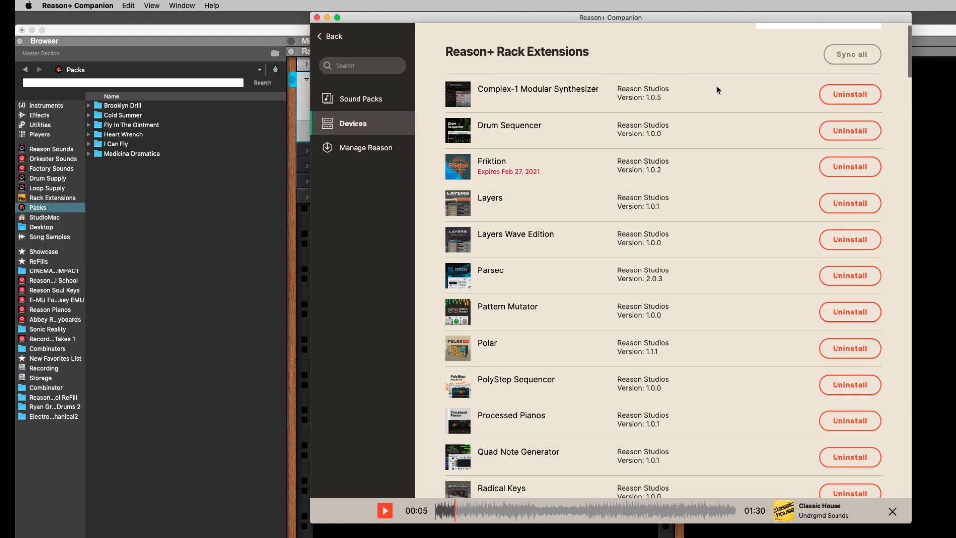
pyautogui.scroll(3)
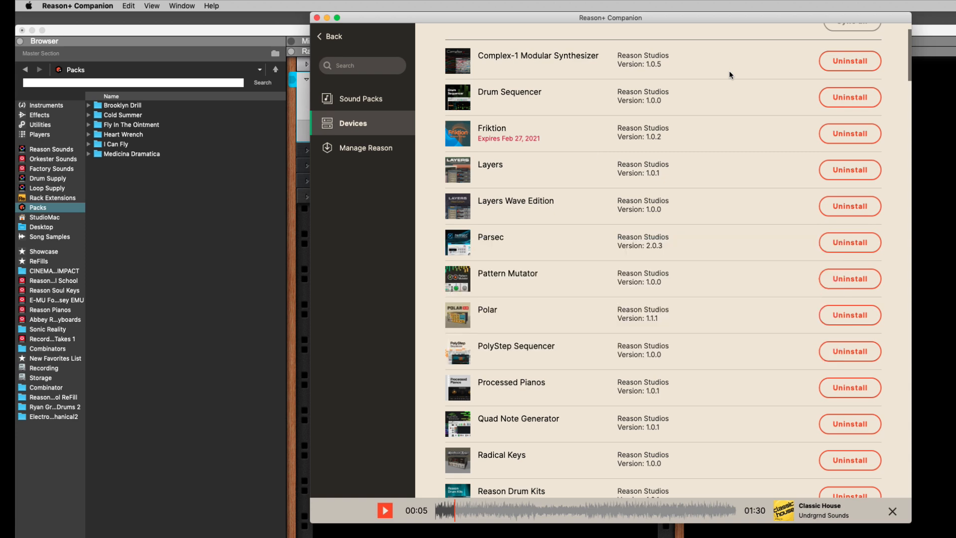
pyautogui.scroll(-3)
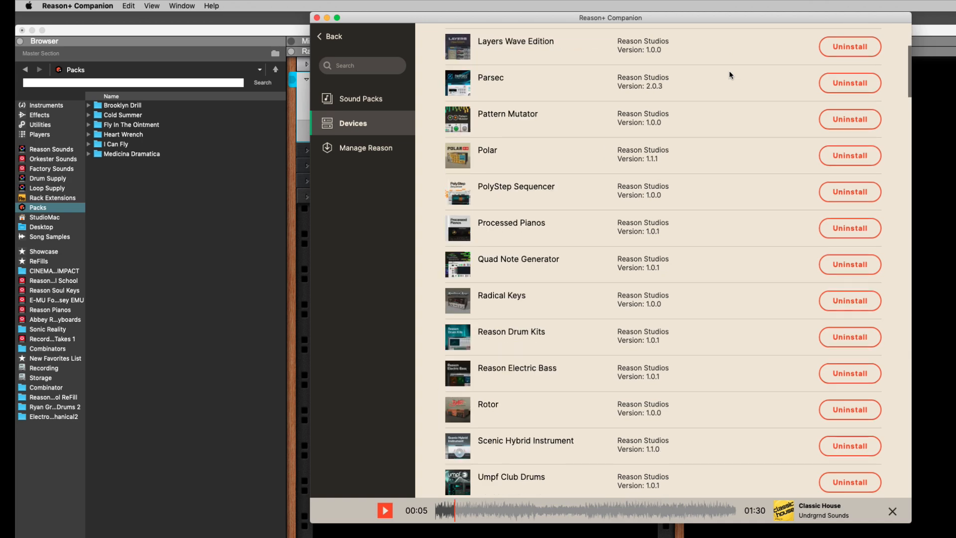
pyautogui.scroll(3)
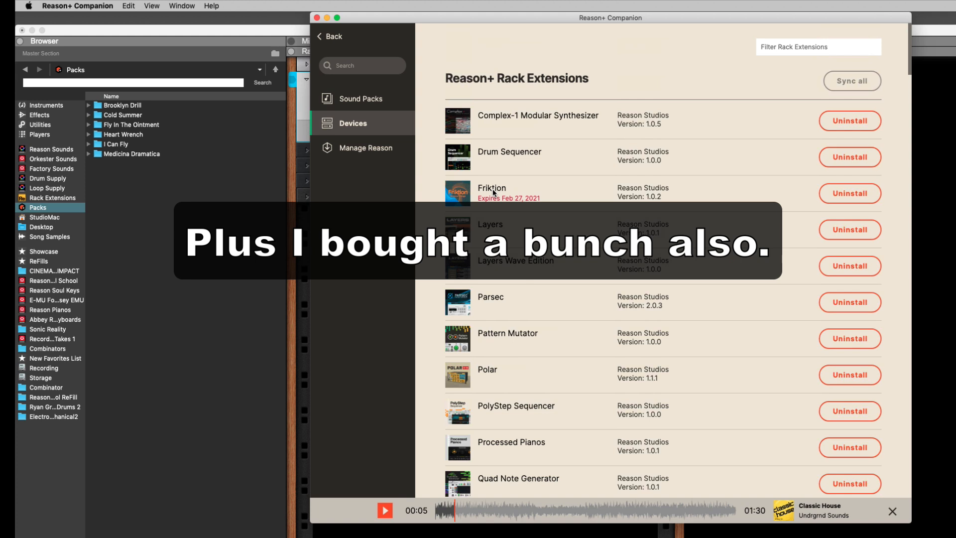
pyautogui.moveTo(536, 341)
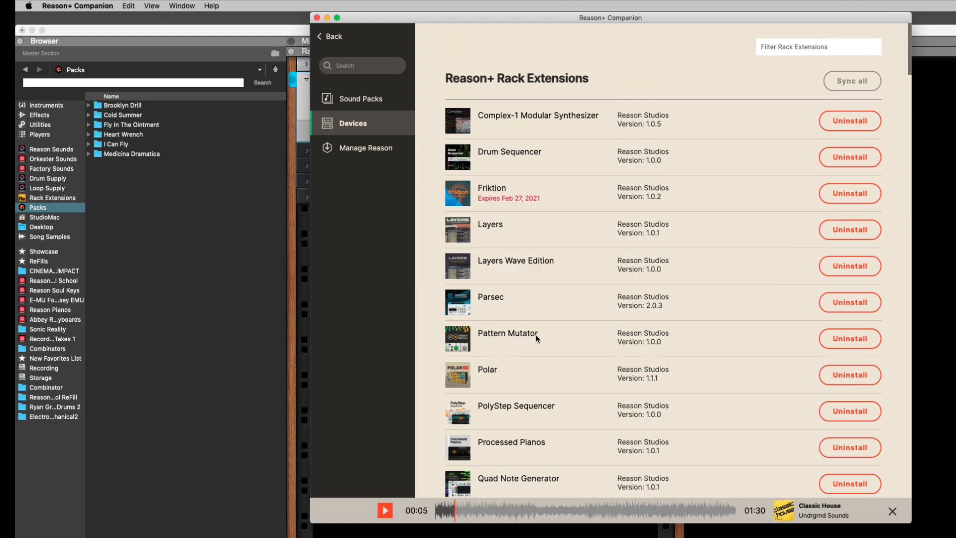
pyautogui.moveTo(505, 350)
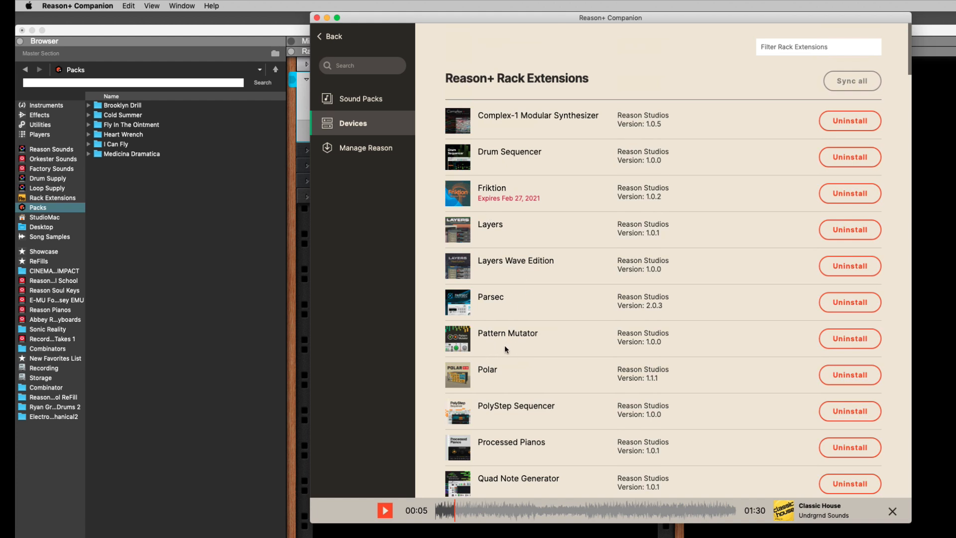
pyautogui.moveTo(436, 236)
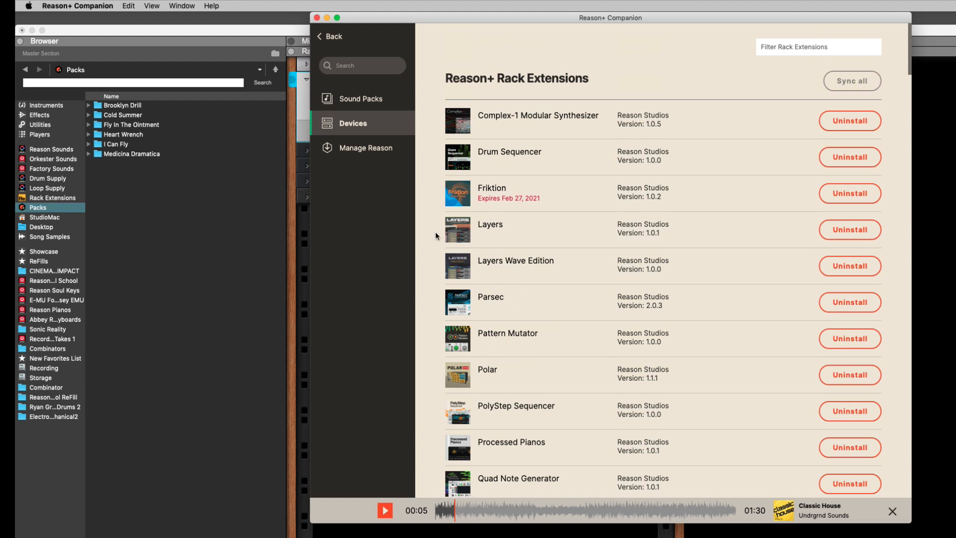
pyautogui.moveTo(724, 353)
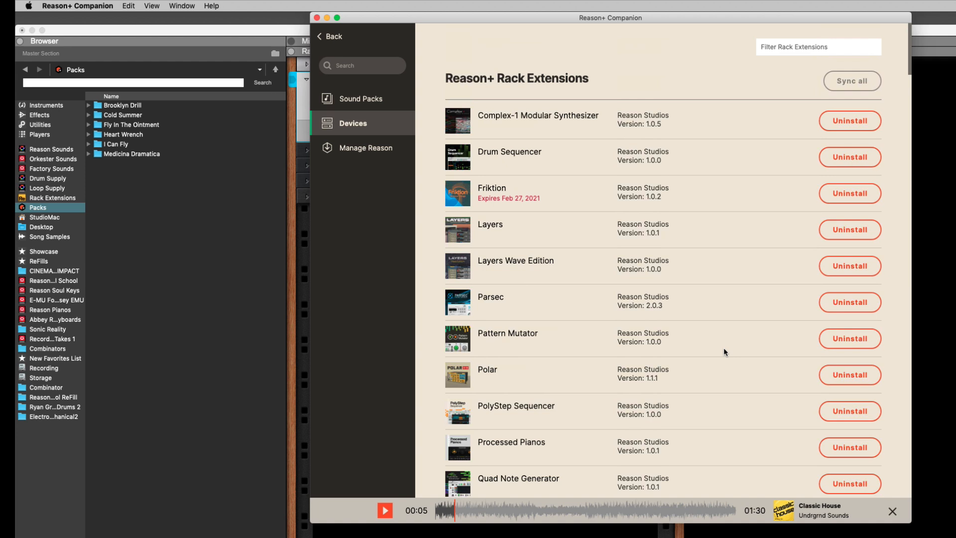
pyautogui.moveTo(705, 291)
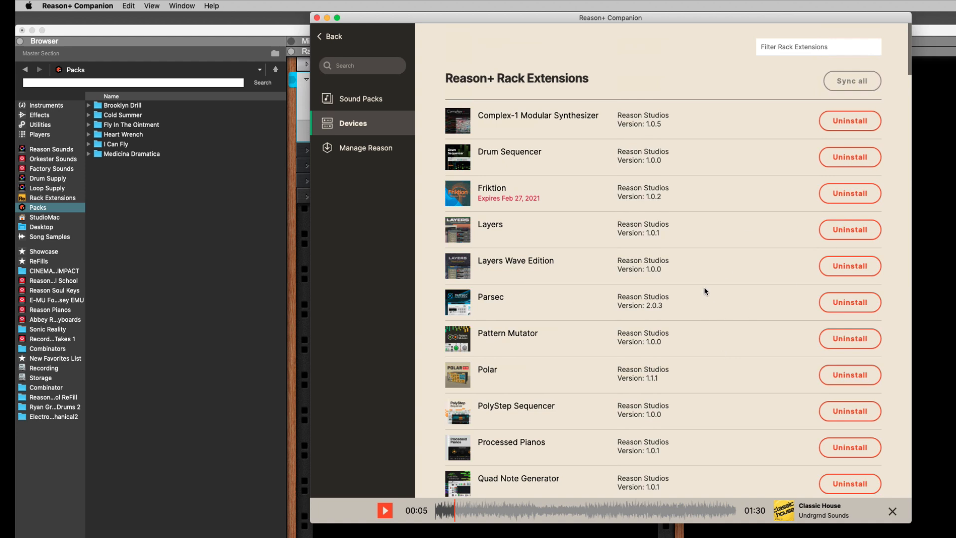
pyautogui.moveTo(528, 336)
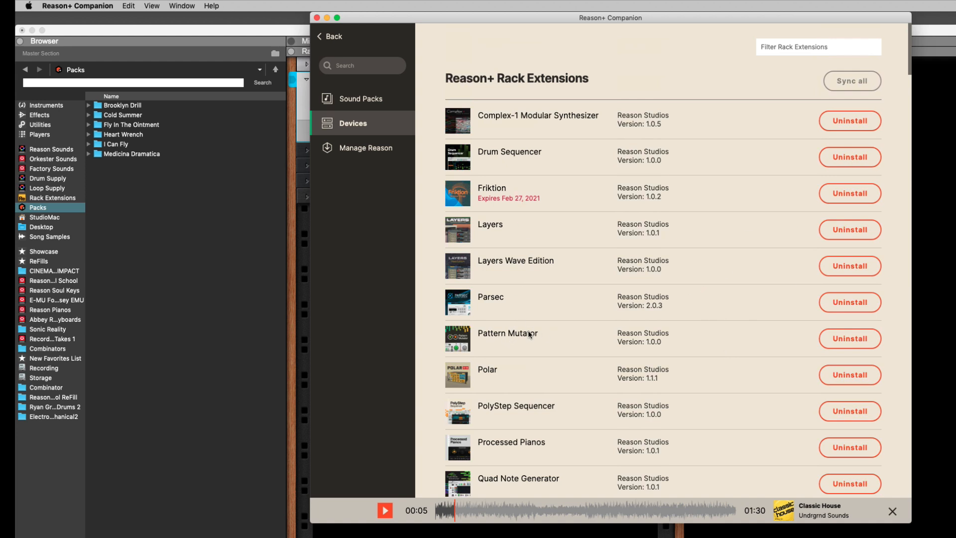
# Scroll through the Rack Extensions list again, then return to the Sound Packs overview.
pyautogui.scroll(3)
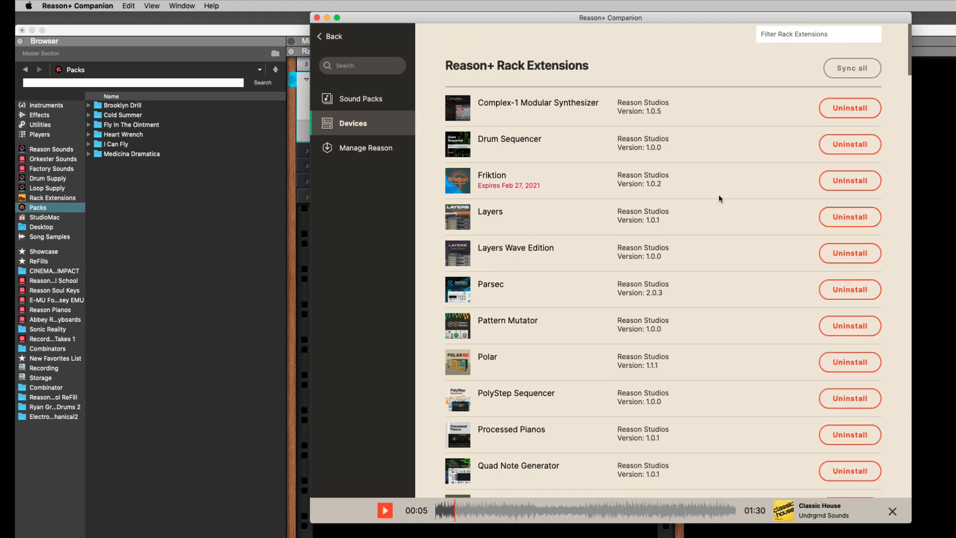
pyautogui.scroll(-3)
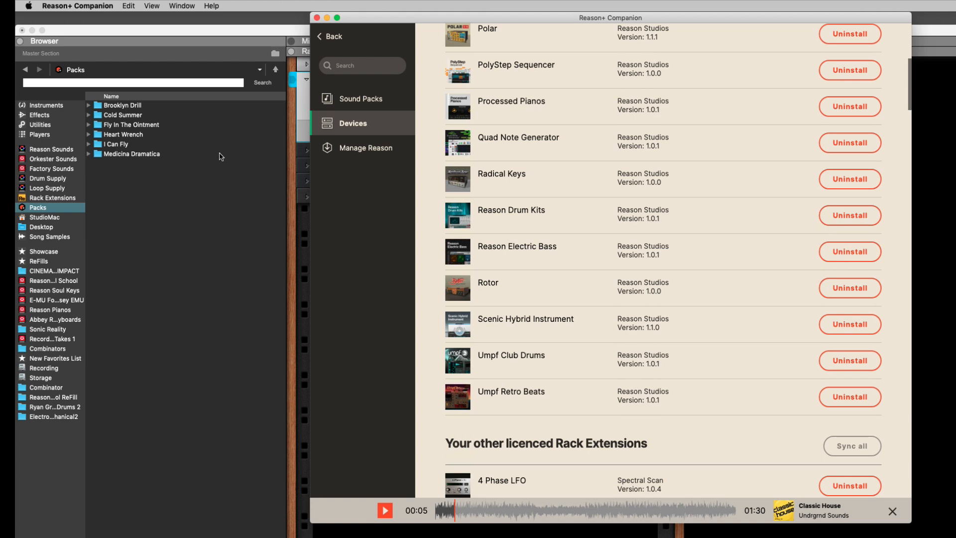
pyautogui.moveTo(554, 220)
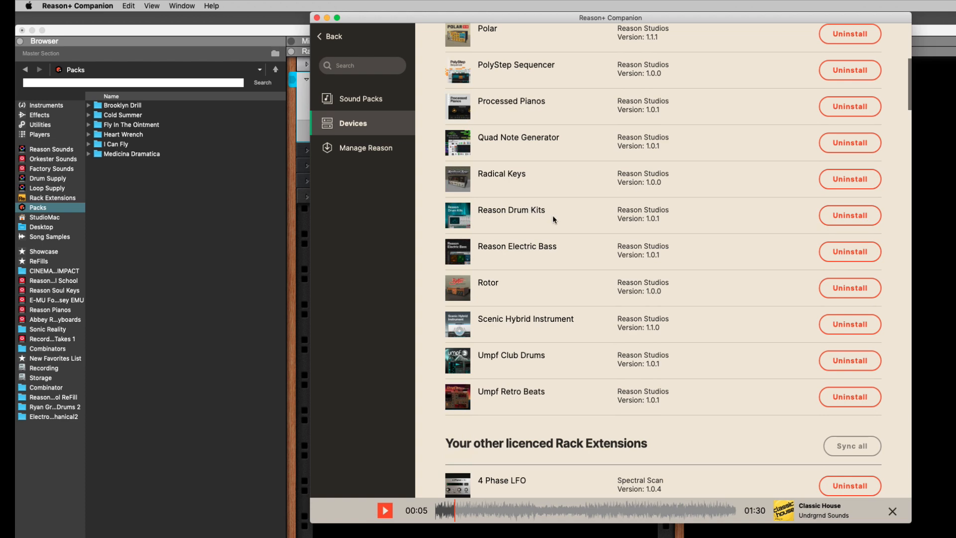
pyautogui.scroll(3)
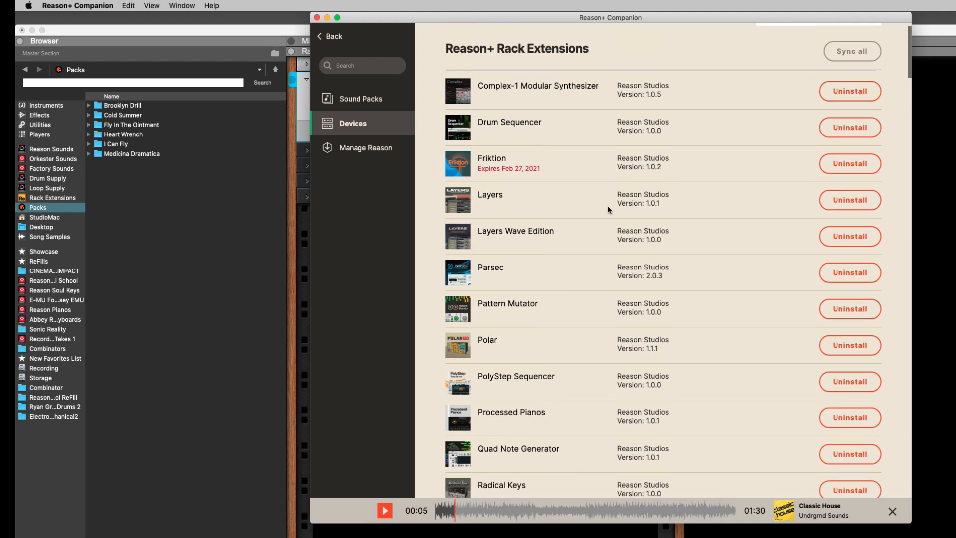
pyautogui.moveTo(494, 322)
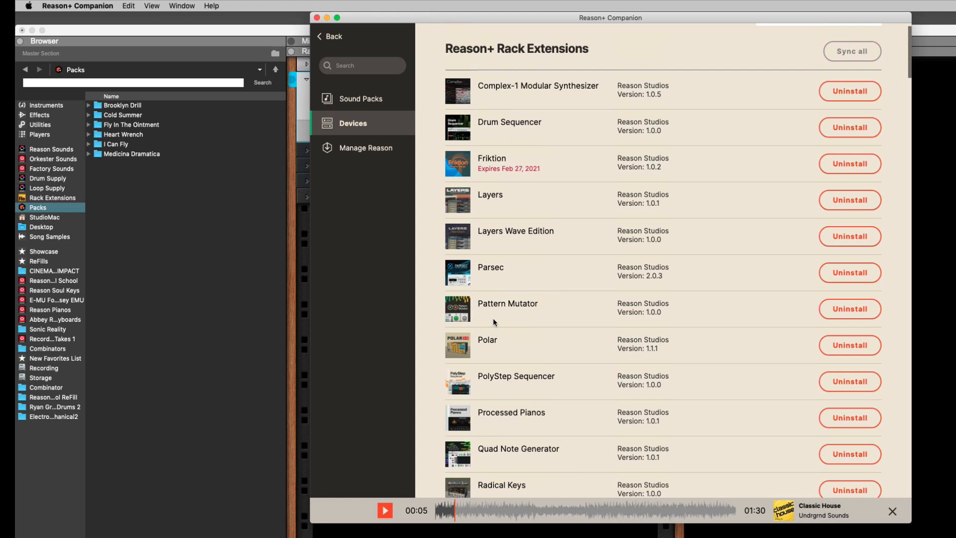
pyautogui.moveTo(674, 114)
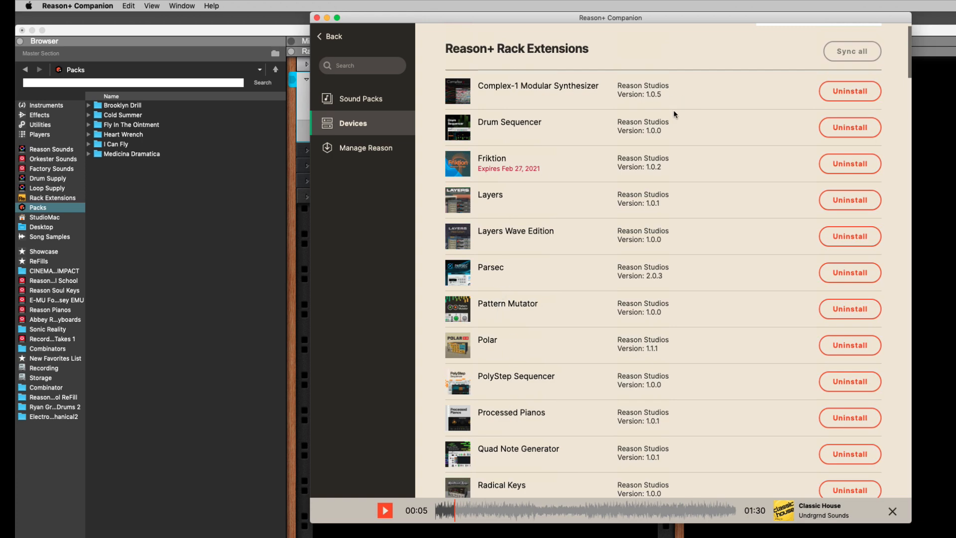
pyautogui.scroll(-3)
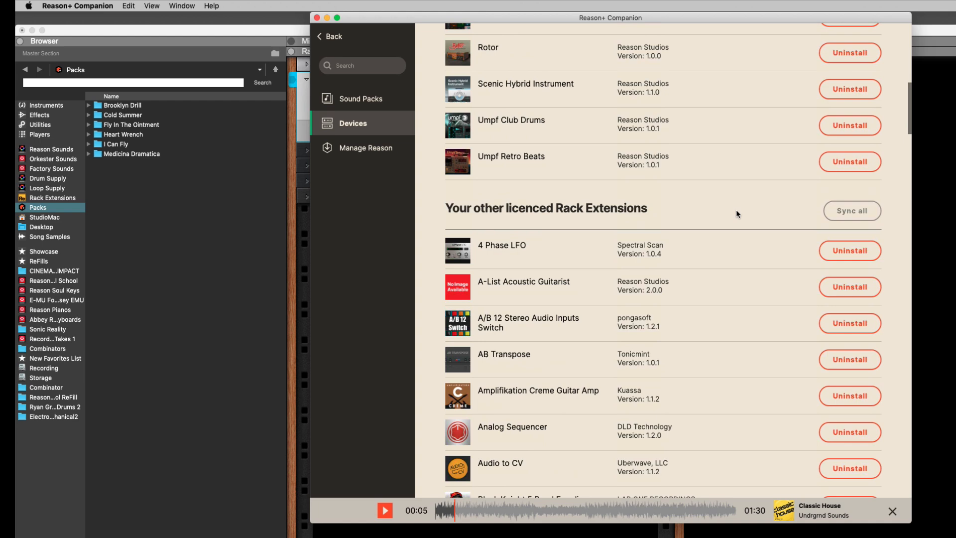
pyautogui.scroll(3)
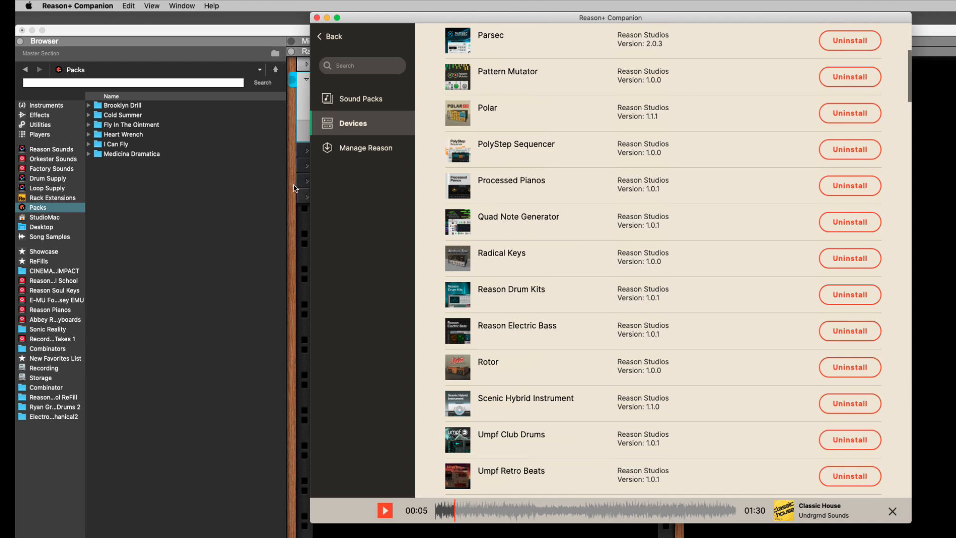
pyautogui.click(362, 98)
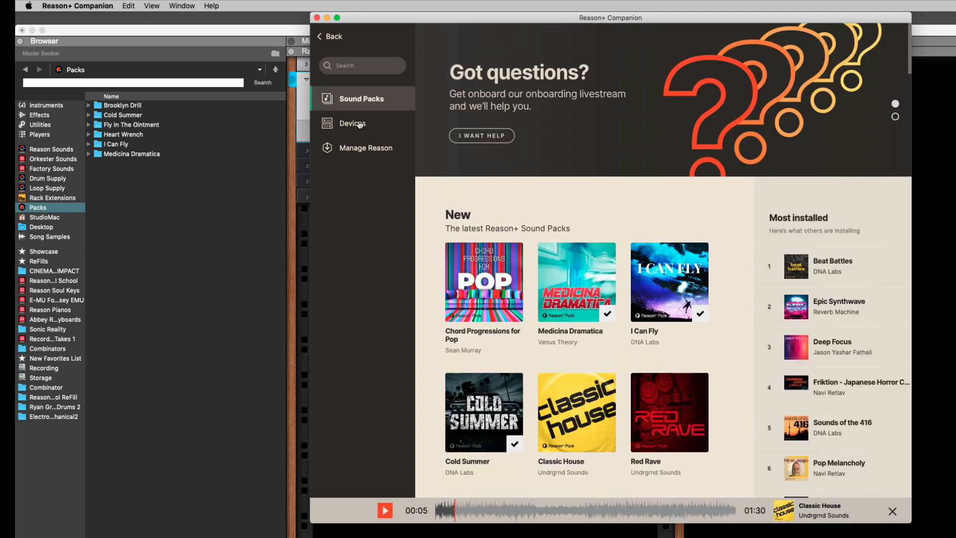
# Reopen Devices and scroll past the other licensed Rack Extensions to the built-in devices.
pyautogui.click(352, 123)
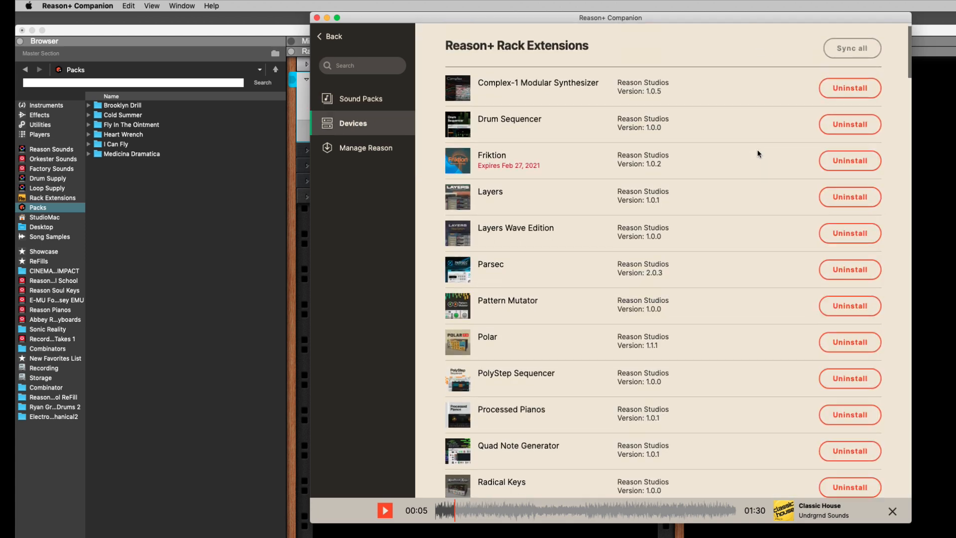
pyautogui.scroll(-3)
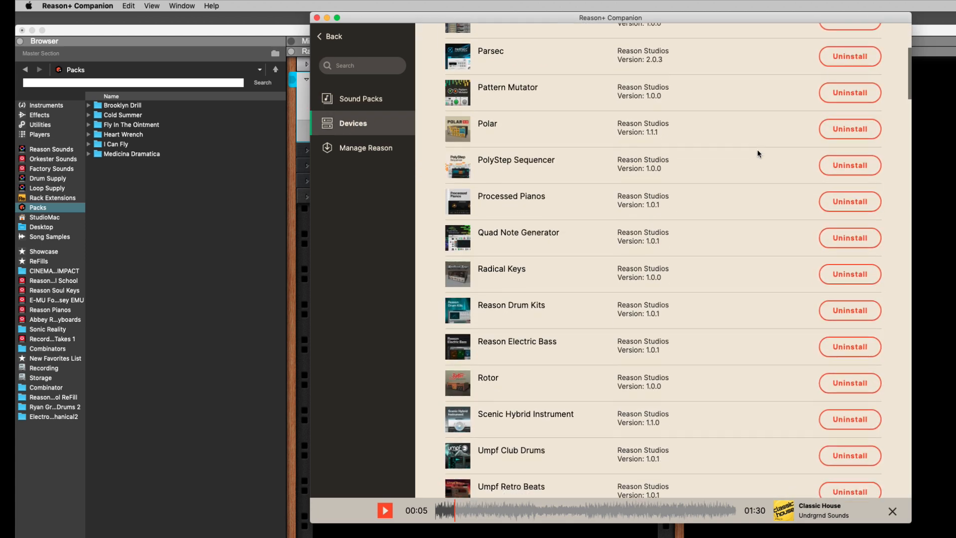
pyautogui.scroll(-3)
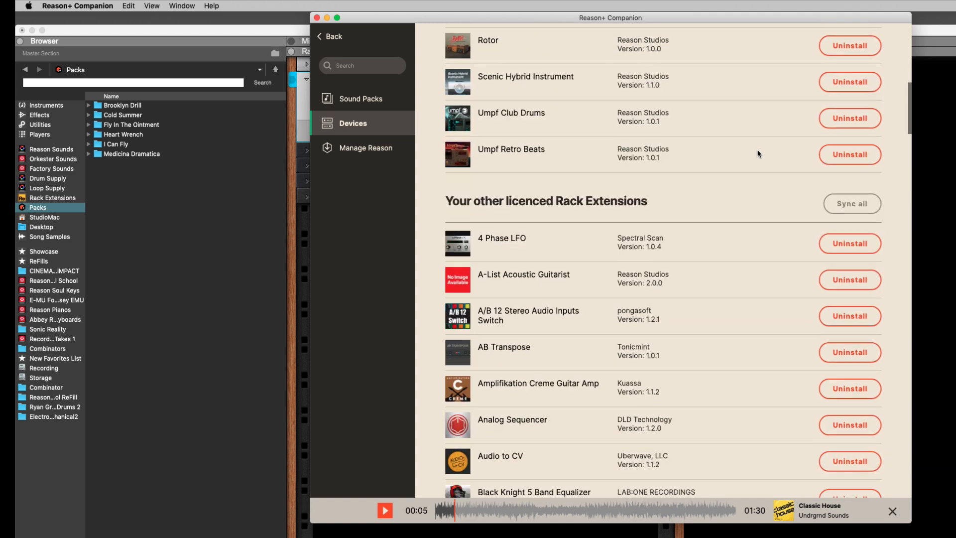
pyautogui.scroll(-3)
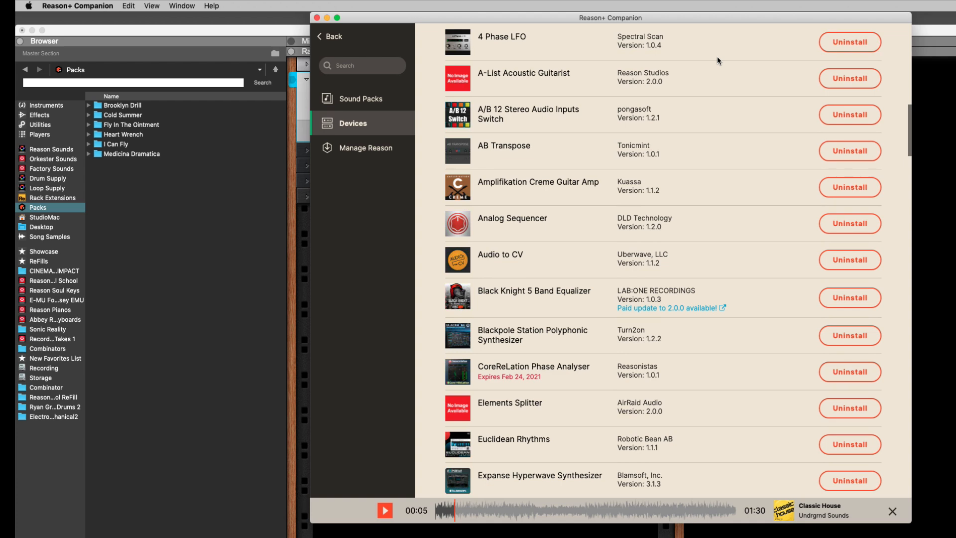
pyautogui.scroll(-3)
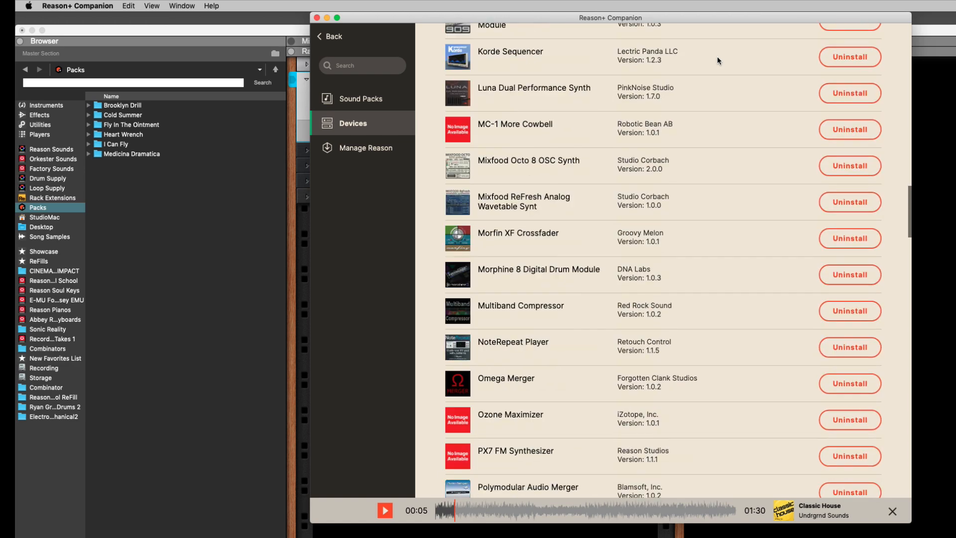
pyautogui.scroll(-3)
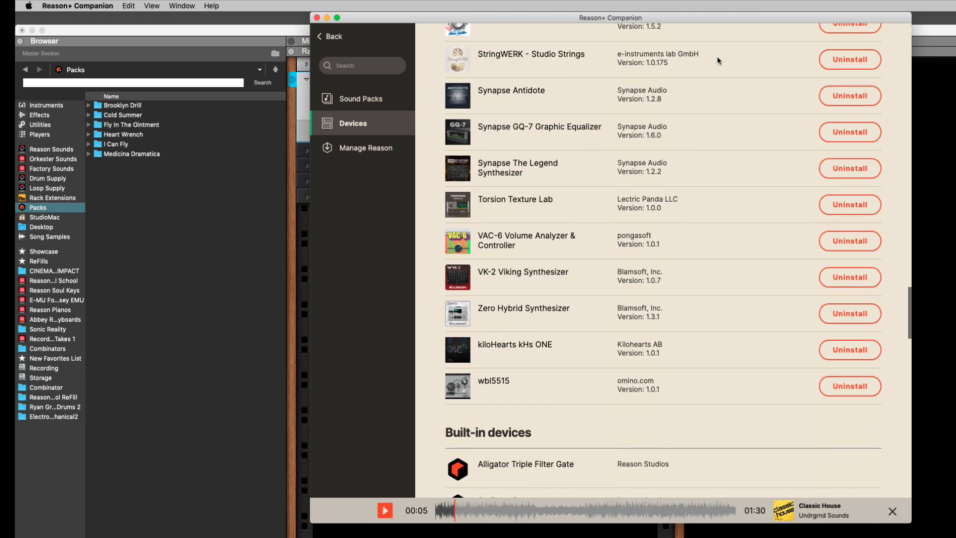
# Browse the Built-in devices section, then switch to Reason with Medicina Dramatica expanded.
pyautogui.scroll(-3)
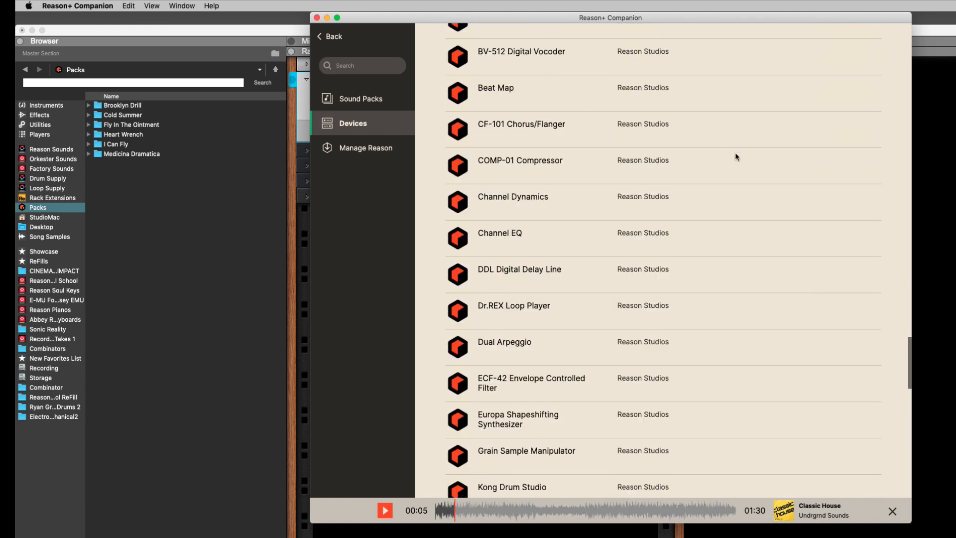
pyautogui.scroll(-3)
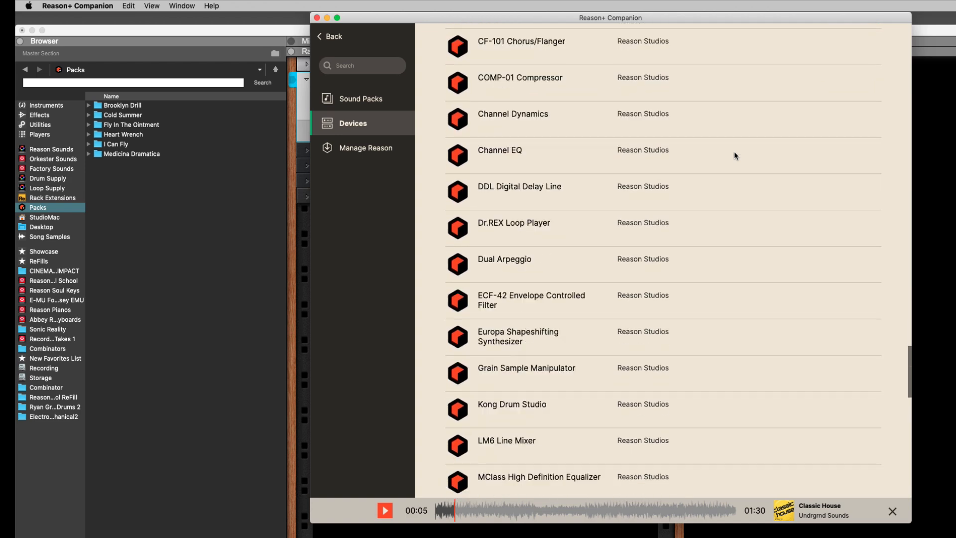
pyautogui.scroll(-3)
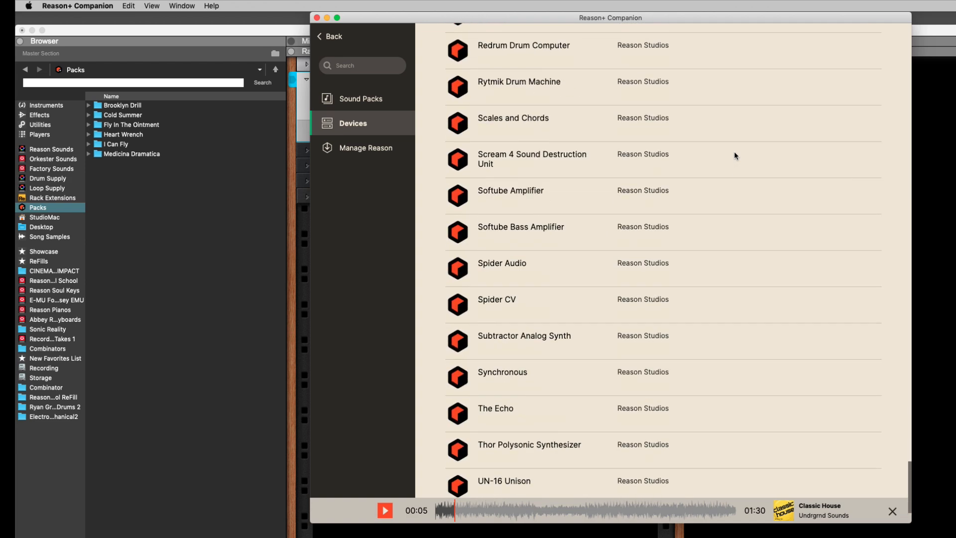
pyautogui.scroll(3)
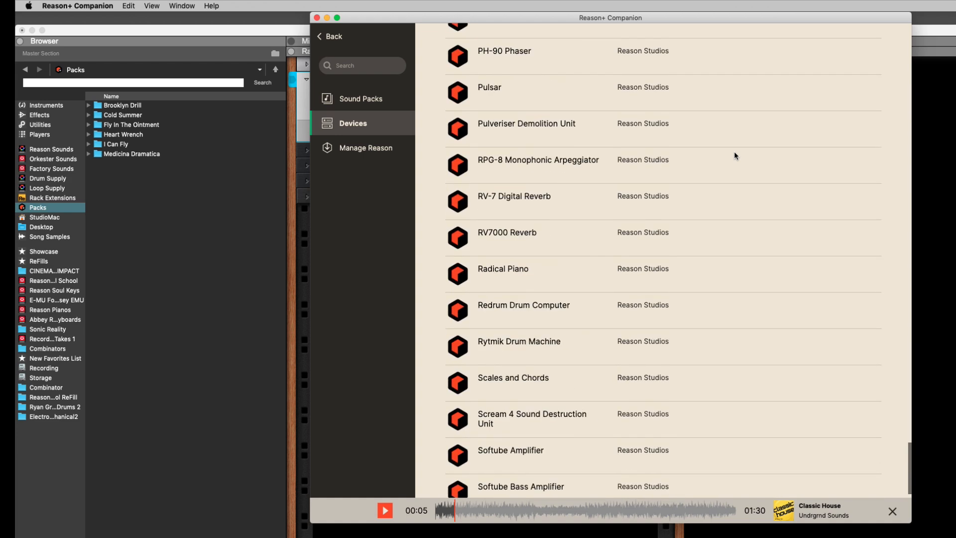
pyautogui.scroll(3)
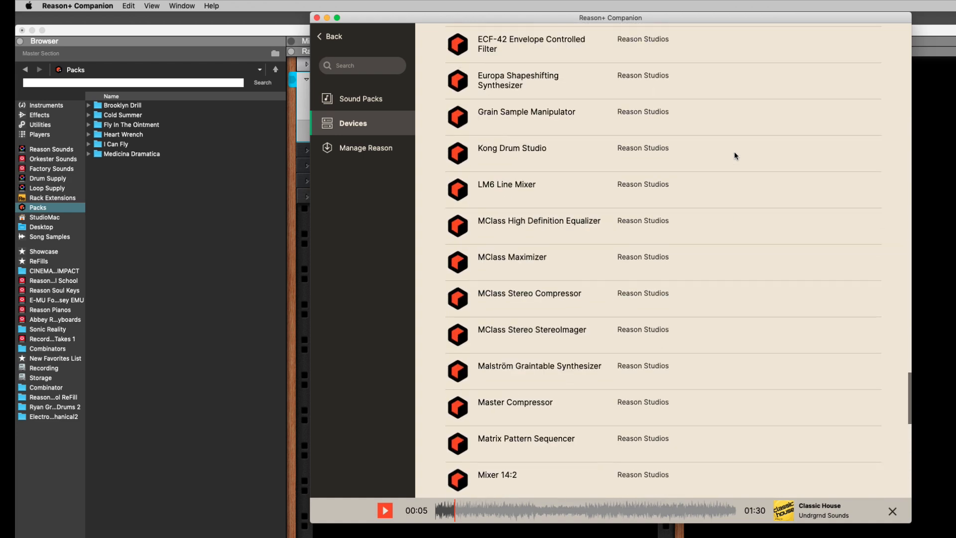
pyautogui.scroll(3)
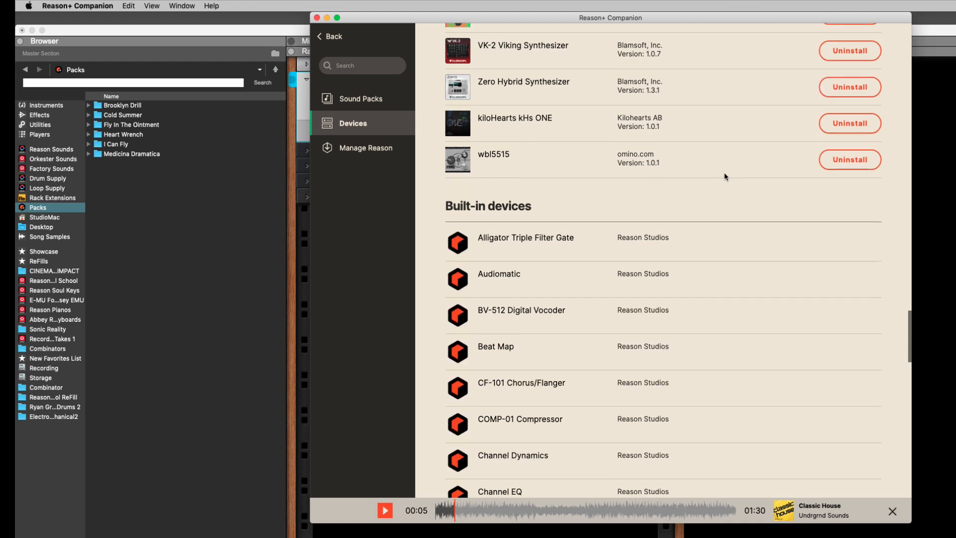
pyautogui.click(364, 98)
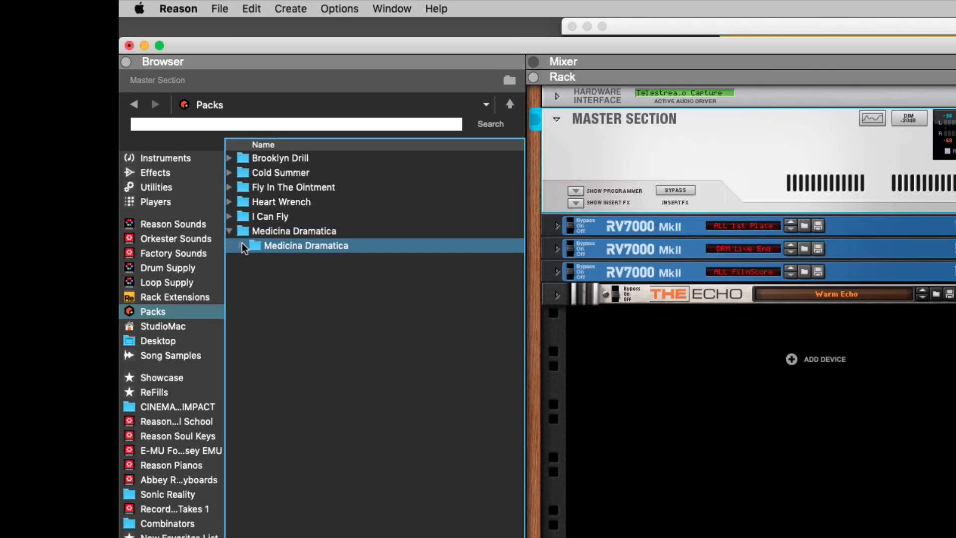
# Expand Medicina Dramatica > Patches and load AIWS Atmos.cmb into the rack.
pyautogui.click(252, 245)
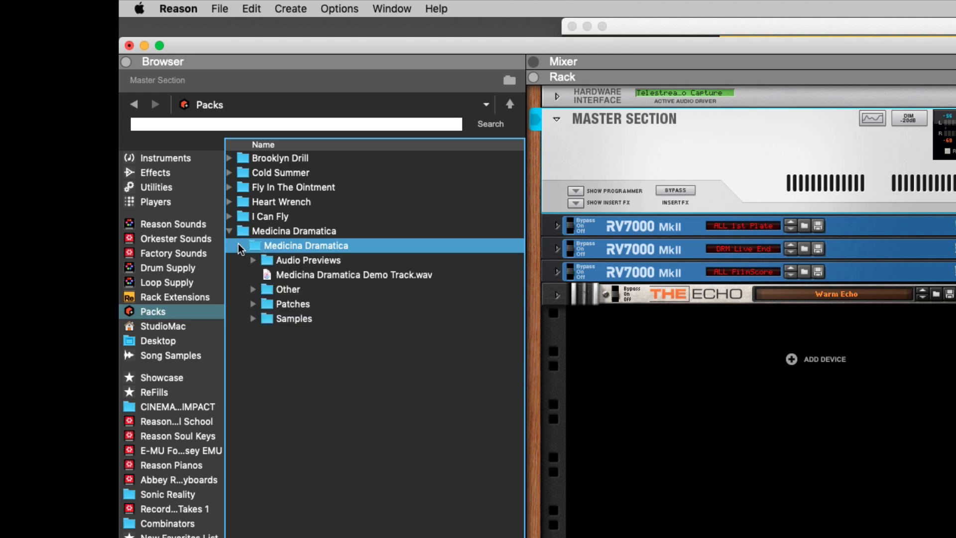
pyautogui.click(253, 304)
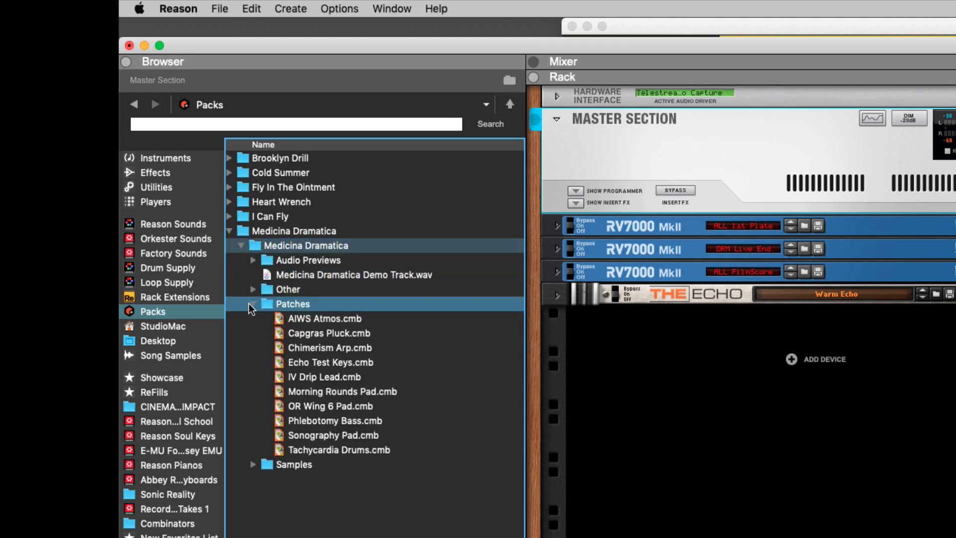
pyautogui.click(325, 318)
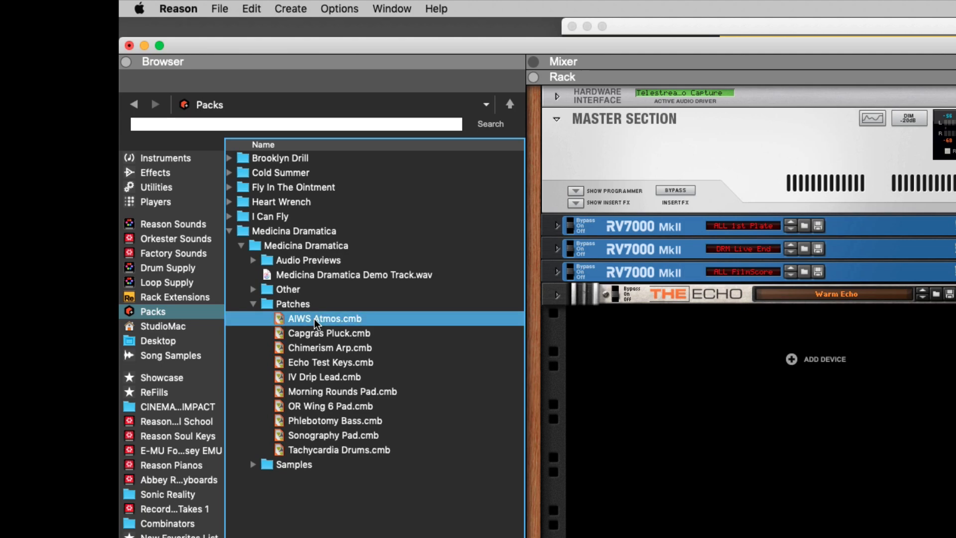
pyautogui.doubleClick(325, 318)
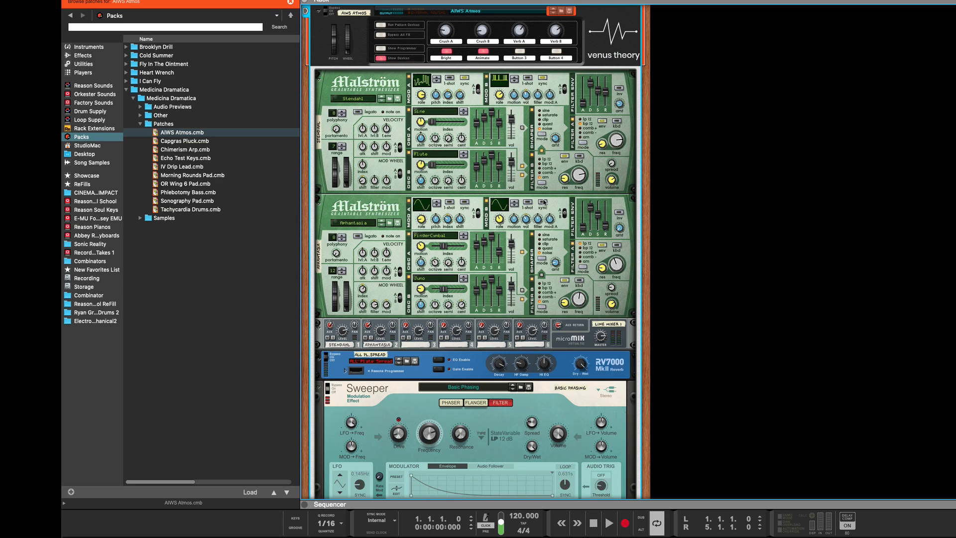
pyautogui.scroll(3)
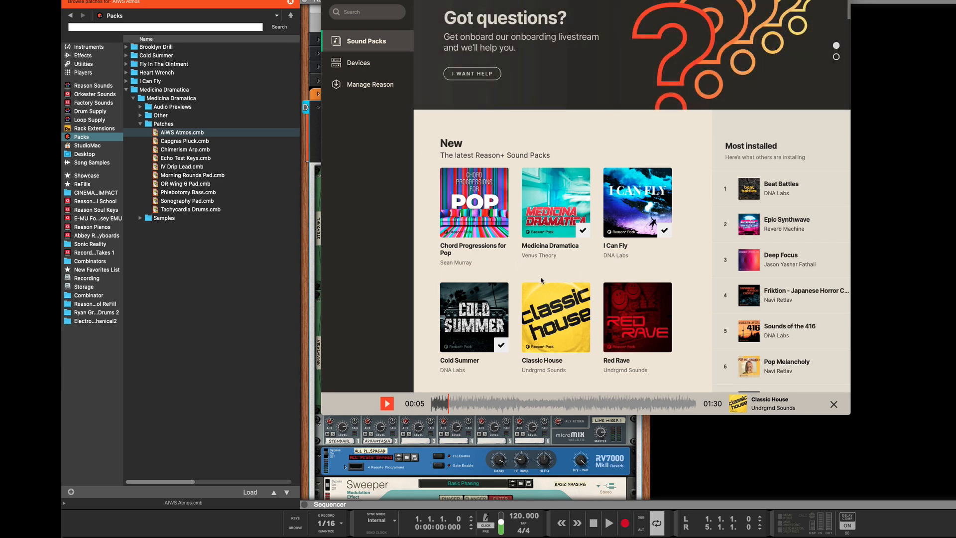
# Open the Medicina Dramatica pack page, preview OR Wing 6 Pad, then stop it.
pyautogui.click(554, 203)
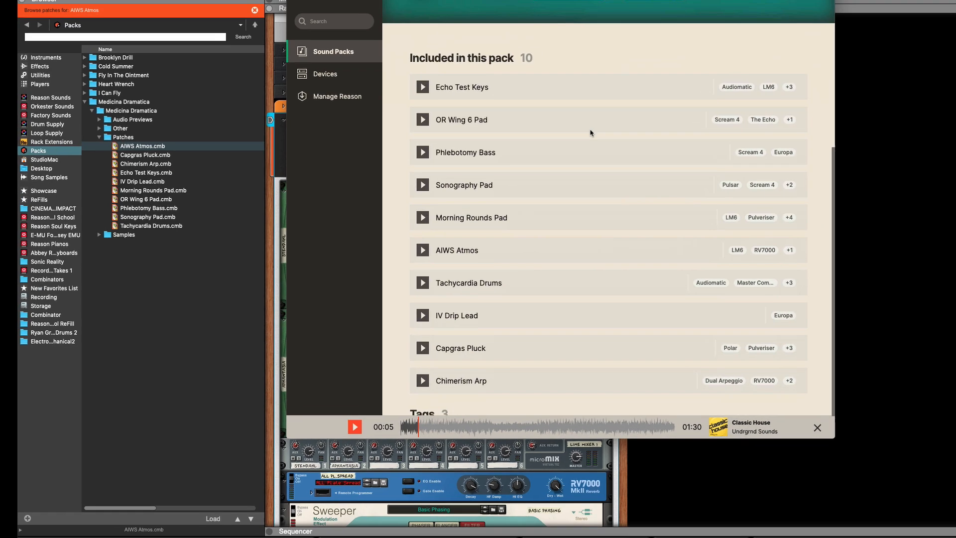
pyautogui.click(423, 87)
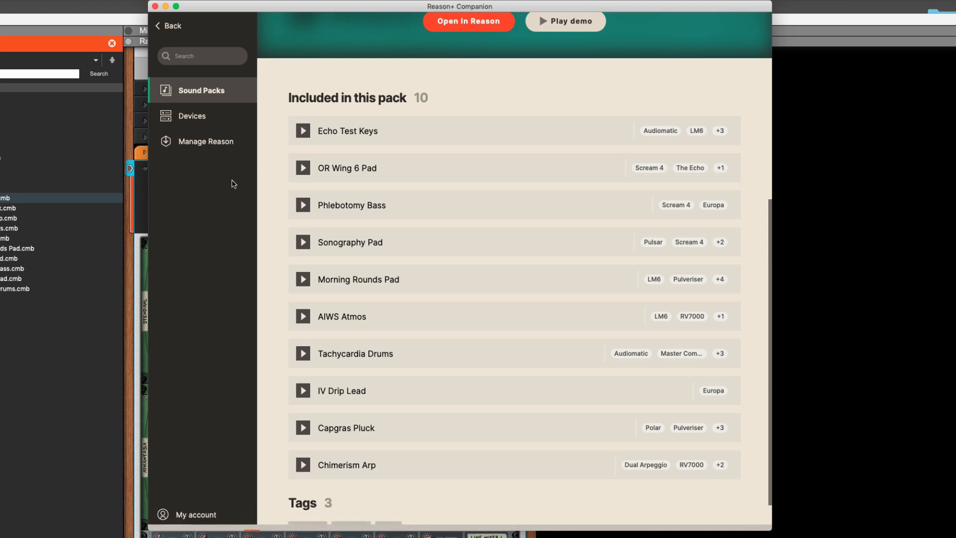
pyautogui.click(303, 167)
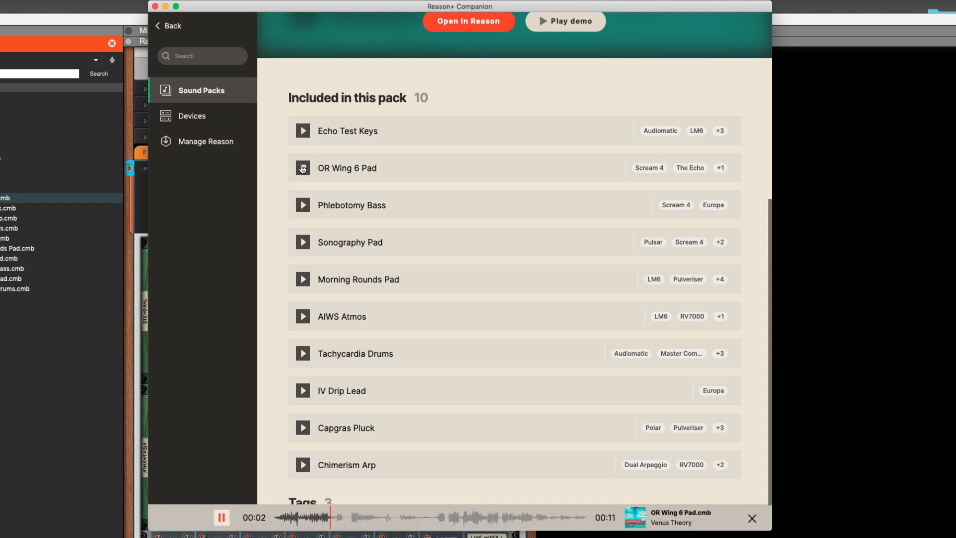
pyautogui.click(304, 205)
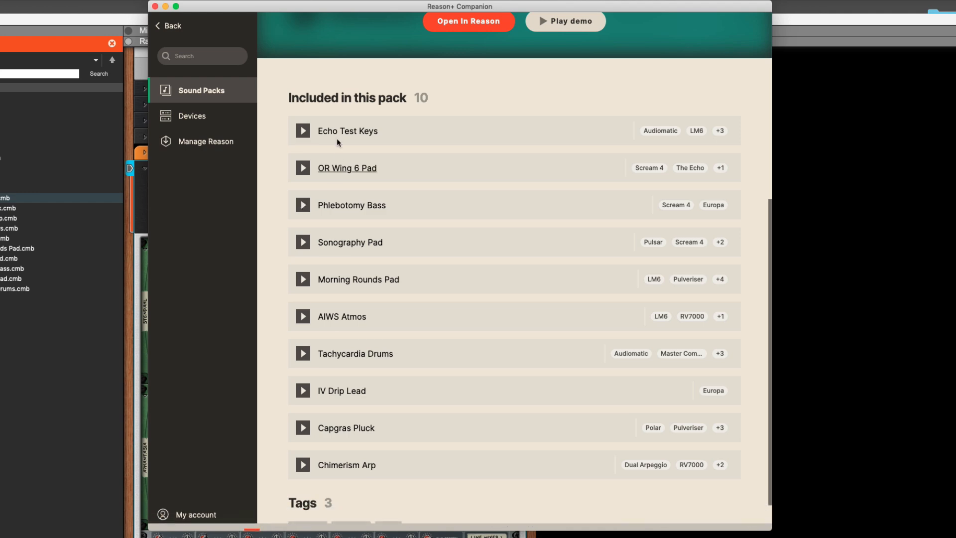
pyautogui.moveTo(441, 288)
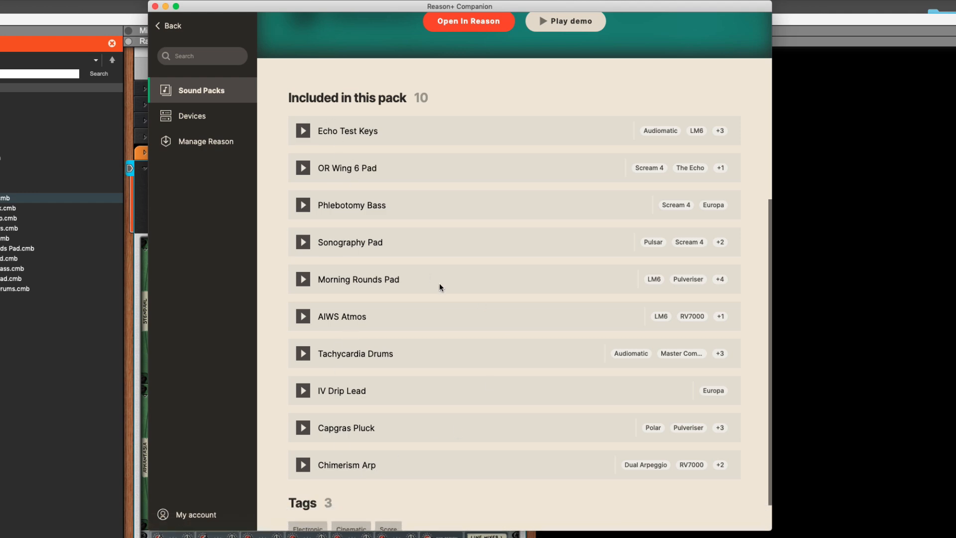
pyautogui.scroll(3)
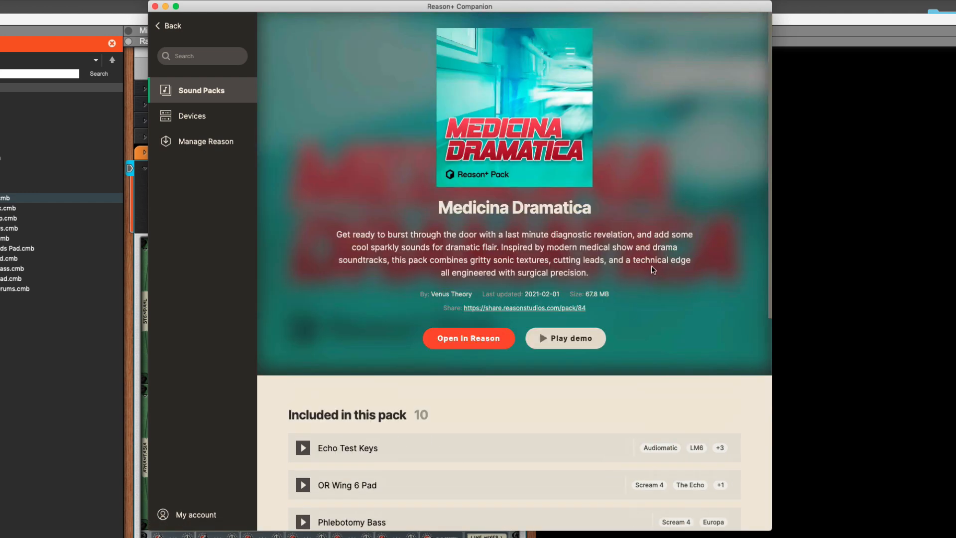
pyautogui.scroll(-3)
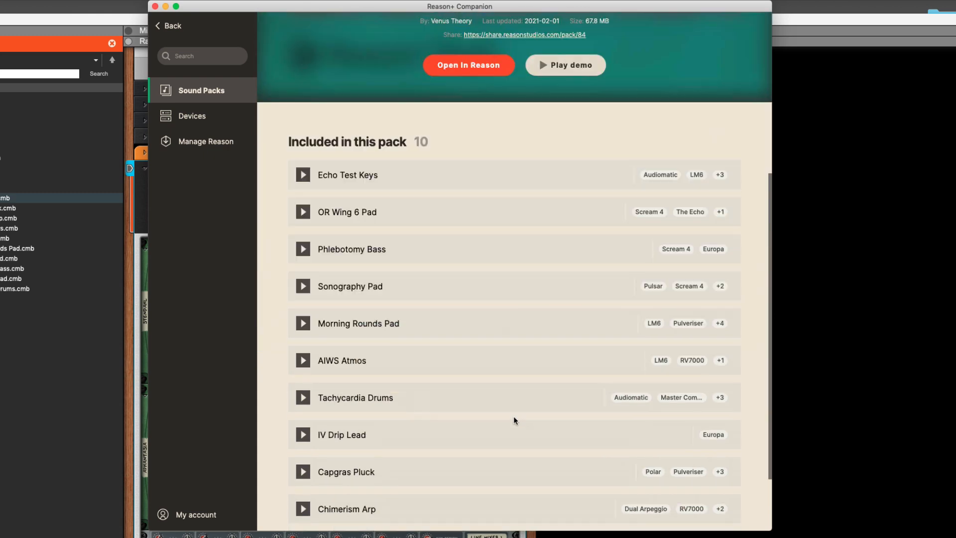
pyautogui.scroll(3)
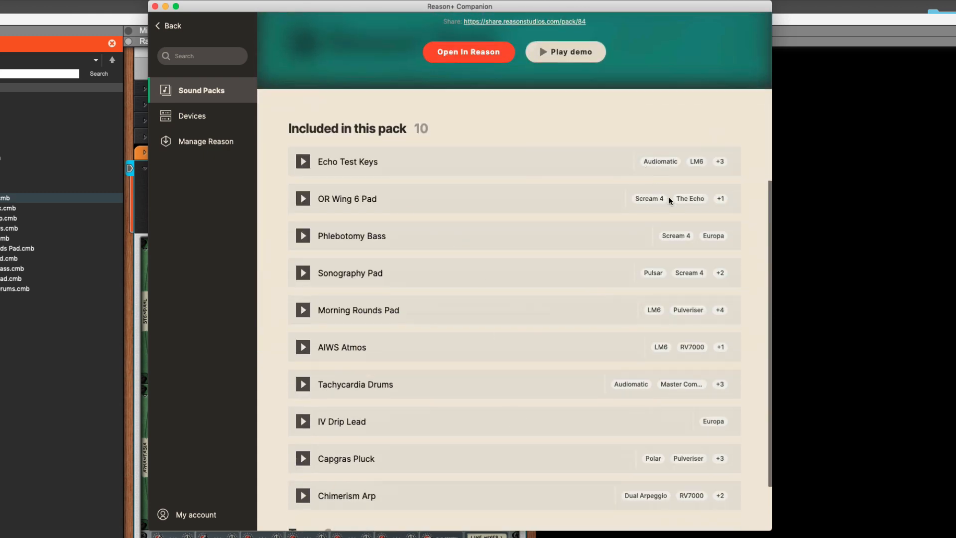
pyautogui.moveTo(347, 318)
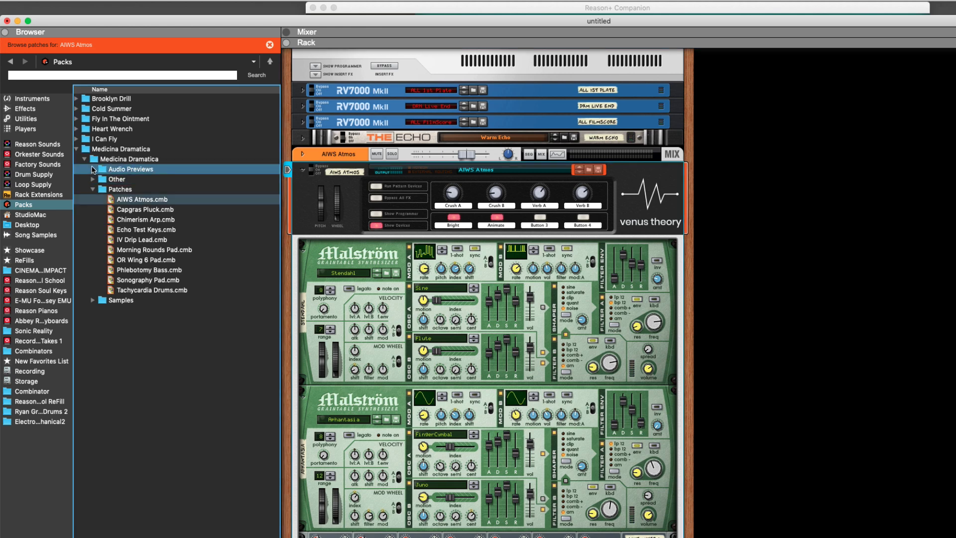
# Highlight the Other folder and AIWS Atmos patch, then collapse and re-expand the inner Medicina Dramatica folder.
pyautogui.click(117, 180)
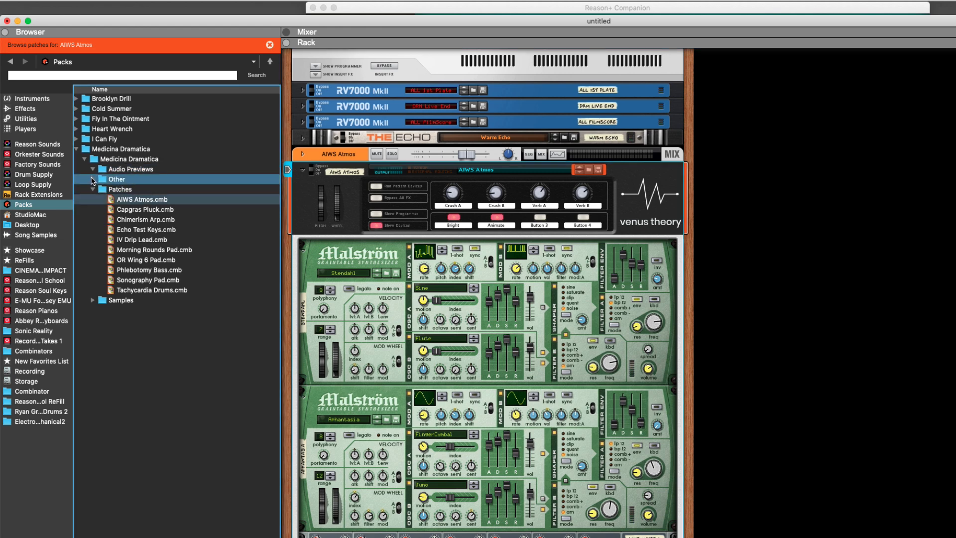
pyautogui.click(142, 199)
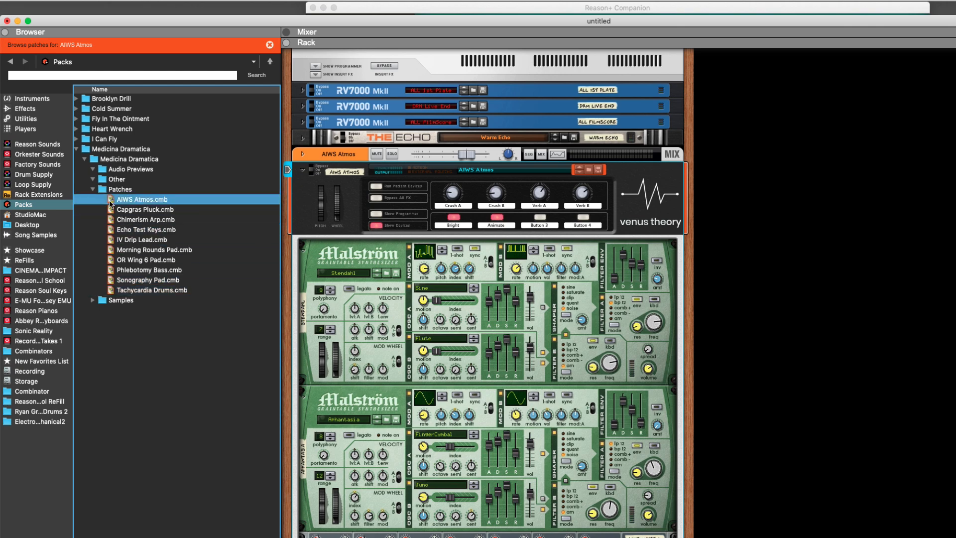
pyautogui.click(85, 159)
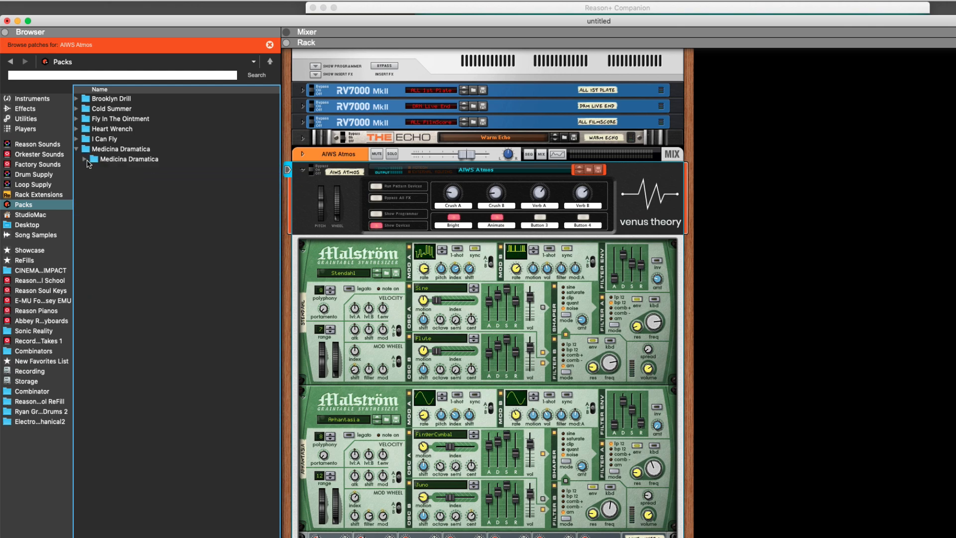
pyautogui.click(95, 158)
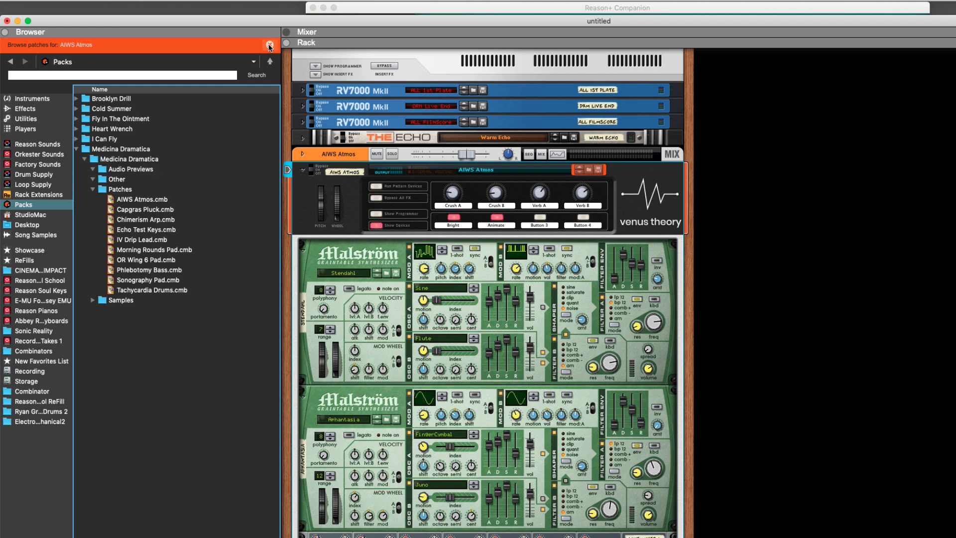
# Close the 'Browse patches for' bar, collapse Audio Previews and select Medicina Dramatica Demo Track.wav.
pyautogui.click(92, 169)
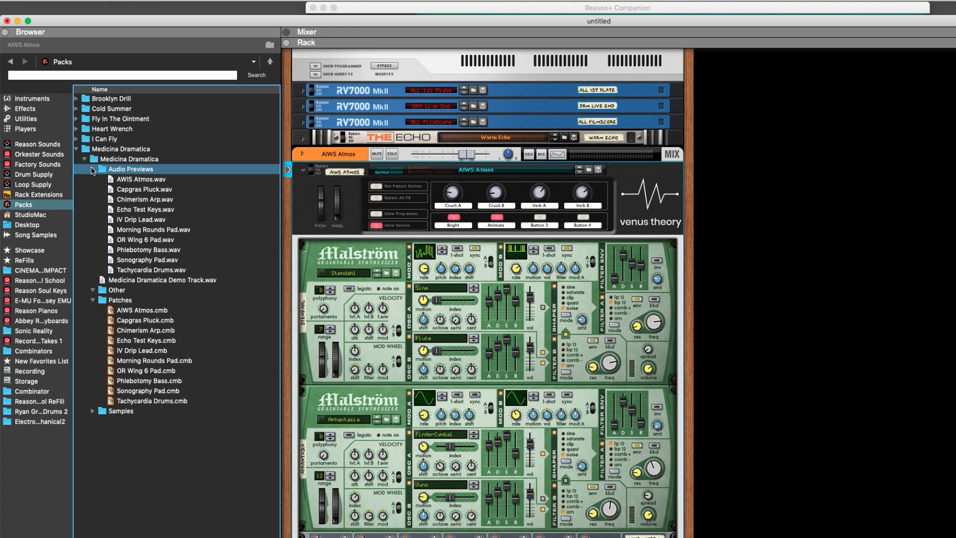
pyautogui.click(92, 169)
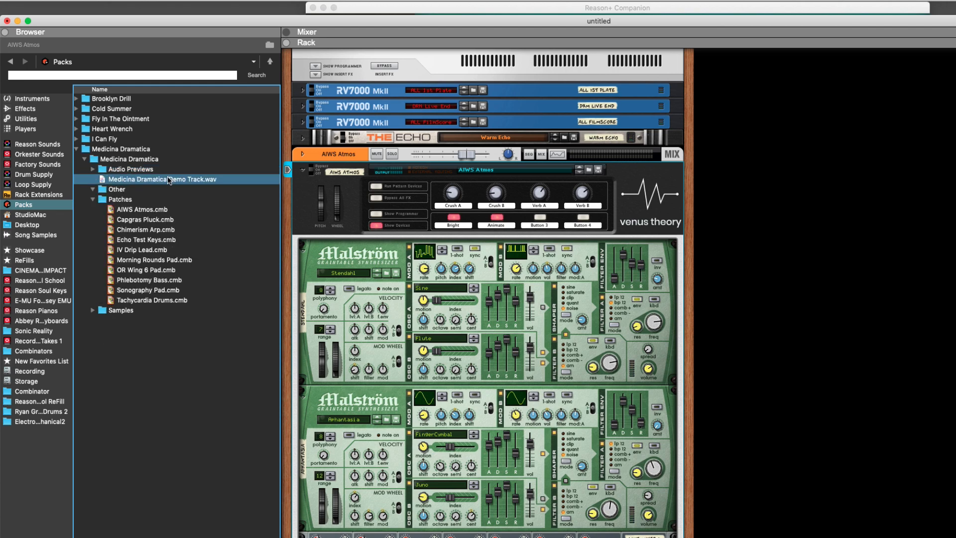
pyautogui.click(131, 169)
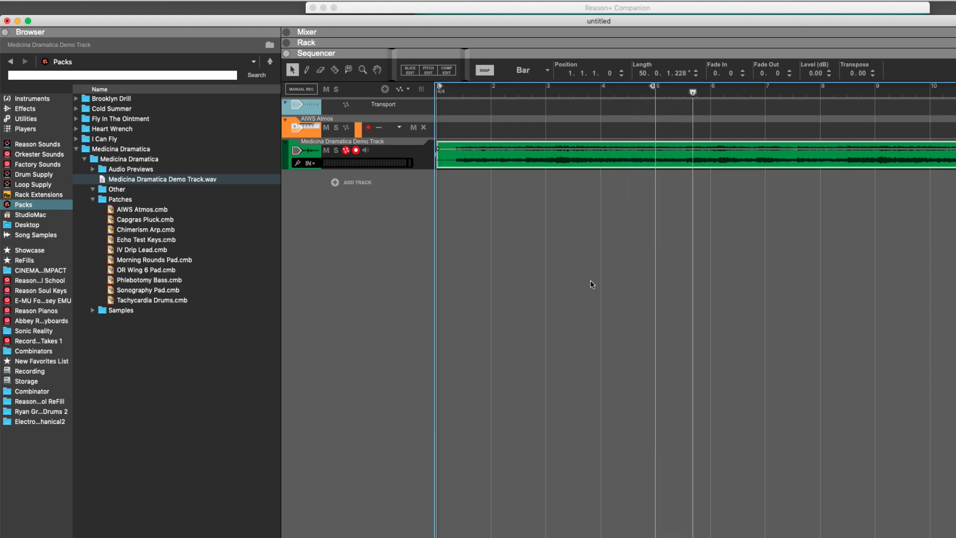
# Add Demo Track.wav and AIWS Atmos.wav to the sequencer as audio tracks, soloing AIWS Atmos.
pyautogui.click(364, 150)
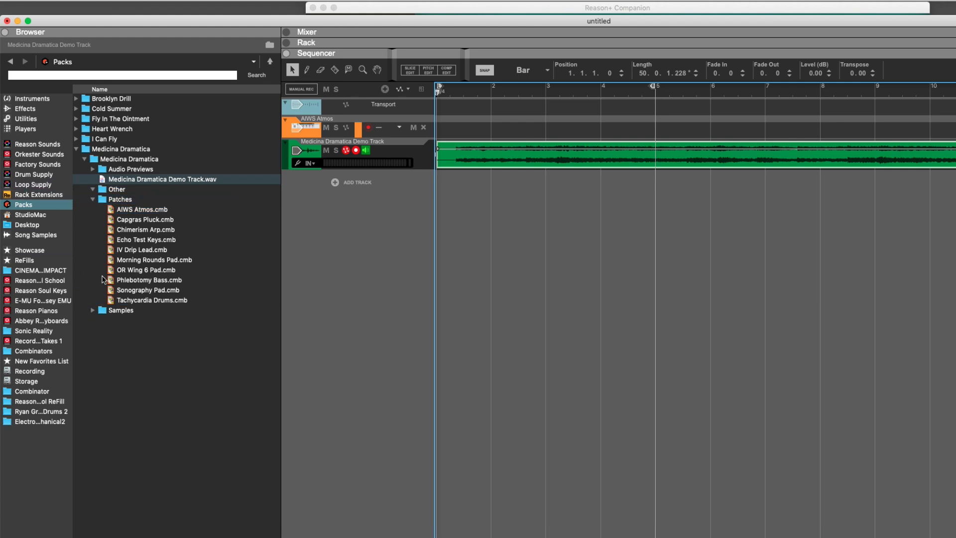
pyautogui.click(130, 169)
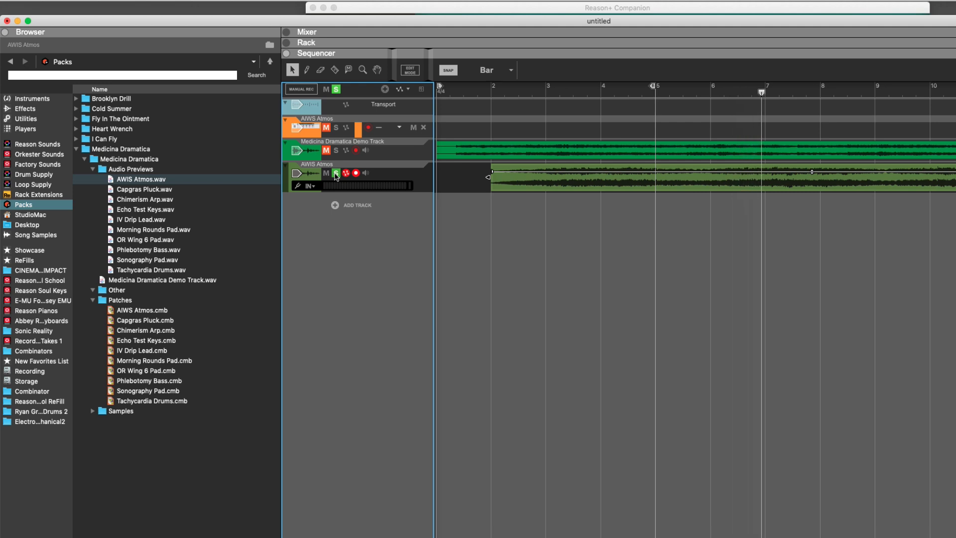
pyautogui.click(335, 173)
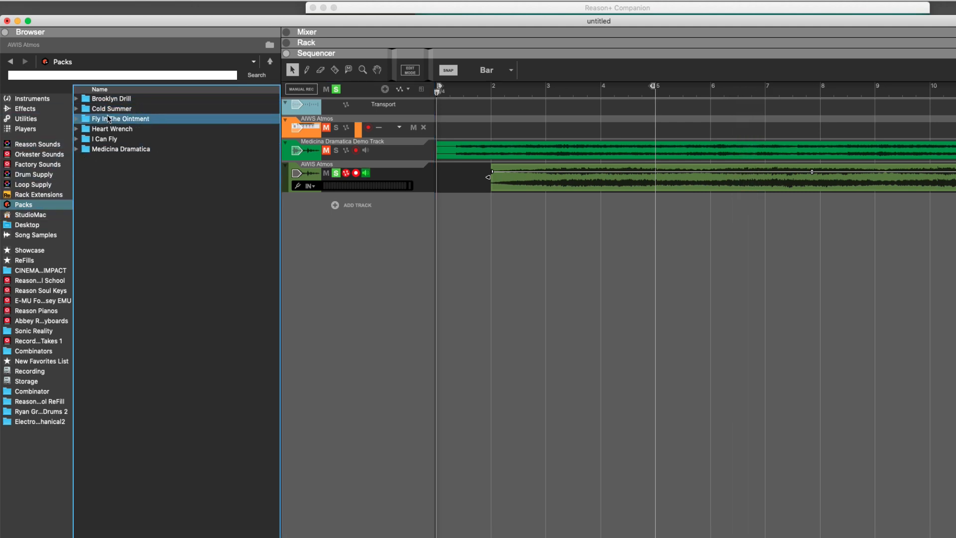
# Expand the Heart Wrench pack folder and open its Heart Wrench.reason song file.
pyautogui.click(112, 129)
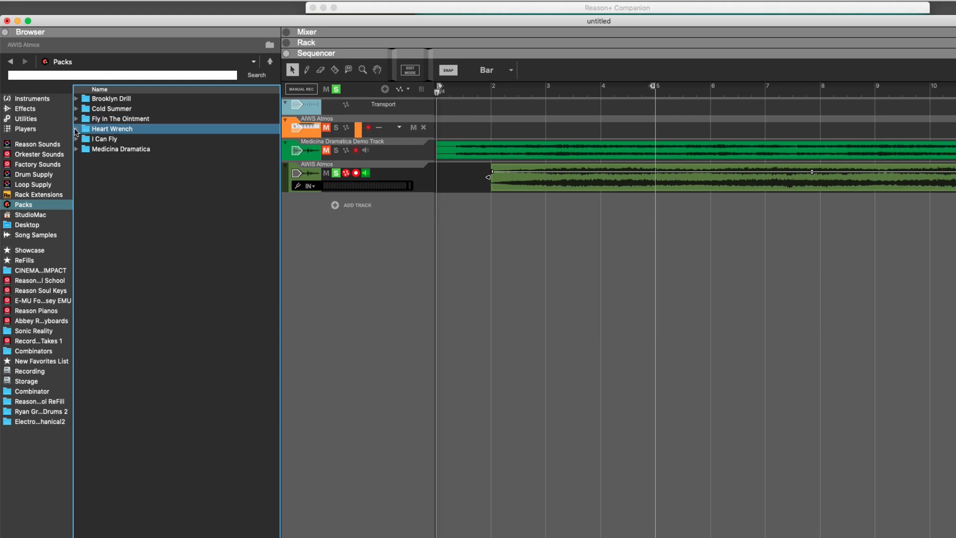
pyautogui.click(76, 129)
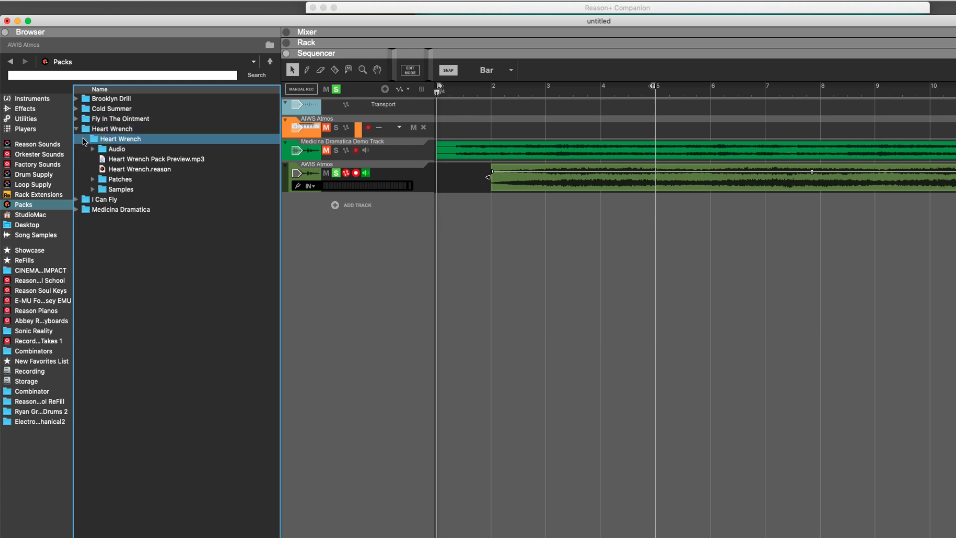
pyautogui.click(140, 169)
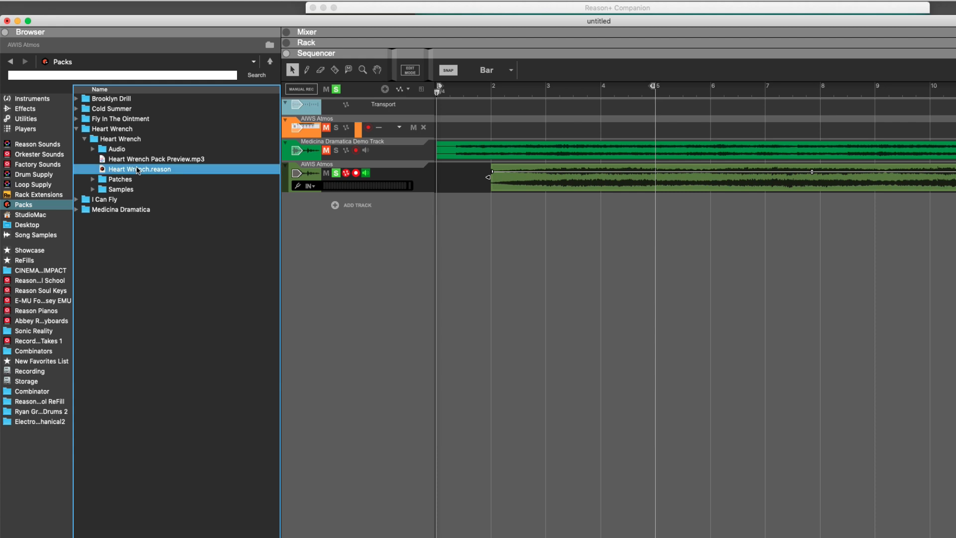
pyautogui.click(141, 168)
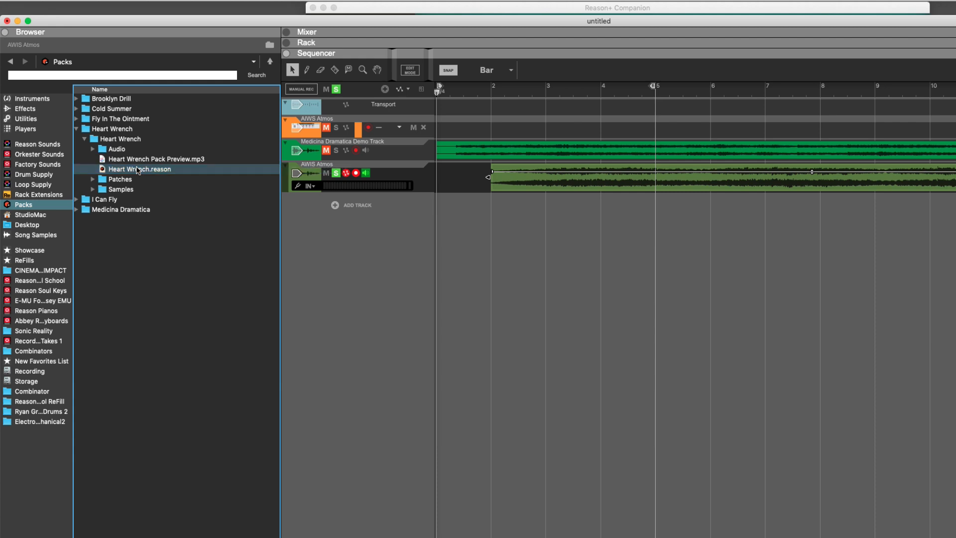
pyautogui.doubleClick(140, 169)
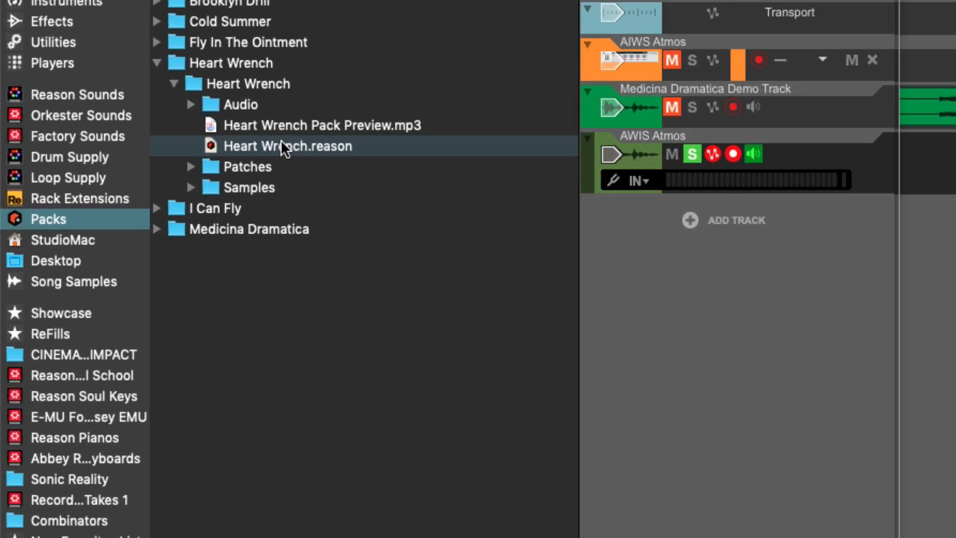
pyautogui.doubleClick(288, 146)
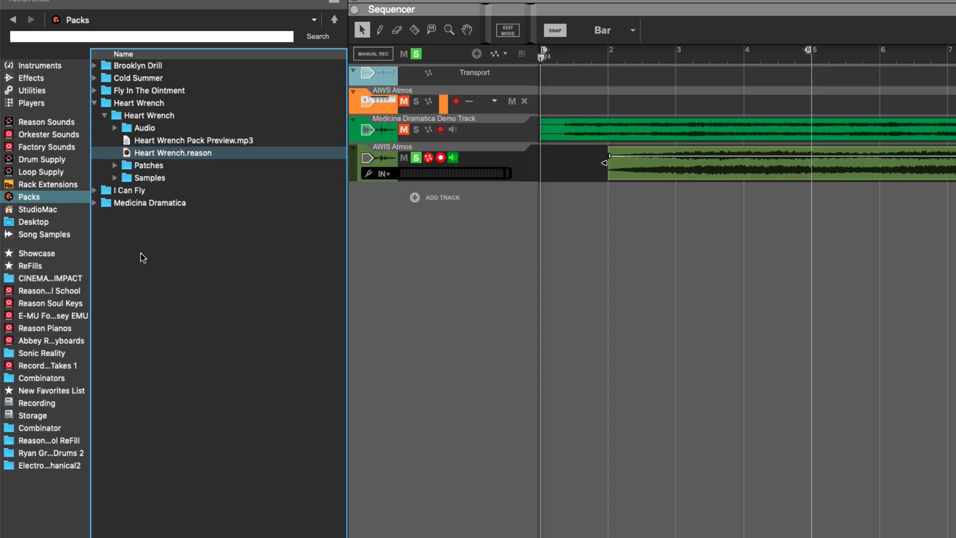
pyautogui.click(94, 103)
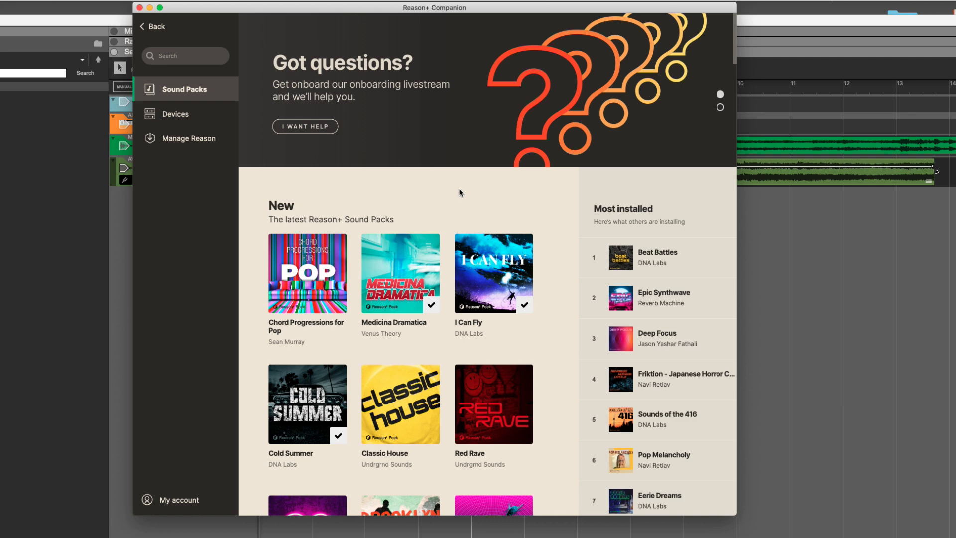
pyautogui.click(720, 108)
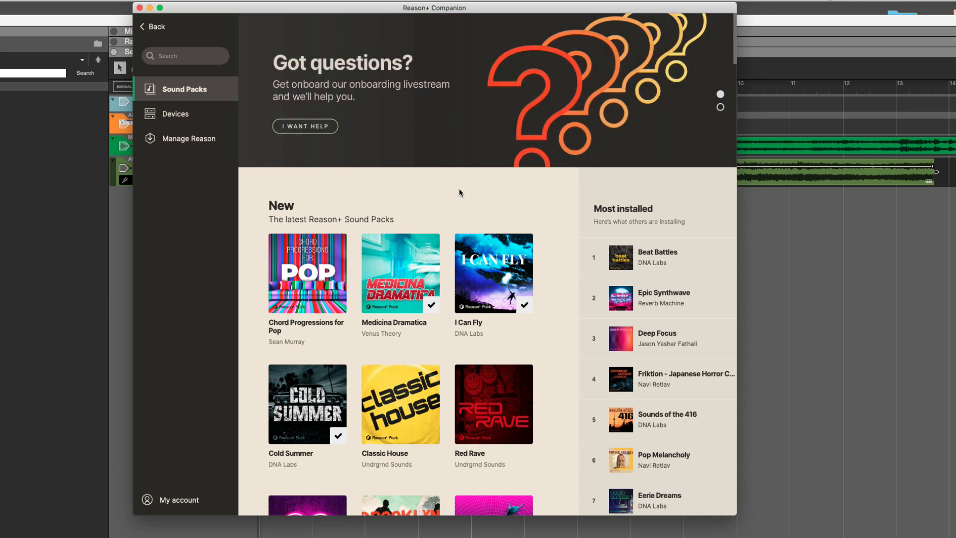
pyautogui.moveTo(458, 194)
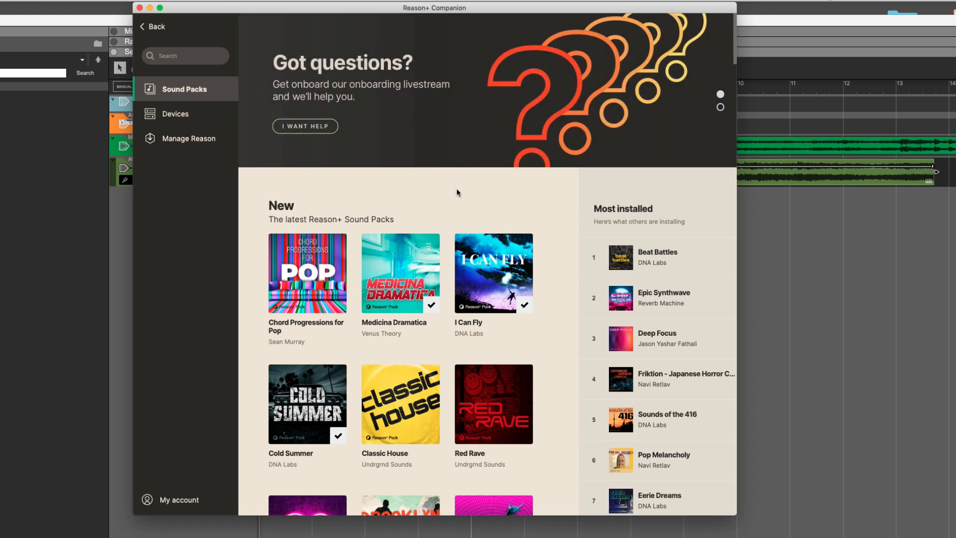
pyautogui.moveTo(311, 258)
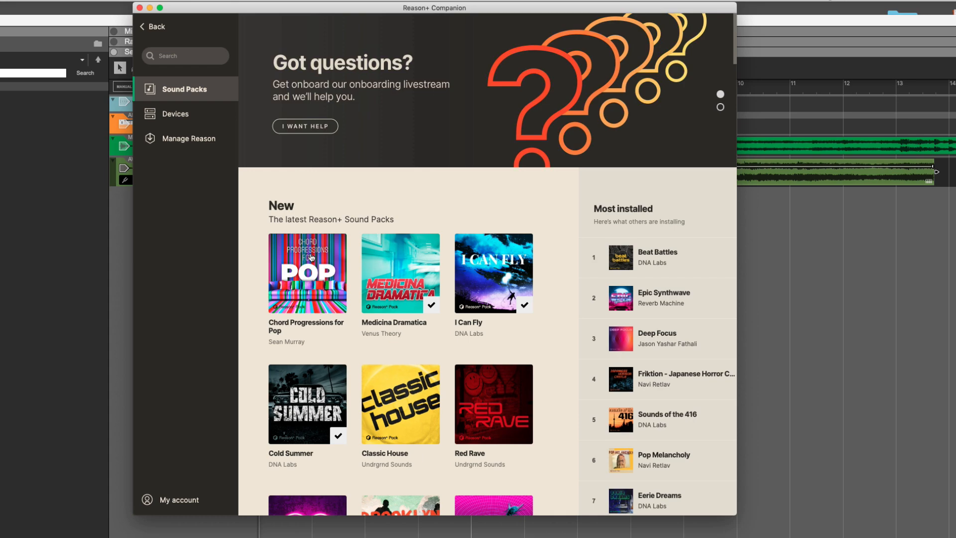
pyautogui.click(720, 94)
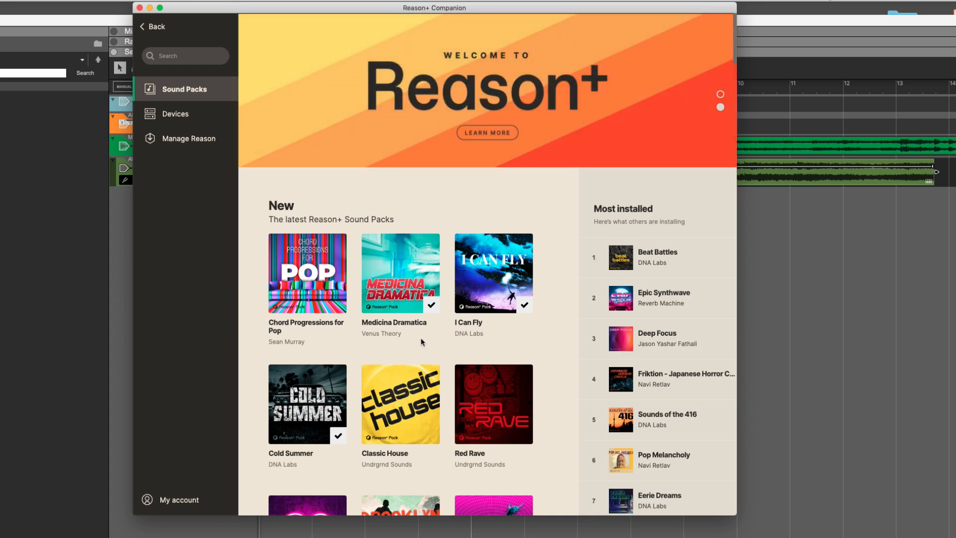
pyautogui.scroll(-3)
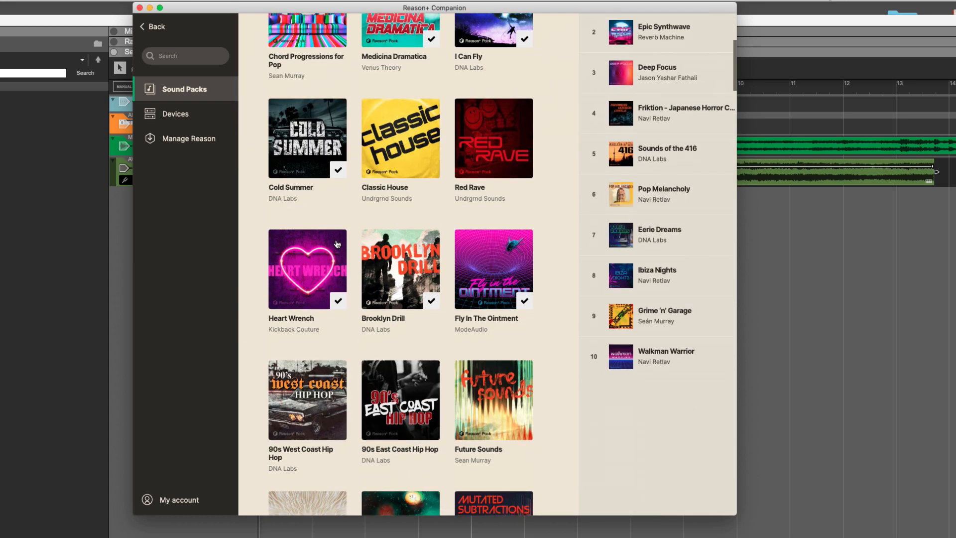
pyautogui.scroll(-3)
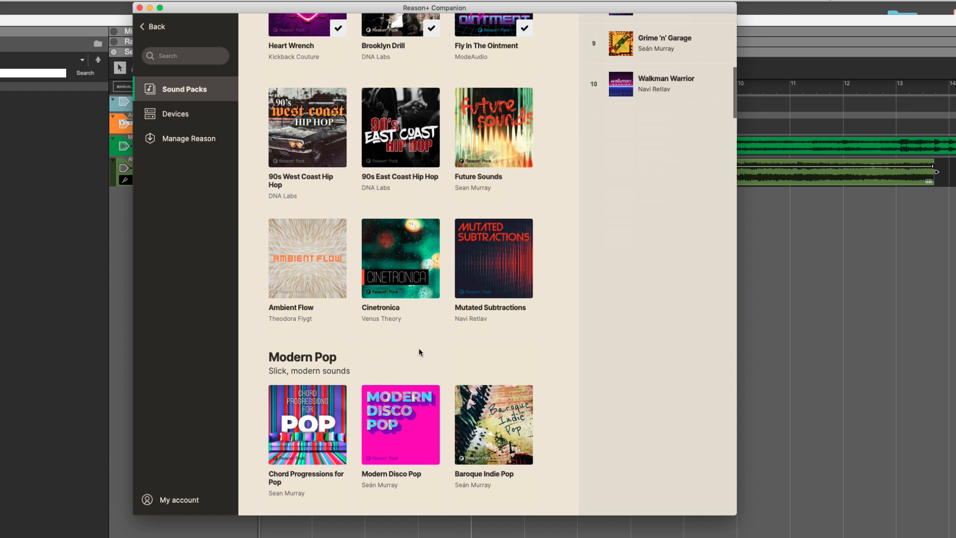
pyautogui.scroll(3)
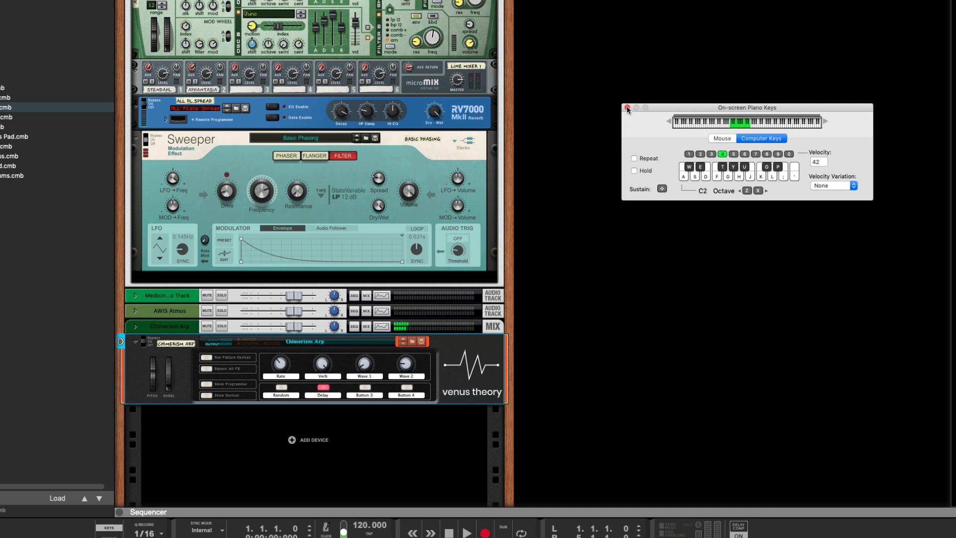
# Close the on-screen piano keyboard and scroll the rack to the combinator's Subtractor, Echo, RV7000 and Sweeper.
pyautogui.click(627, 109)
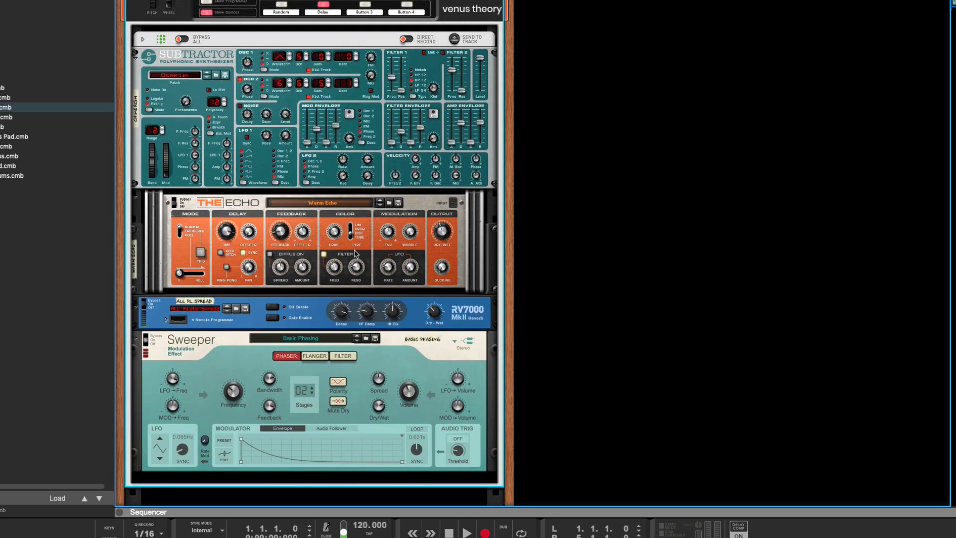
pyautogui.scroll(3)
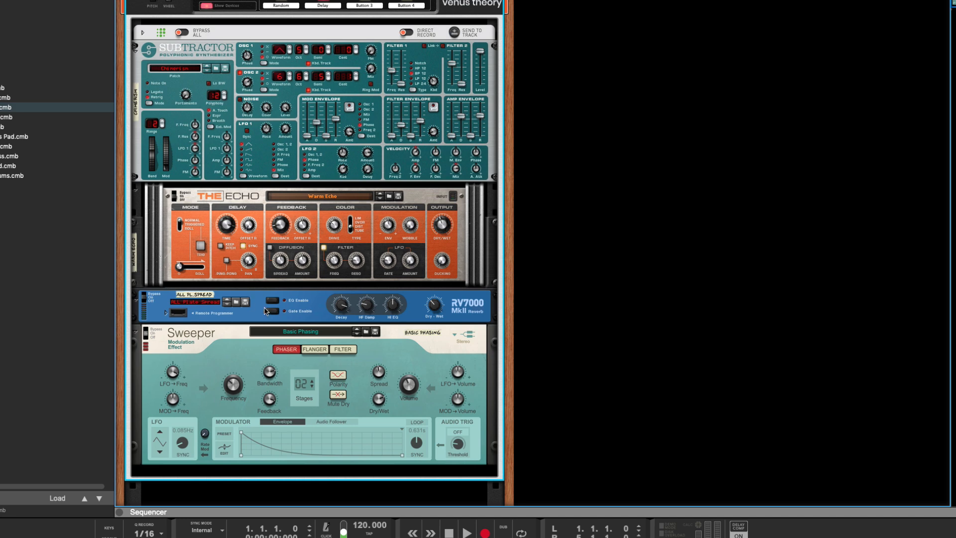
pyautogui.moveTo(316, 307)
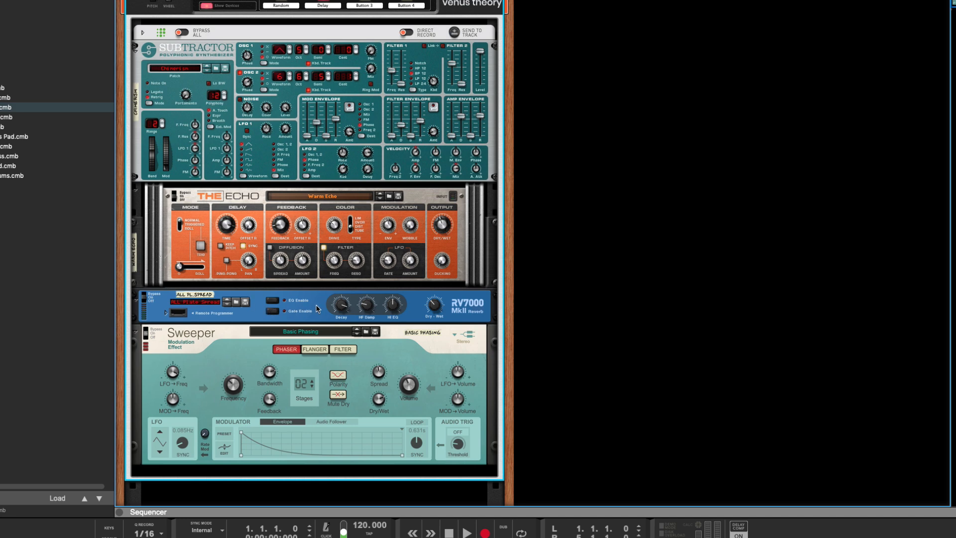
pyautogui.moveTo(231, 341)
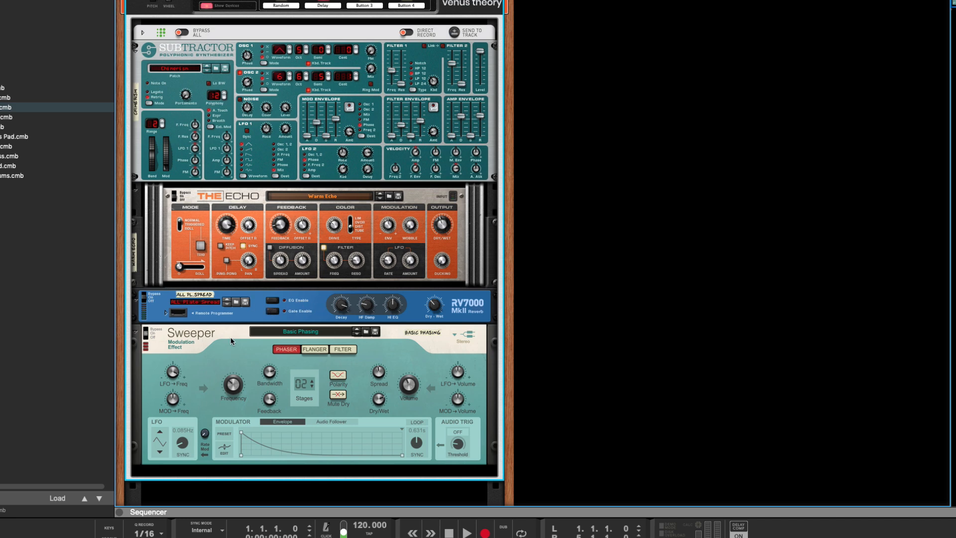
pyautogui.moveTo(412, 301)
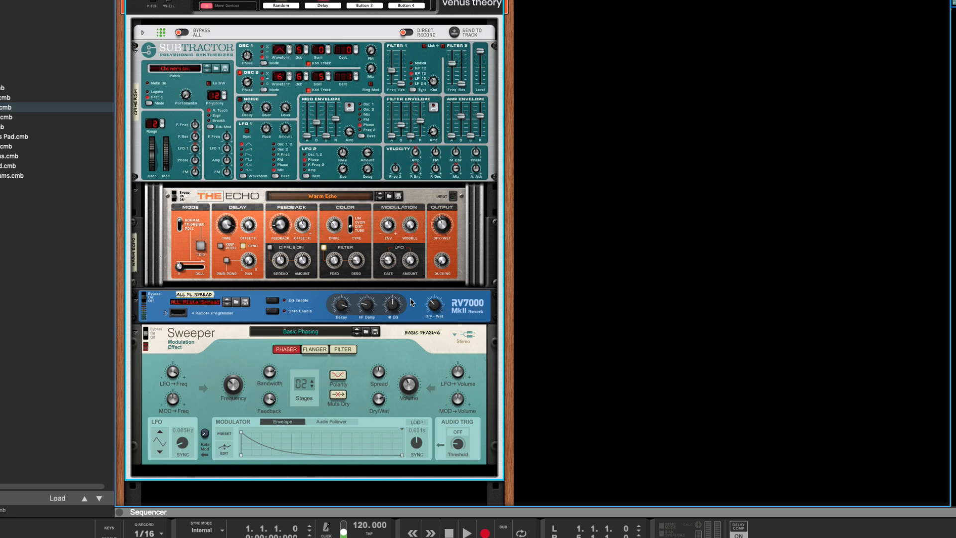
pyautogui.moveTo(358, 183)
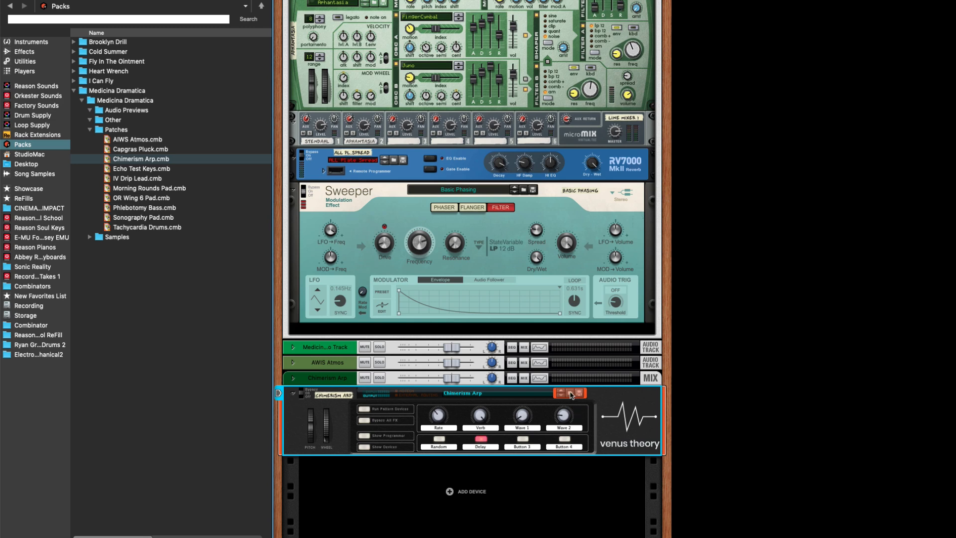
pyautogui.moveTo(582, 393)
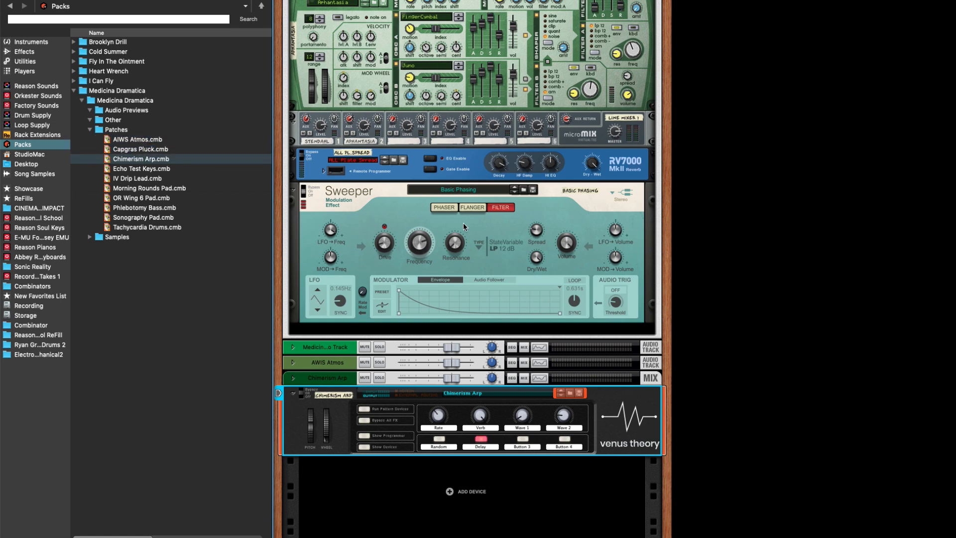
pyautogui.moveTo(699, 429)
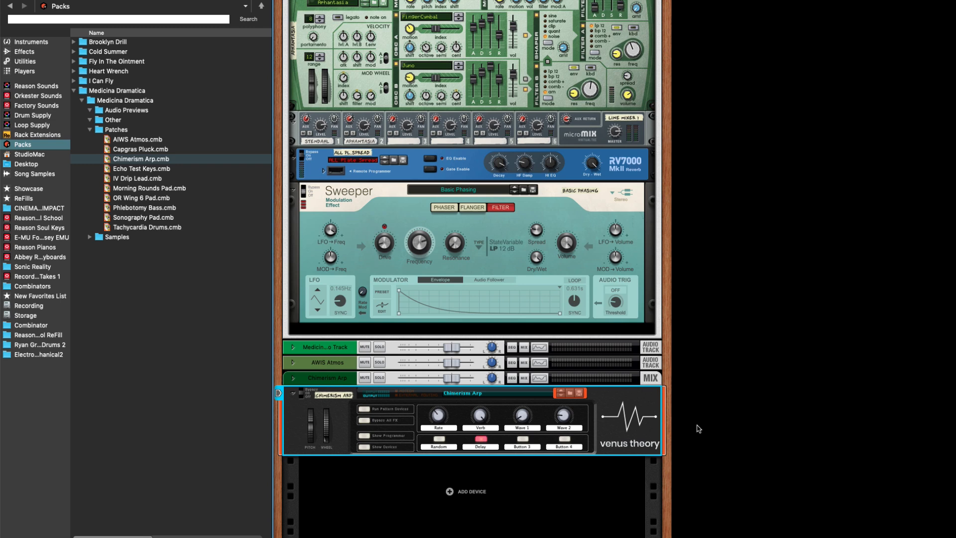
pyautogui.moveTo(652, 426)
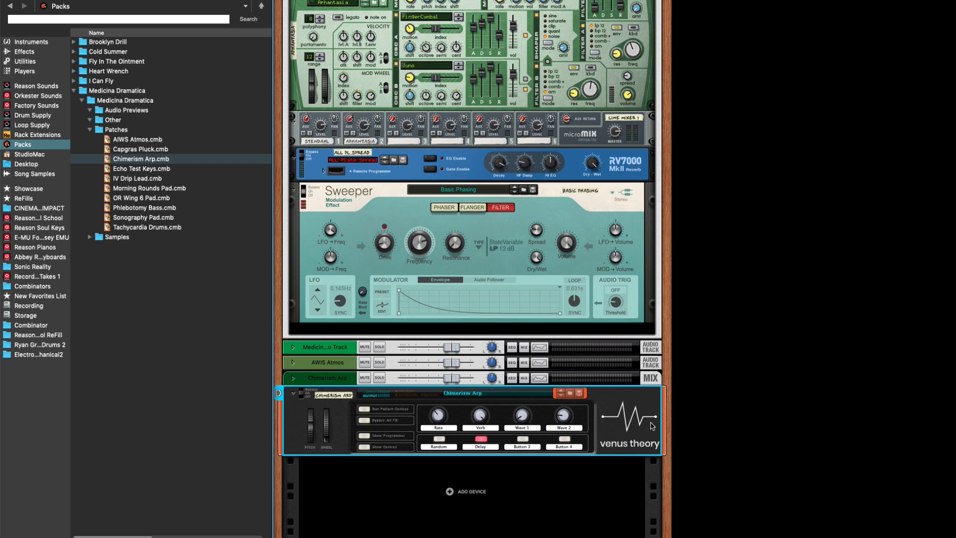
pyautogui.moveTo(384, 448)
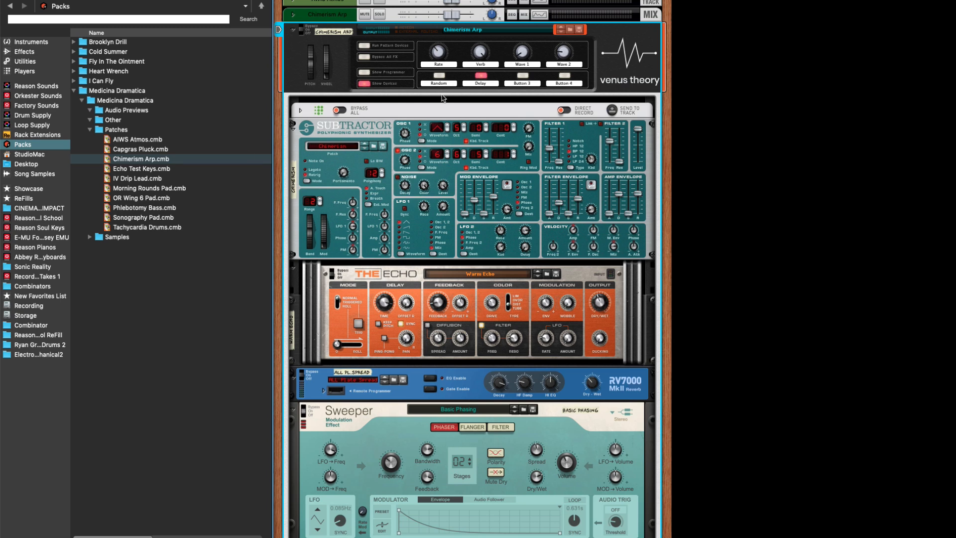
pyautogui.moveTo(590, 24)
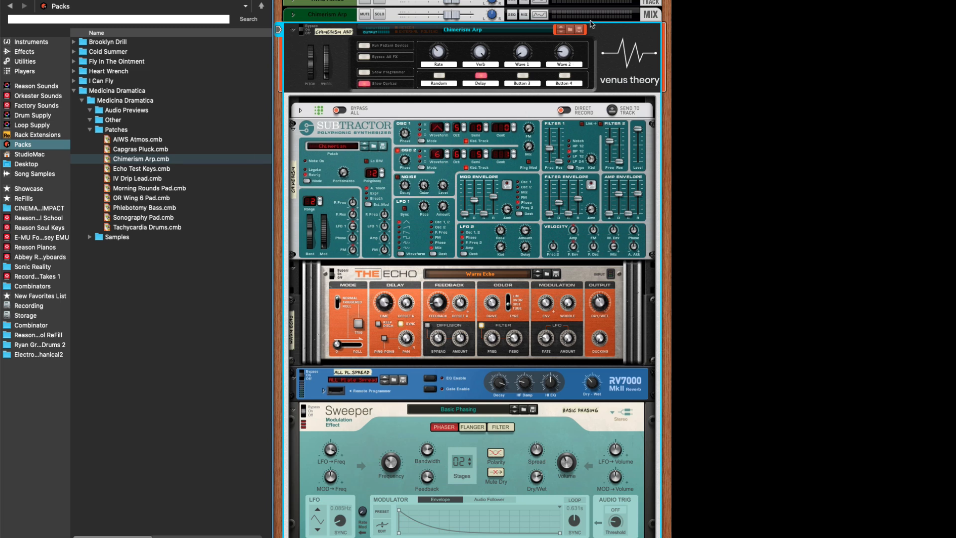
pyautogui.moveTo(579, 32)
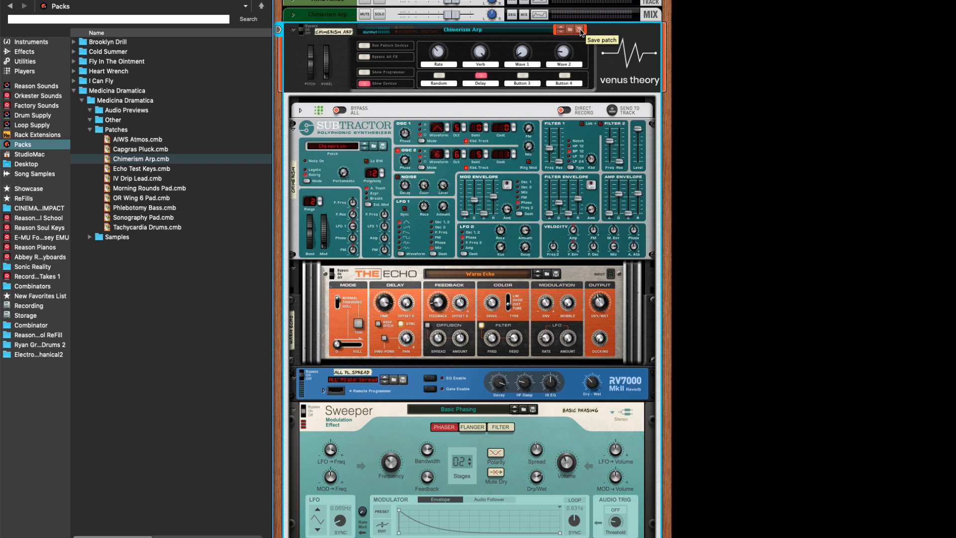
# Save the combinator patch as Chimerism Arp.cmb in the Sound Packs folder.
pyautogui.click(578, 29)
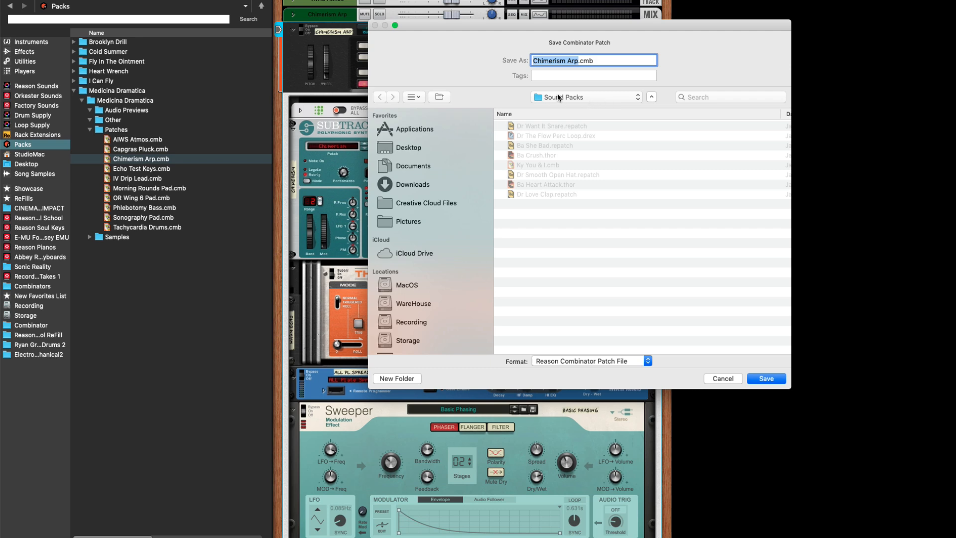
pyautogui.moveTo(525, 199)
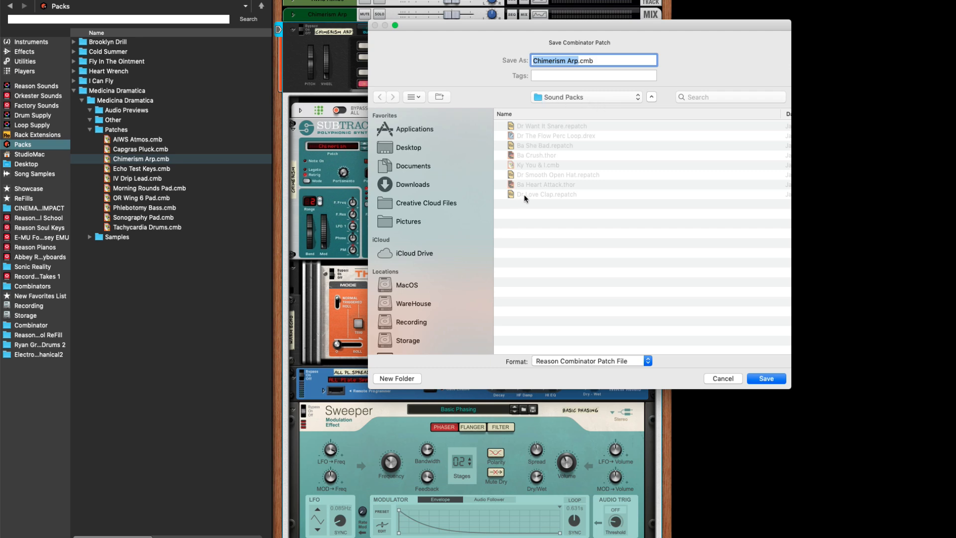
pyautogui.moveTo(770, 367)
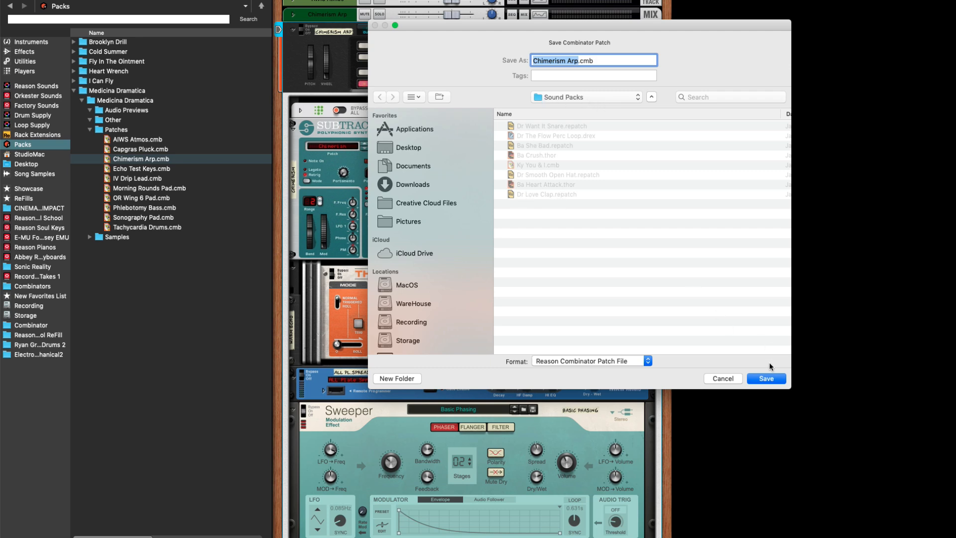
pyautogui.click(765, 378)
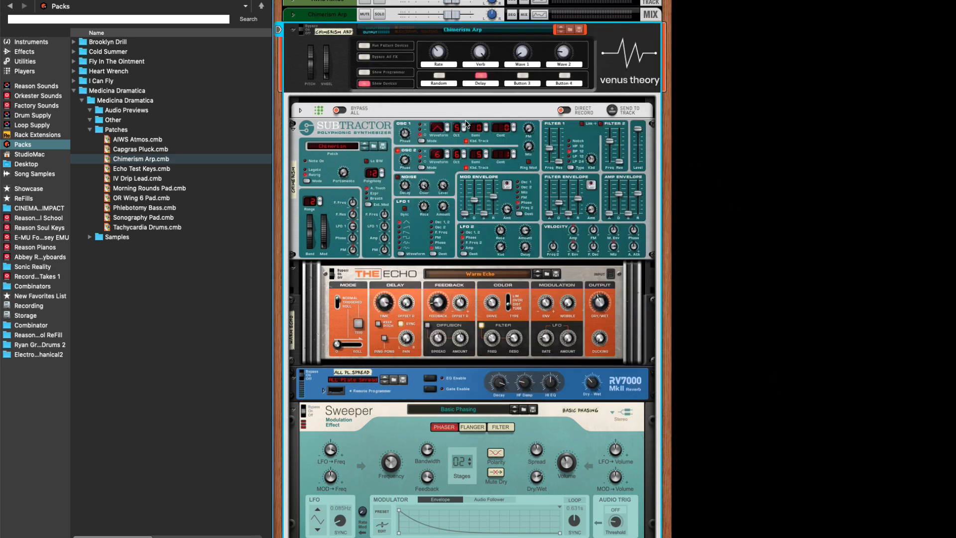
pyautogui.moveTo(530, 372)
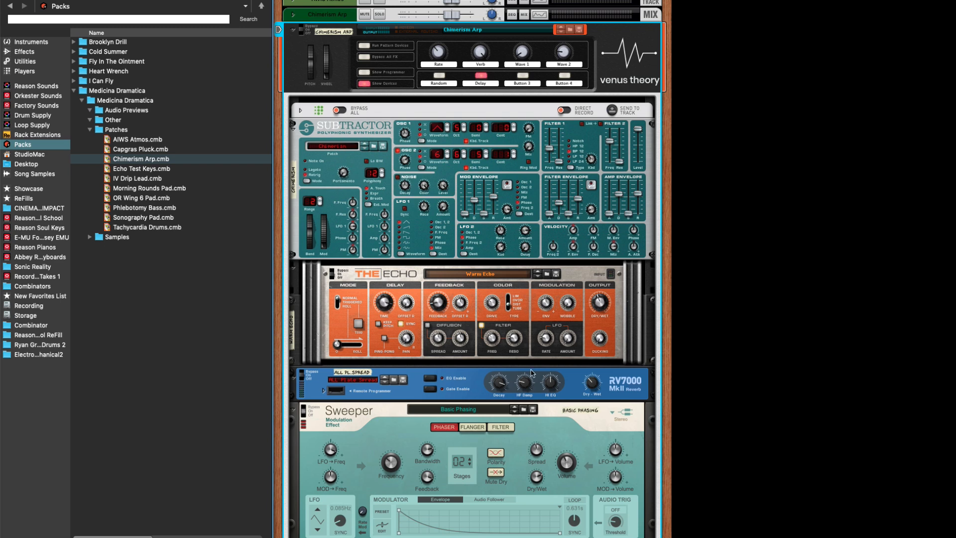
pyautogui.moveTo(608, 359)
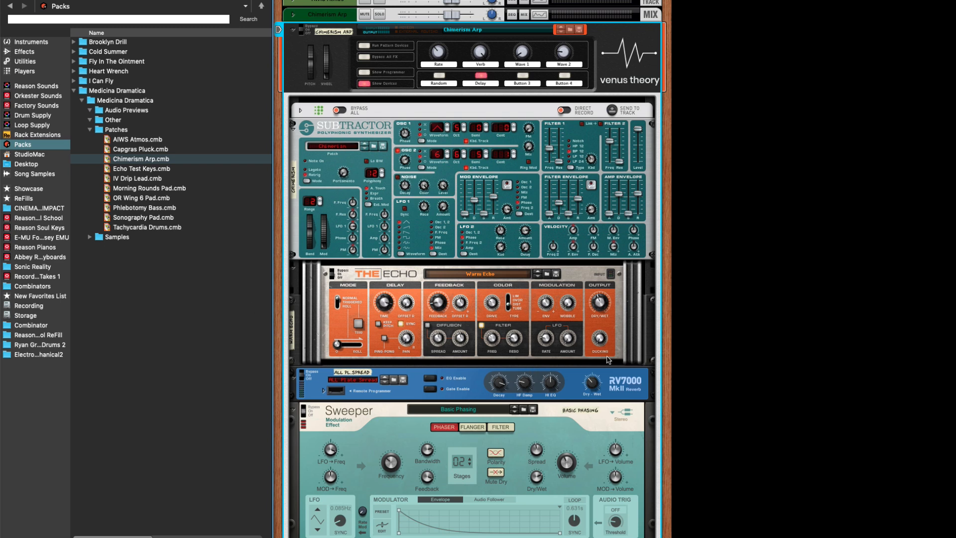
pyautogui.moveTo(556, 316)
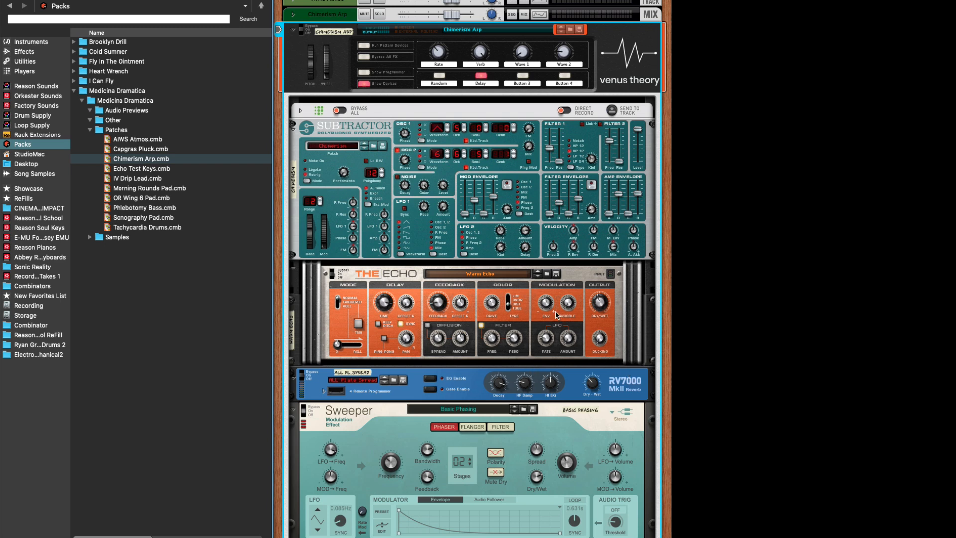
pyautogui.moveTo(660, 435)
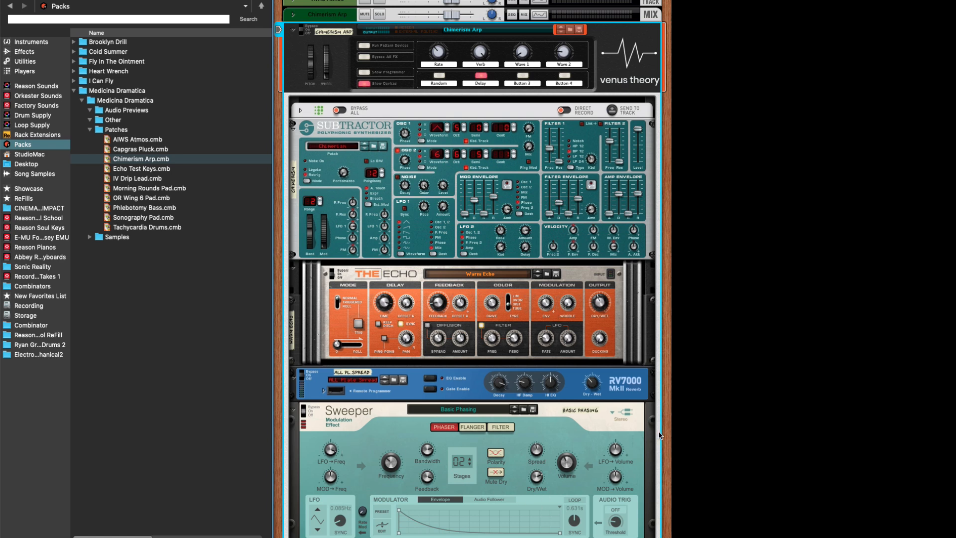
pyautogui.moveTo(603, 442)
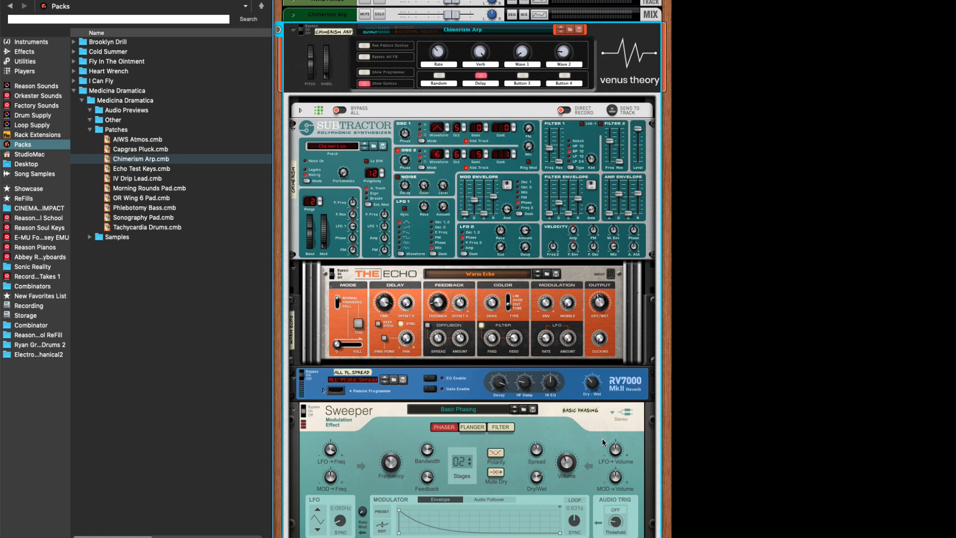
pyautogui.moveTo(765, 229)
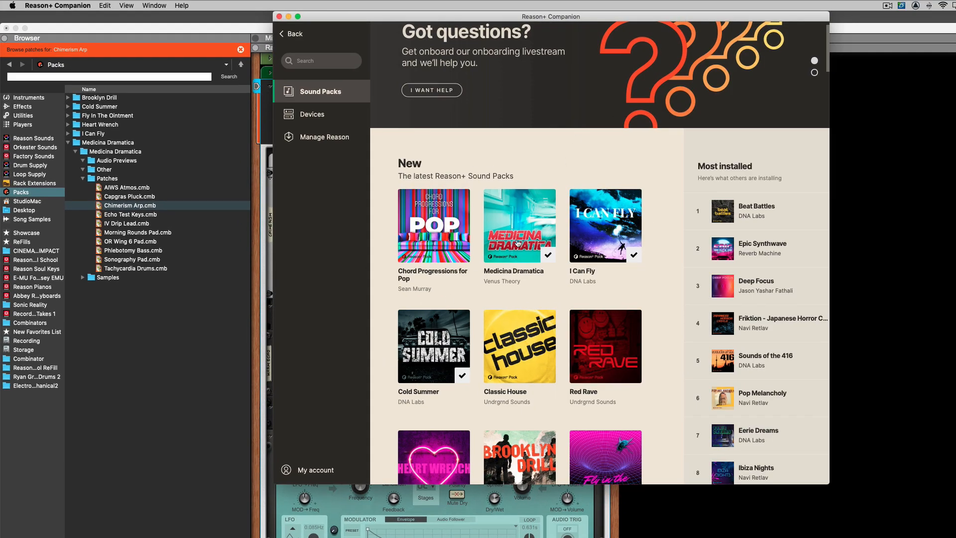
pyautogui.moveTo(618, 177)
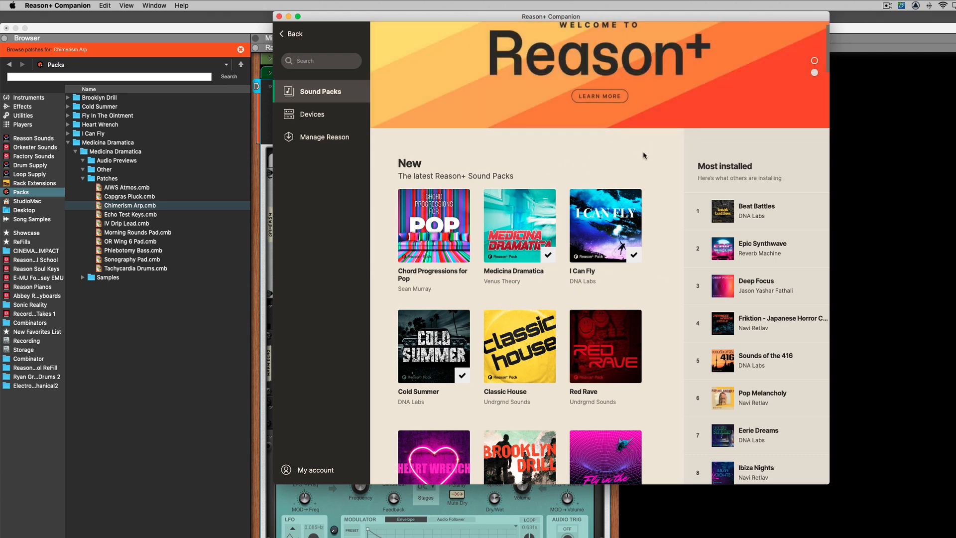
pyautogui.moveTo(660, 195)
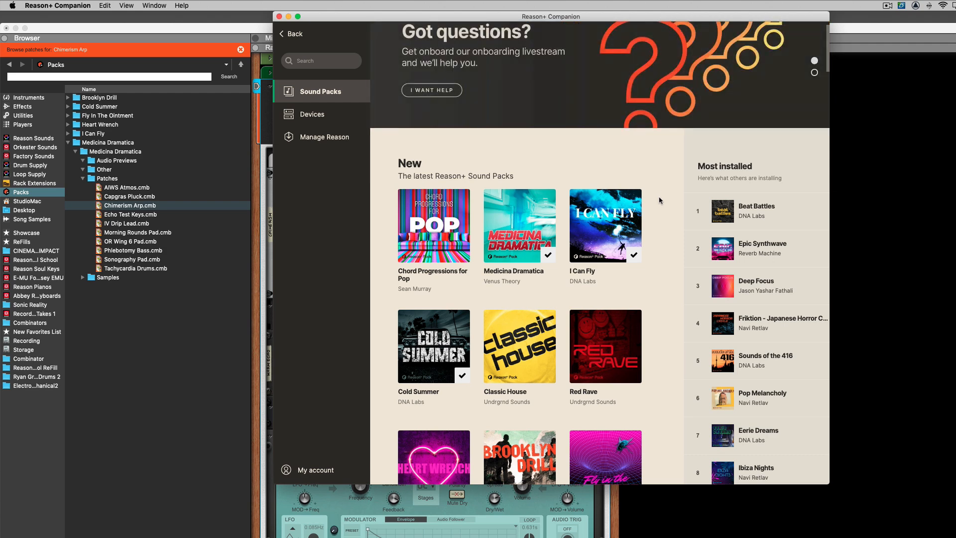
pyautogui.moveTo(535, 170)
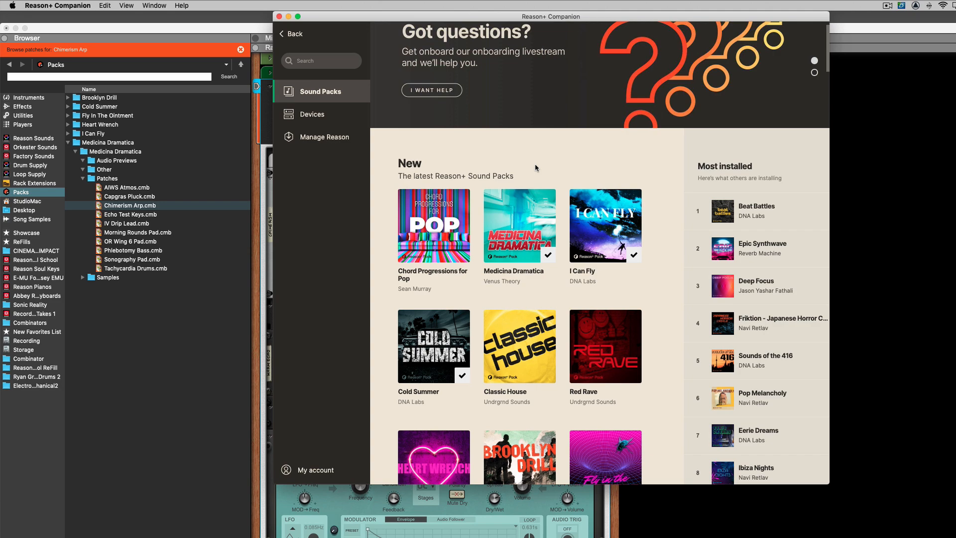
# Scroll down past the Modern Pop and Dance sections, then back up to New.
pyautogui.scroll(-3)
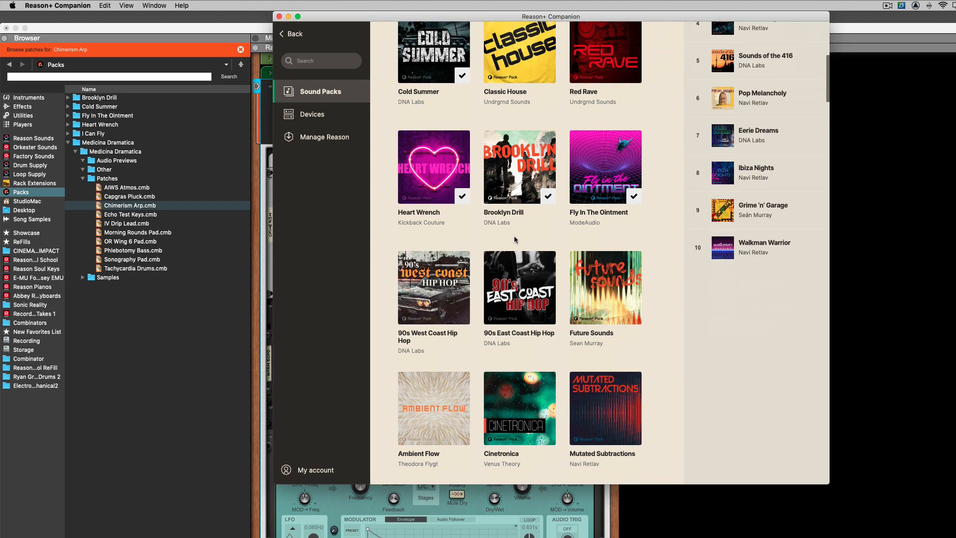
pyautogui.scroll(-3)
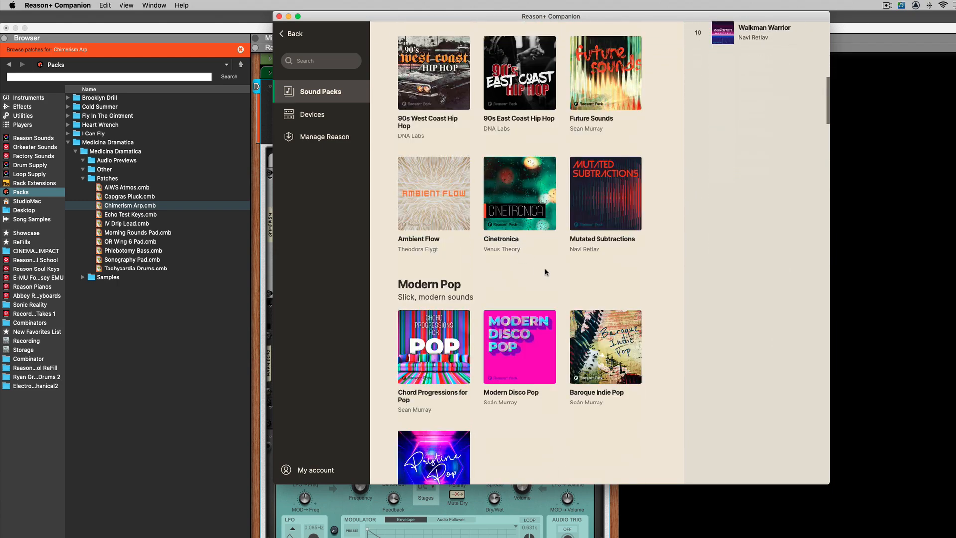
pyautogui.scroll(-3)
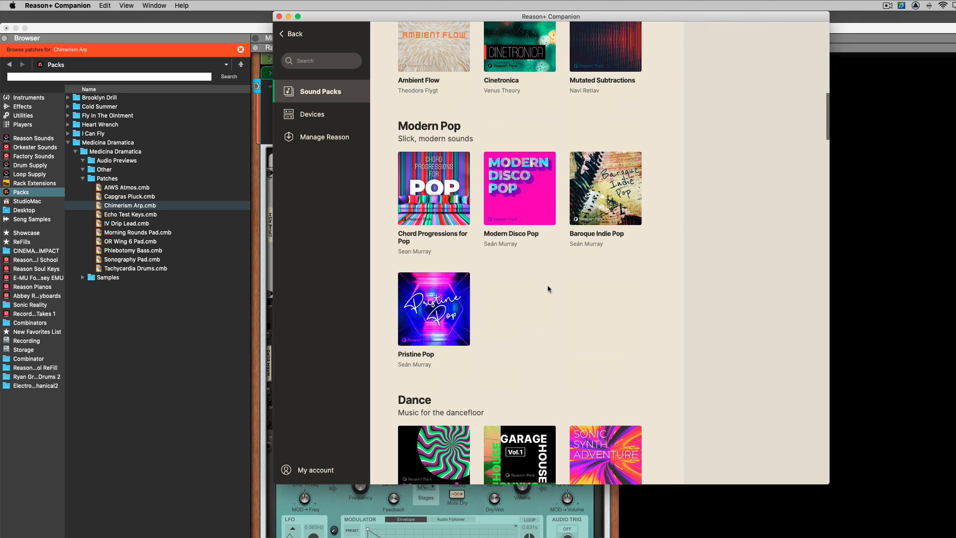
pyautogui.scroll(3)
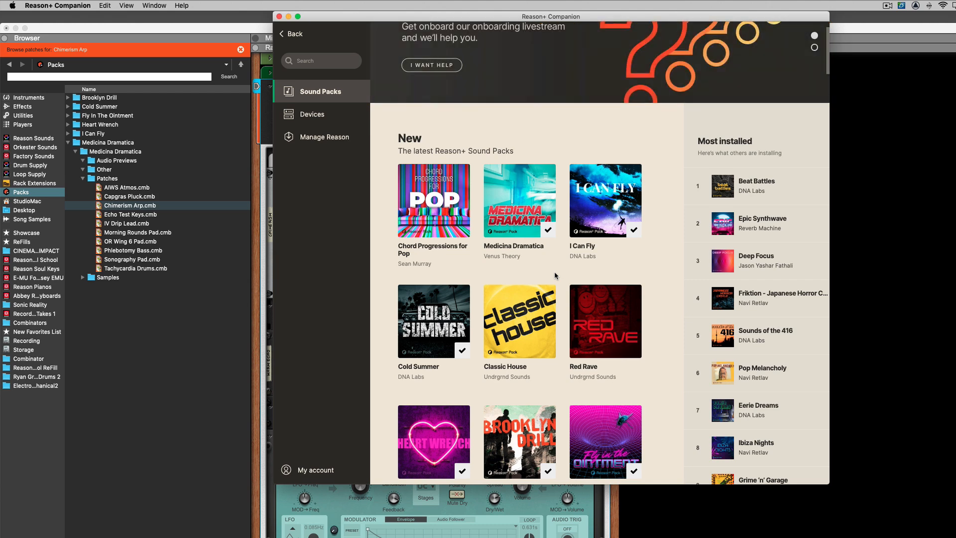
pyautogui.moveTo(655, 287)
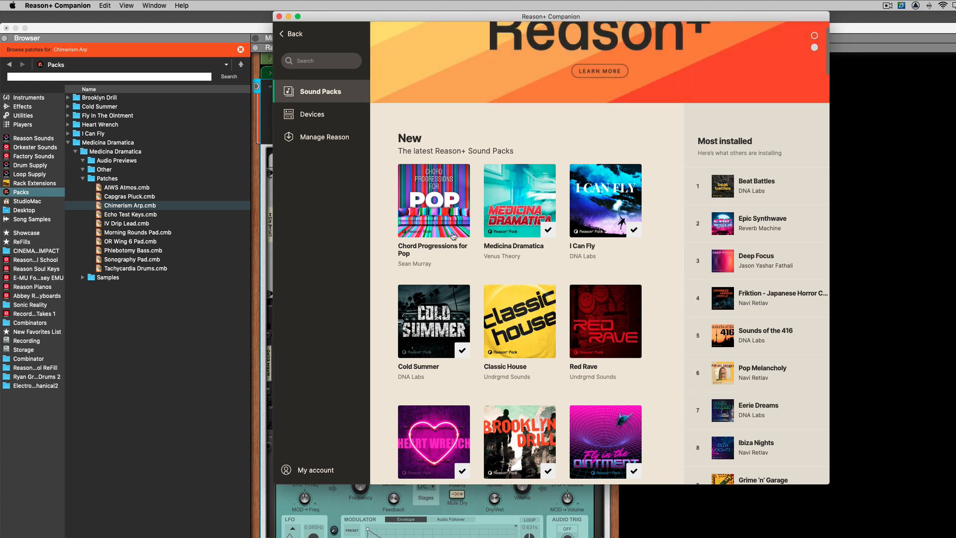
pyautogui.moveTo(469, 321)
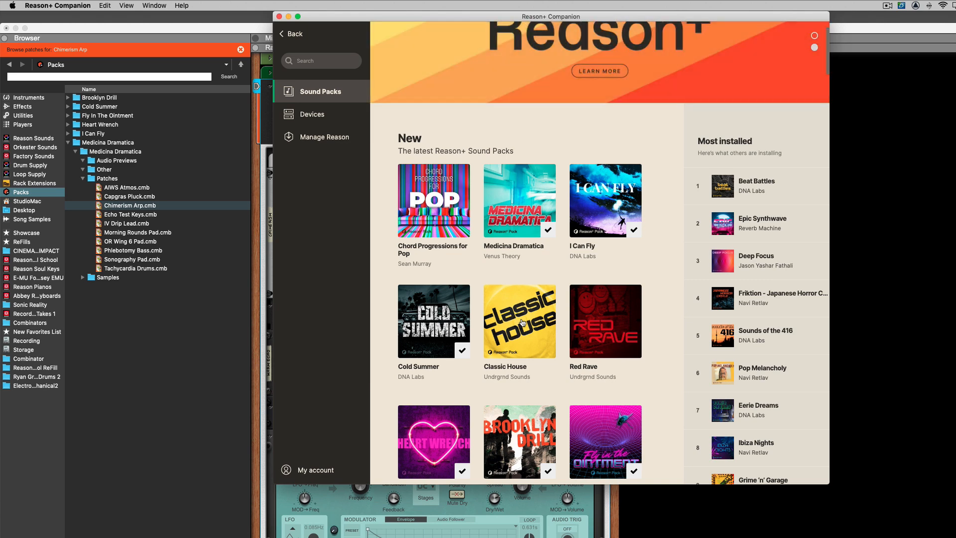
pyautogui.moveTo(450, 16)
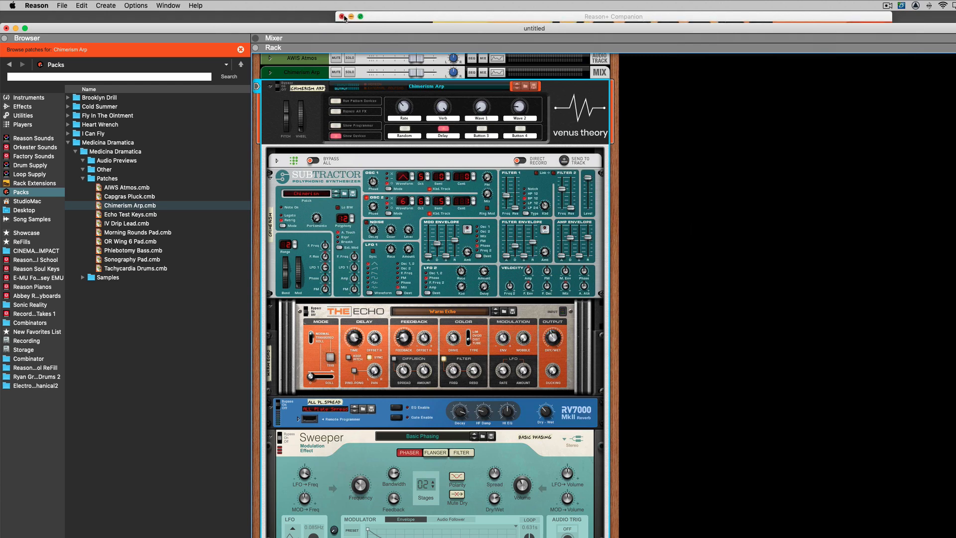
# Refresh the Packs location in the browser and reselect the Medicina Dramatica pack folder.
pyautogui.click(108, 178)
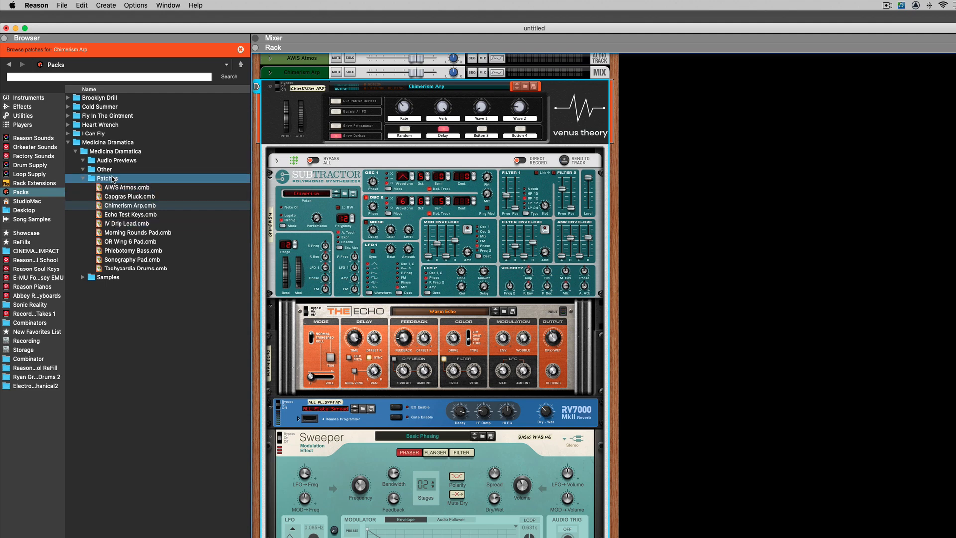
pyautogui.click(77, 142)
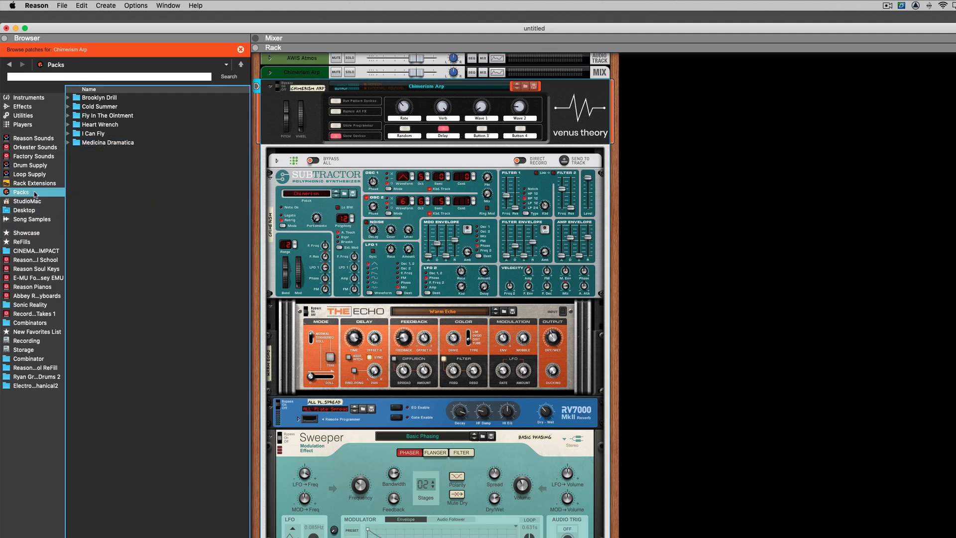
pyautogui.moveTo(119, 170)
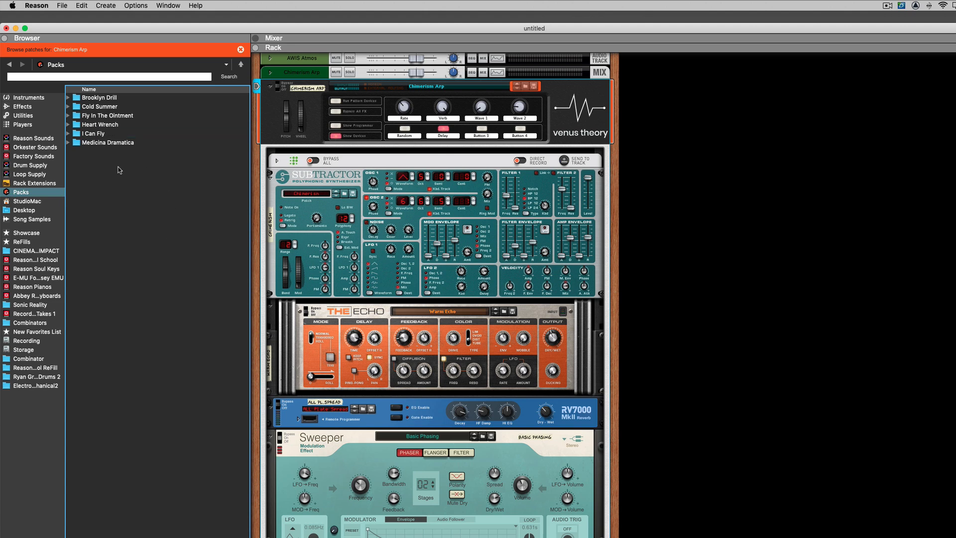
pyautogui.click(109, 115)
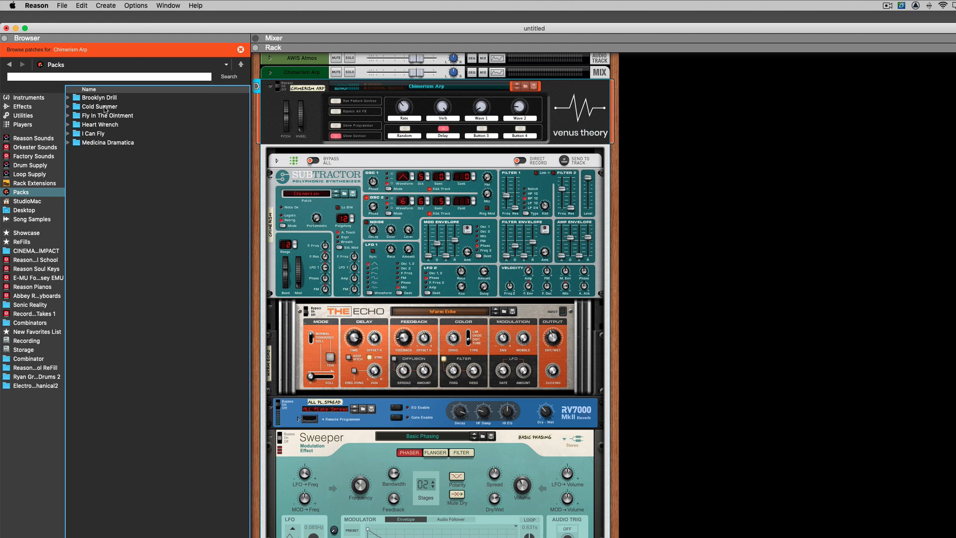
pyautogui.click(108, 142)
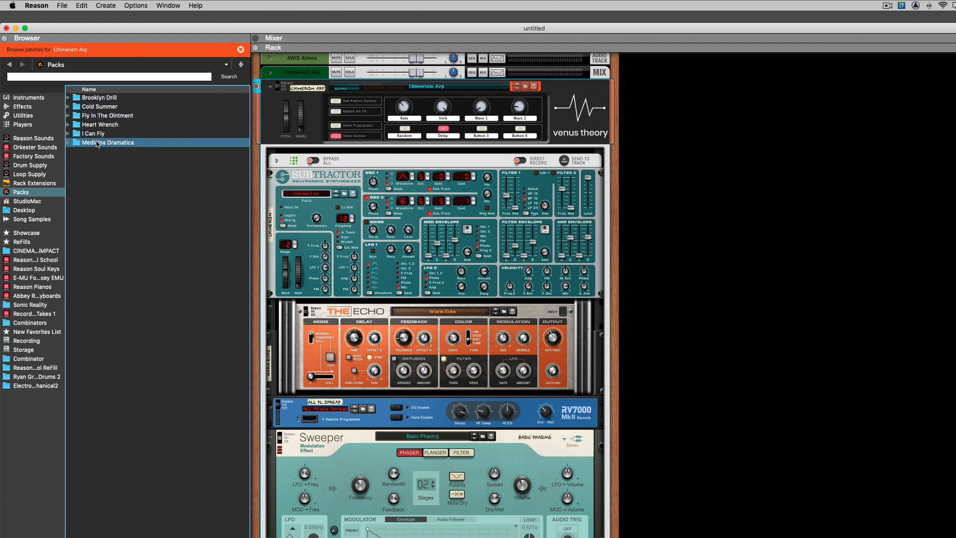
pyautogui.click(108, 142)
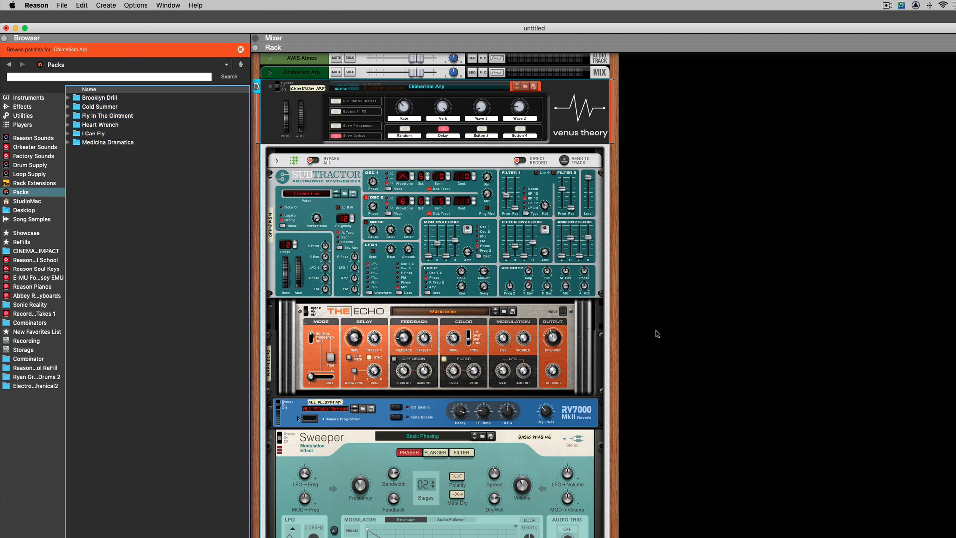
pyautogui.moveTo(293, 356)
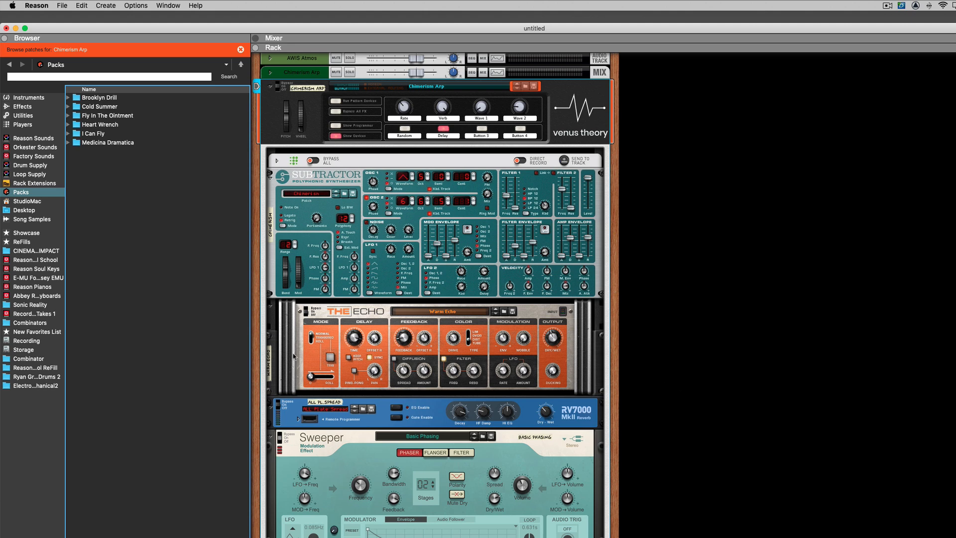
# Expand Medicina Dramatica's Patches folder and select Echo Test Keys.cmb.
pyautogui.click(108, 141)
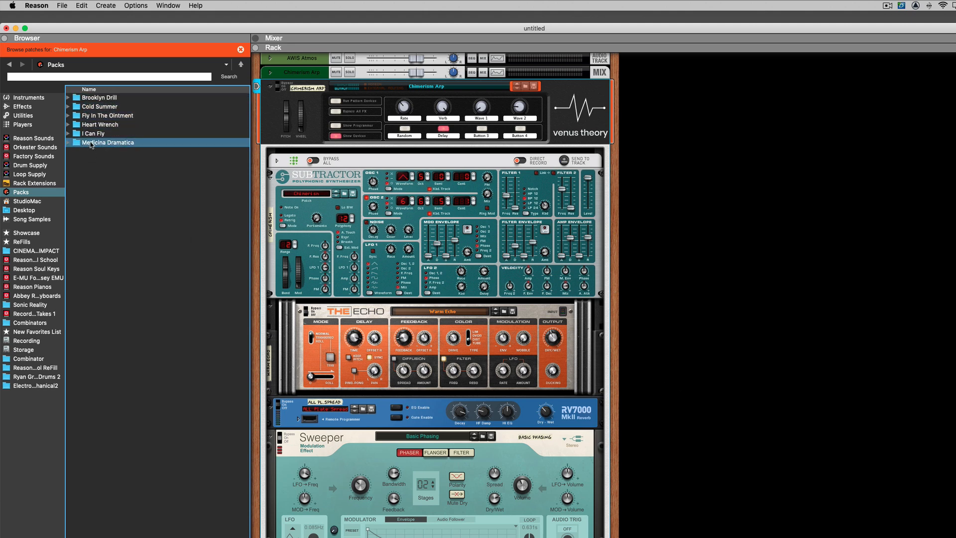
pyautogui.click(108, 142)
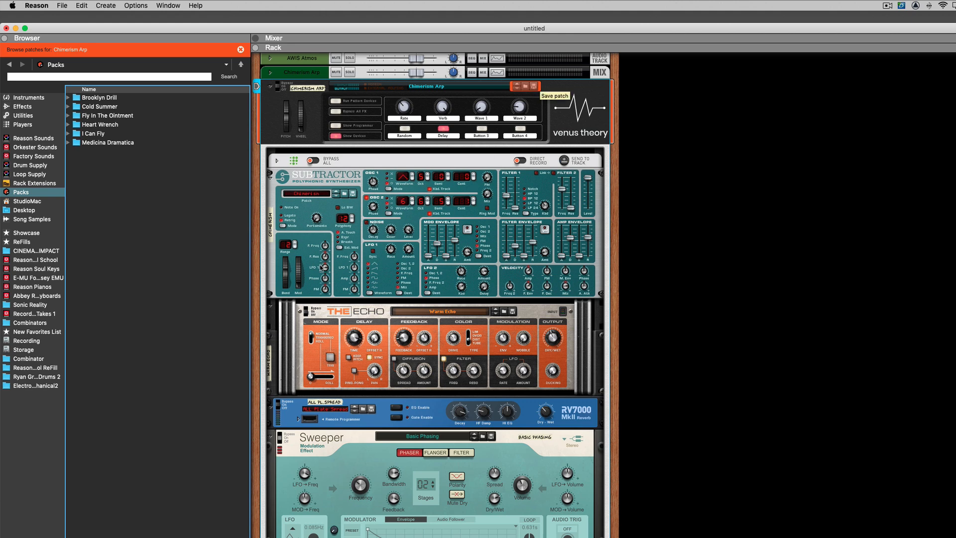
pyautogui.click(82, 142)
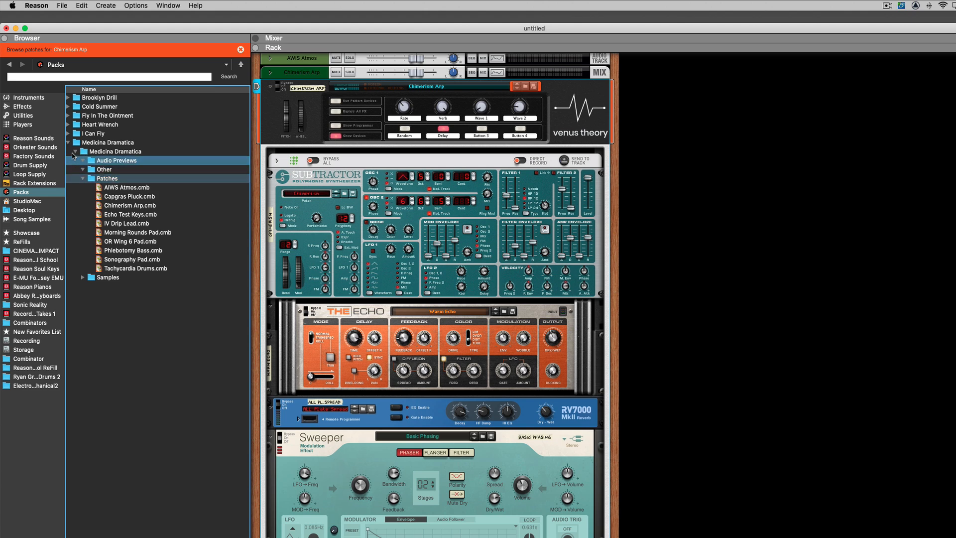
pyautogui.click(130, 196)
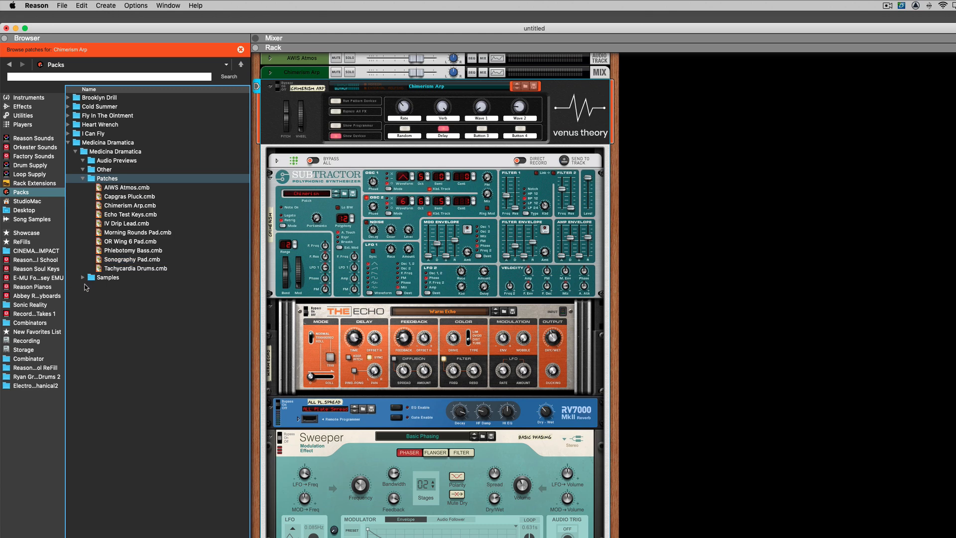
pyautogui.click(130, 214)
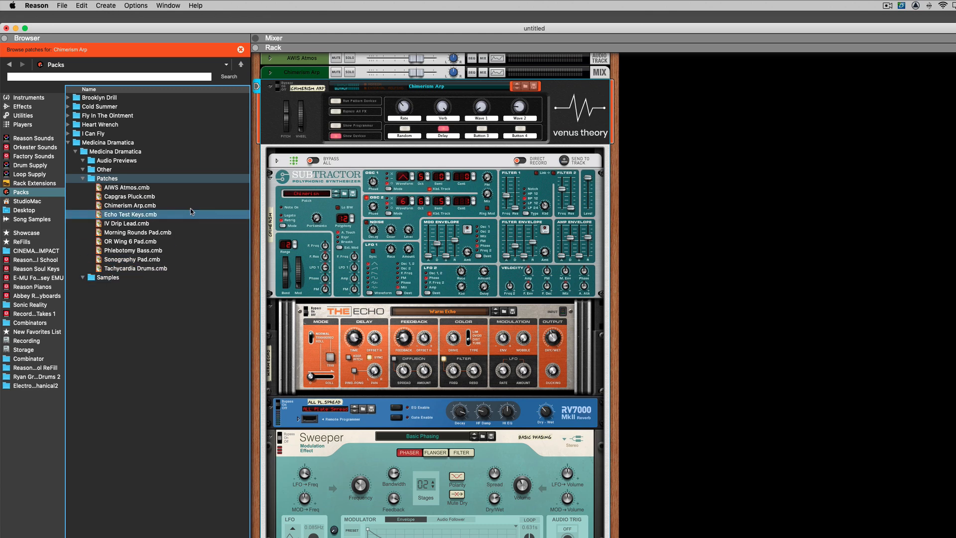
pyautogui.click(131, 259)
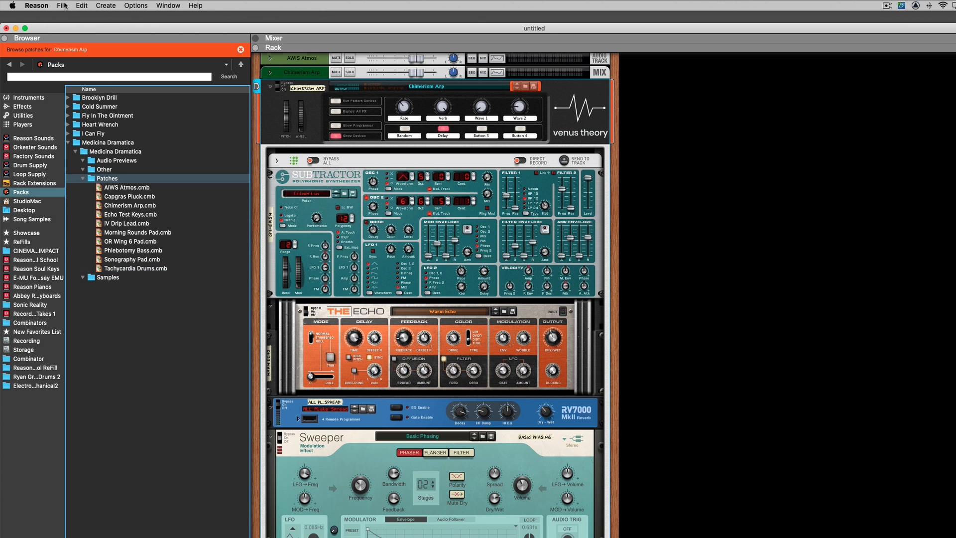
pyautogui.click(62, 5)
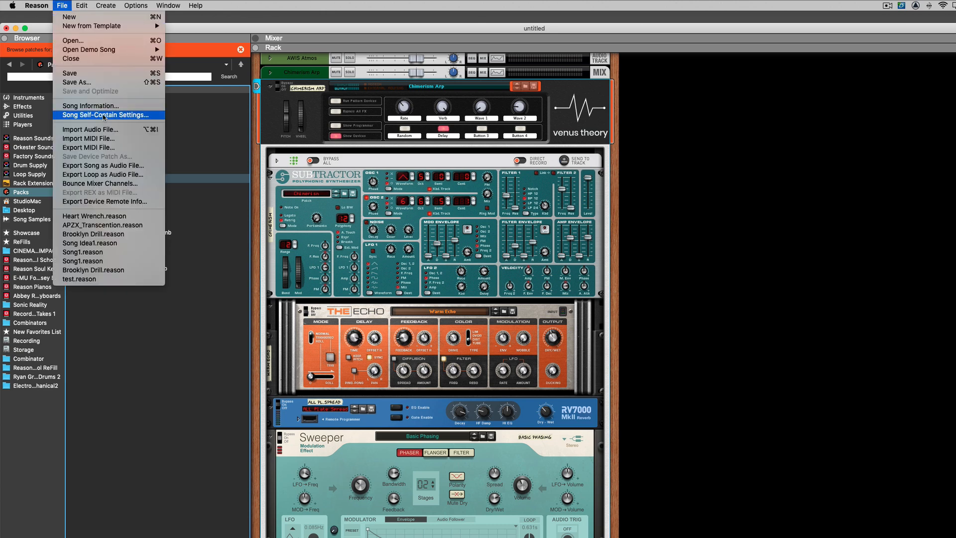
pyautogui.moveTo(136, 397)
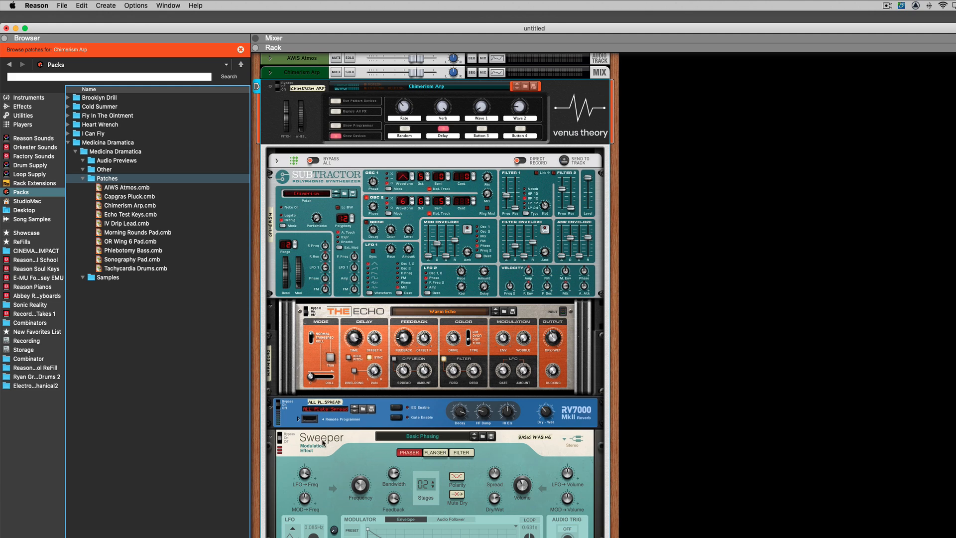
pyautogui.moveTo(492, 456)
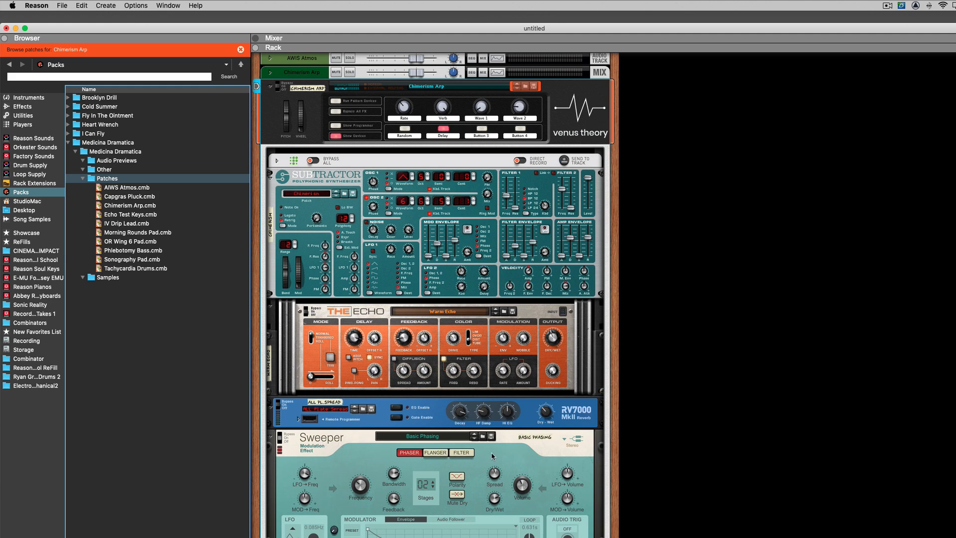
pyautogui.moveTo(548, 450)
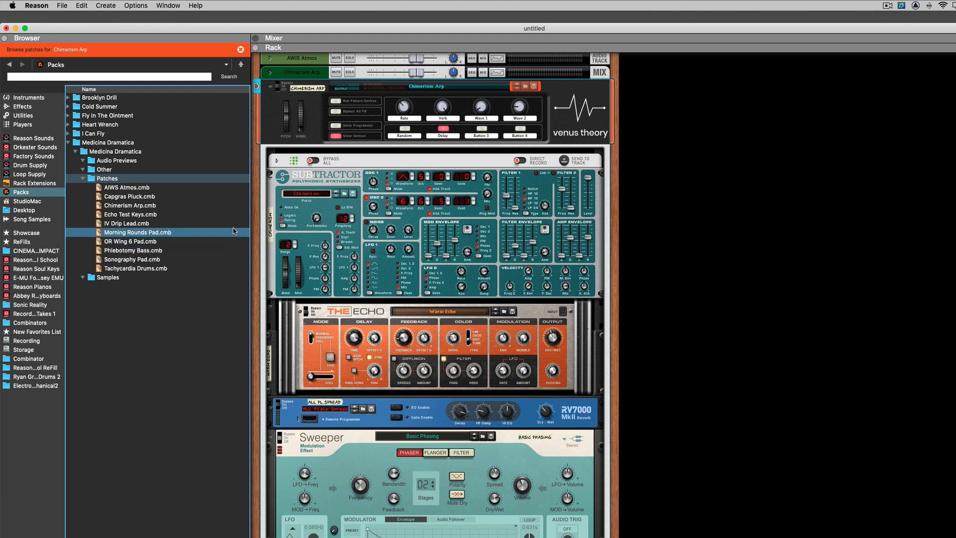
# Select Morning Rounds Pad.cmb in the Medicina Dramatica Patches folder.
pyautogui.click(136, 268)
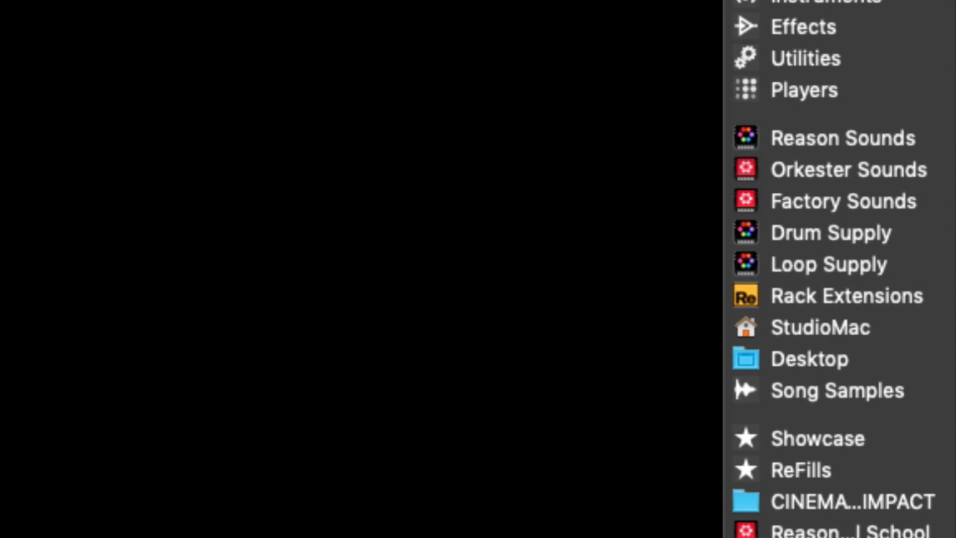
# Open the browser locations menu to confirm Packs is no longer listed.
pyautogui.click(736, 18)
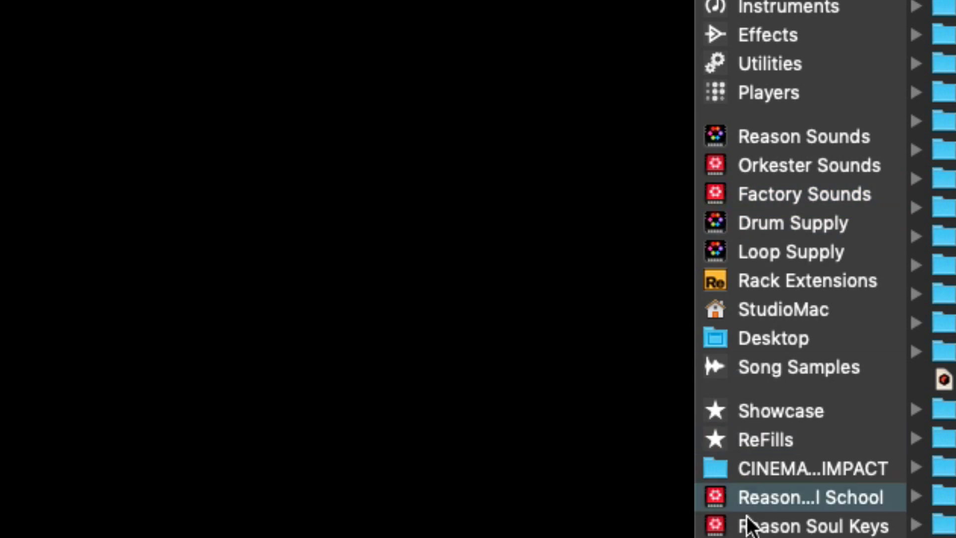
pyautogui.moveTo(740, 448)
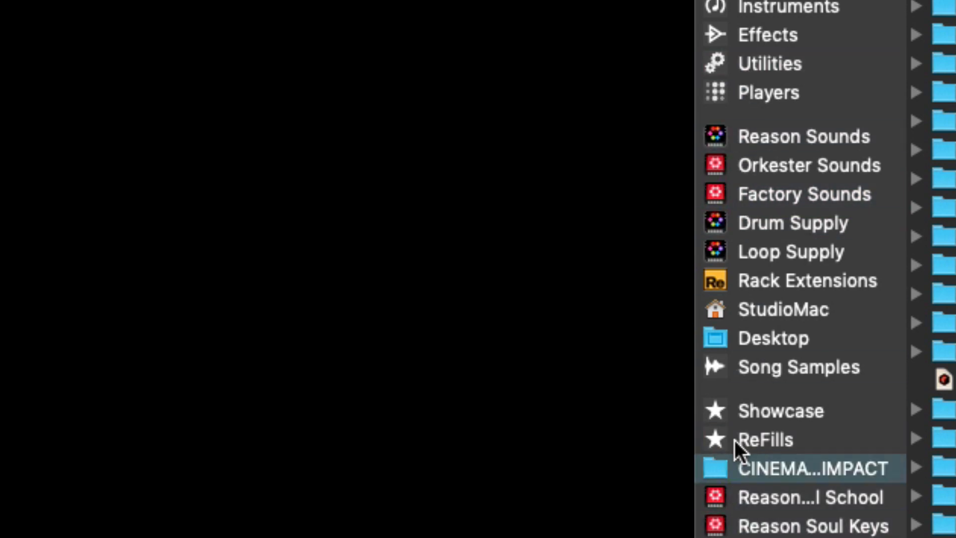